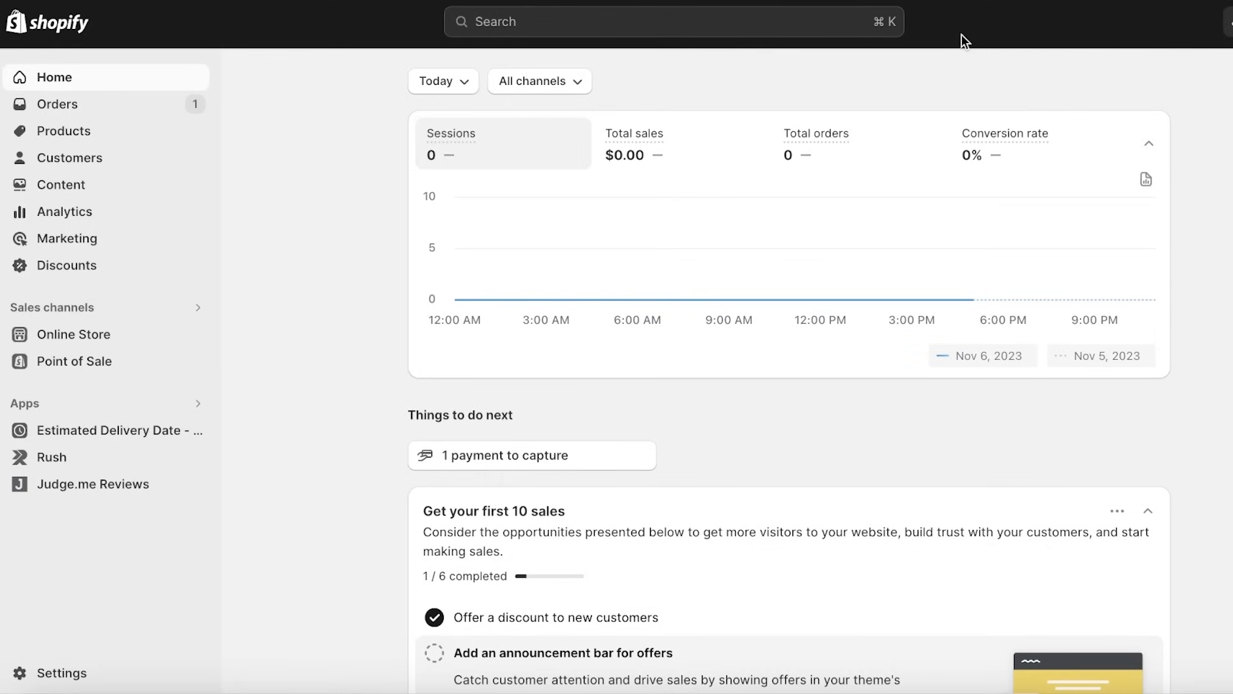
pyautogui.moveTo(974, 43)
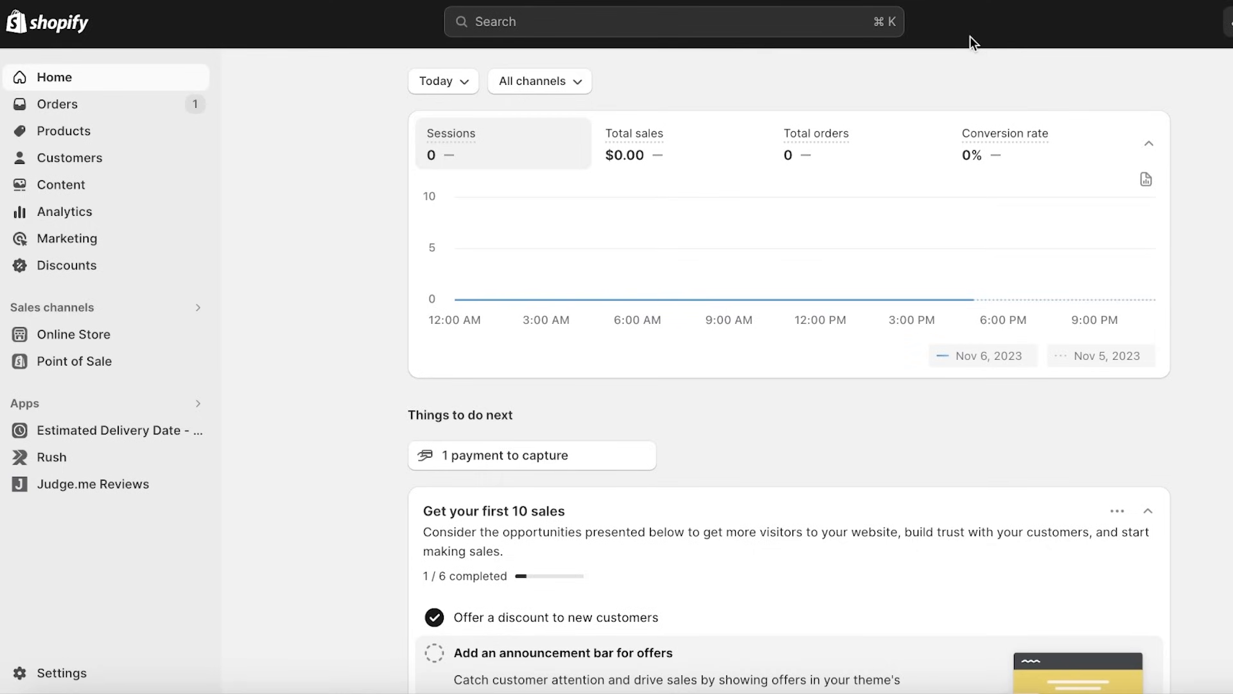
pyautogui.moveTo(839, 193)
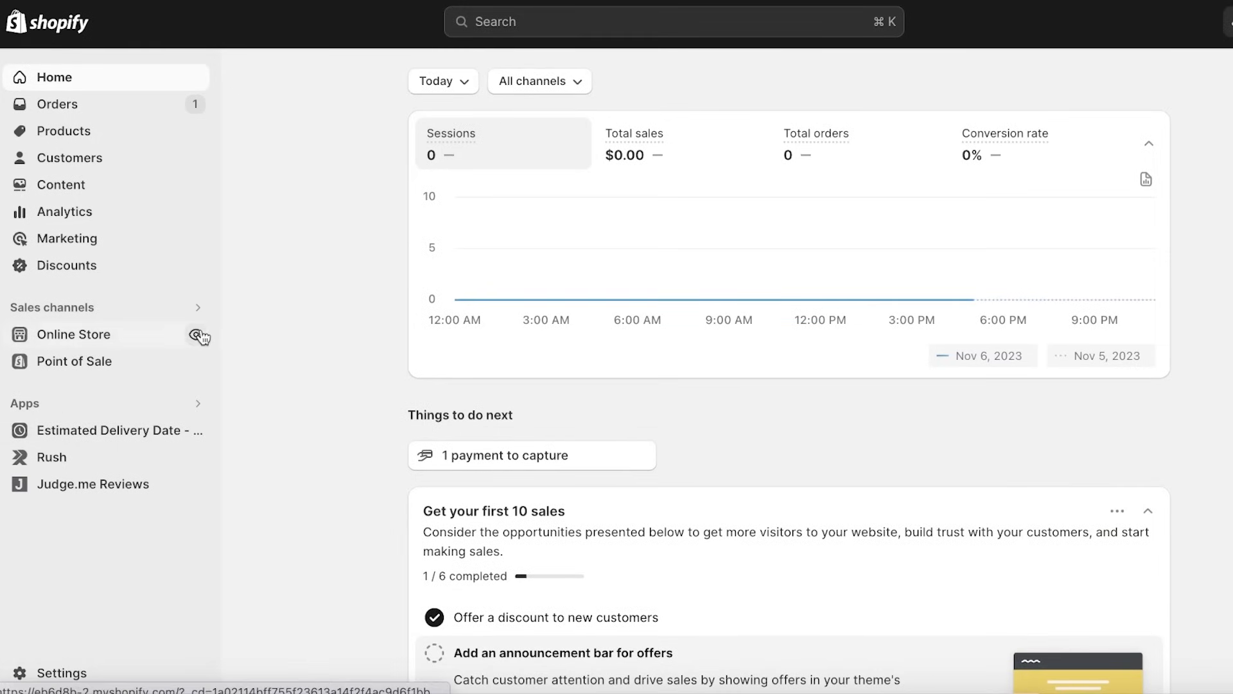
# - Preview the live store, then reach the Shopify App Store through Apps and sales channels
pyautogui.click(198, 334)
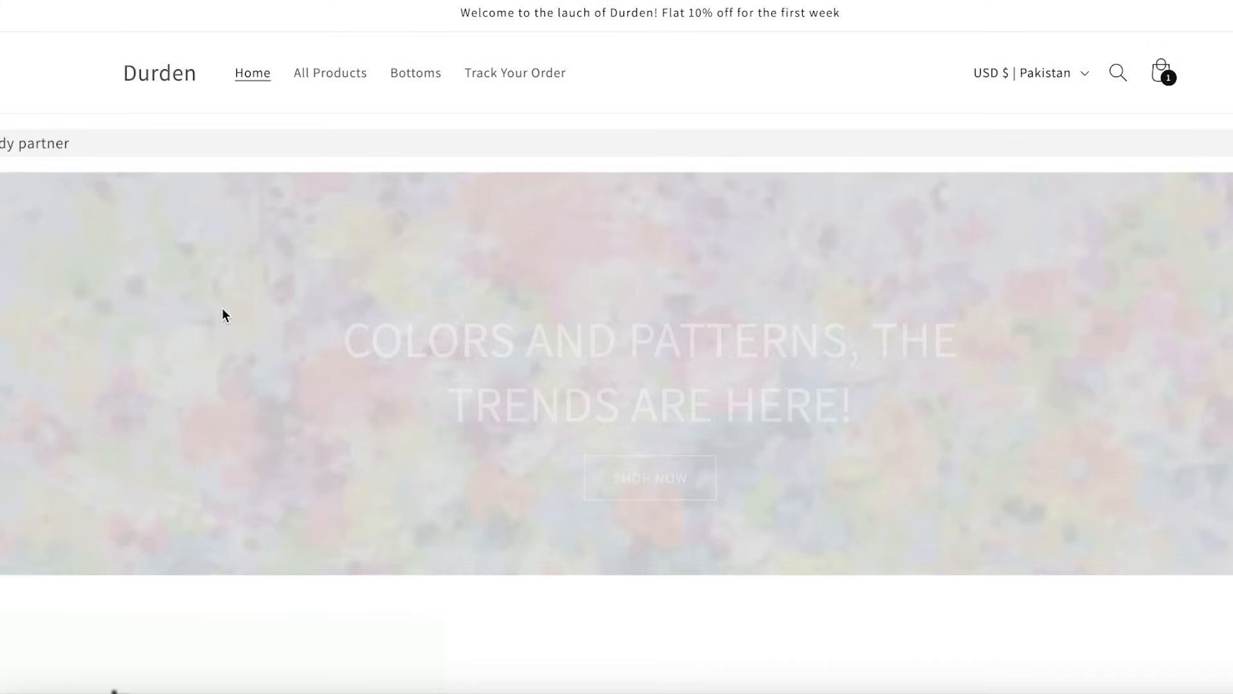
pyautogui.scroll(-3)
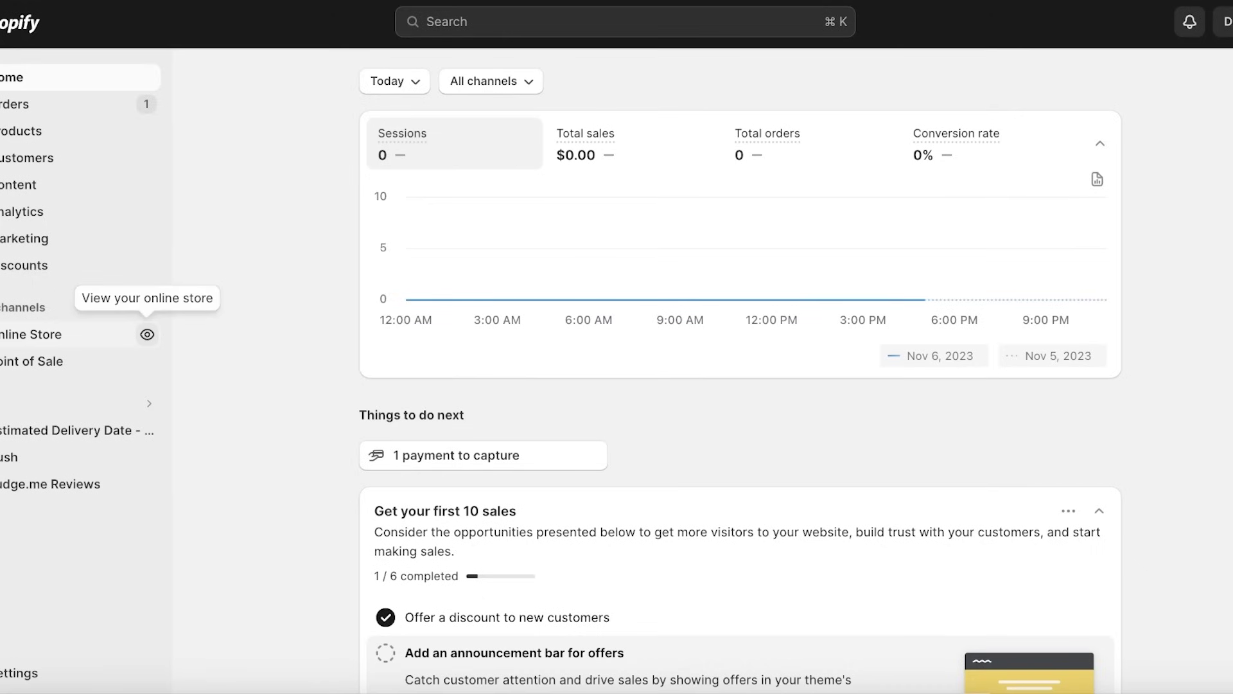
pyautogui.moveTo(334, 402)
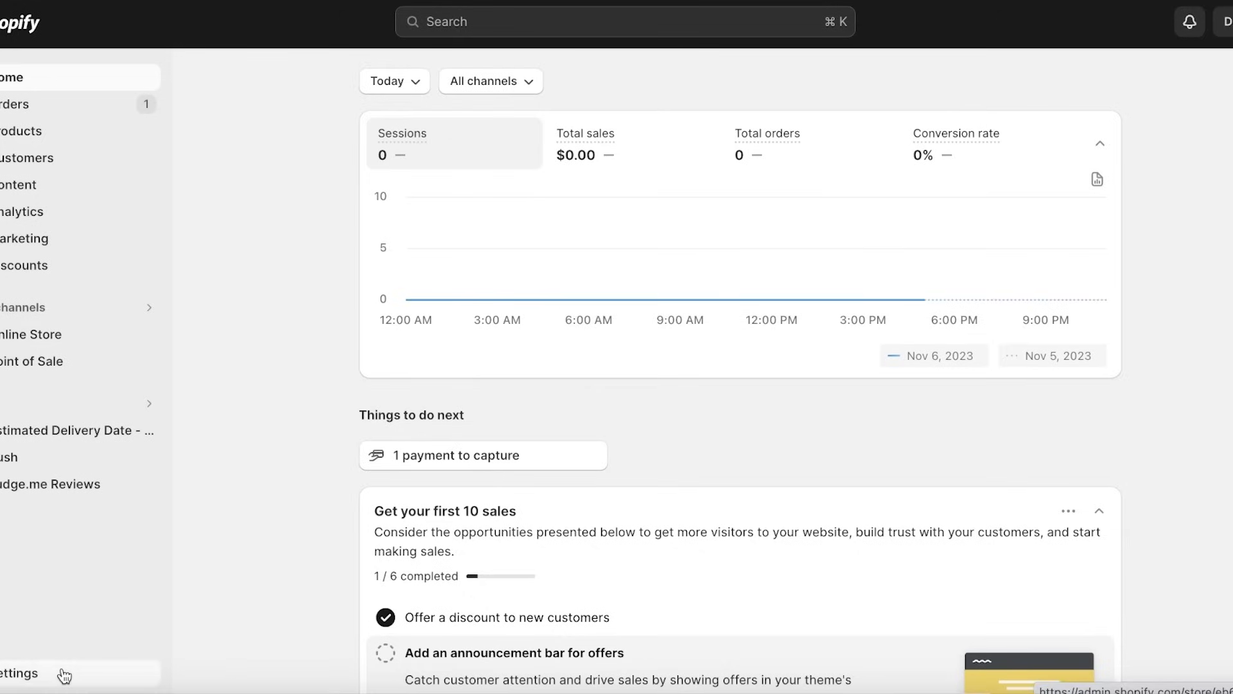
pyautogui.click(19, 672)
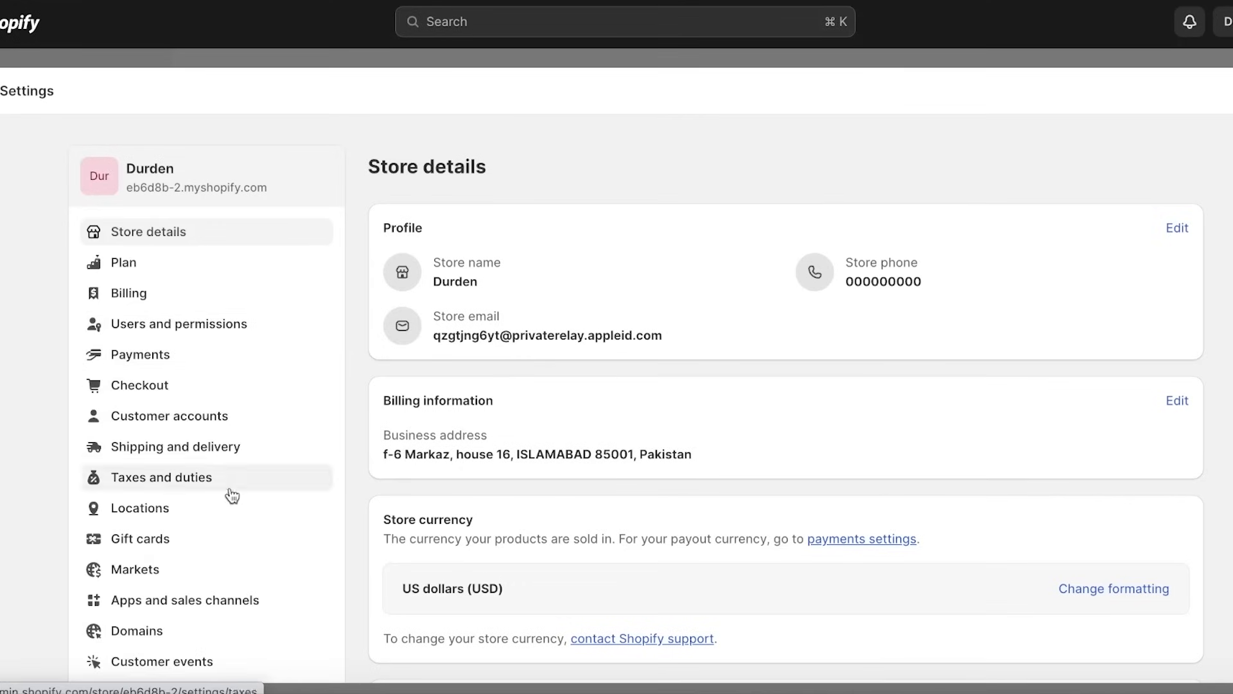
pyautogui.click(187, 599)
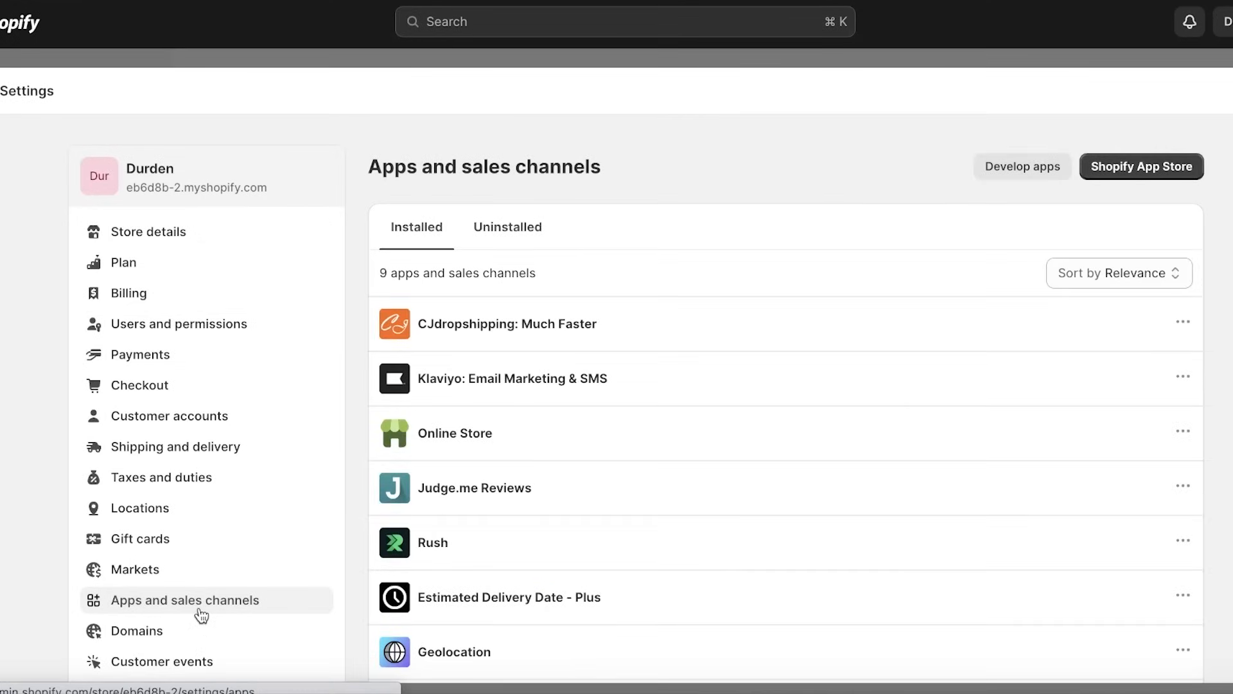
pyautogui.click(1141, 165)
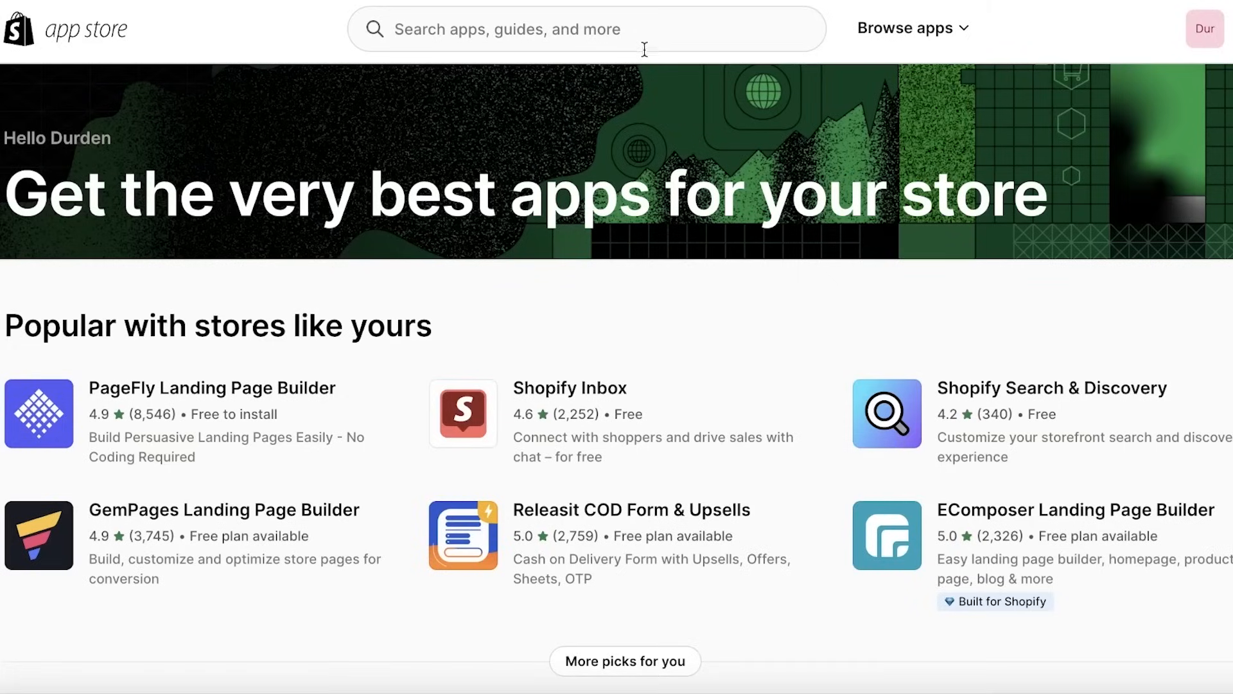
# - Search the App Store for 'gempages' and open the GemPages Landing Page Builder listing
pyautogui.click(586, 29)
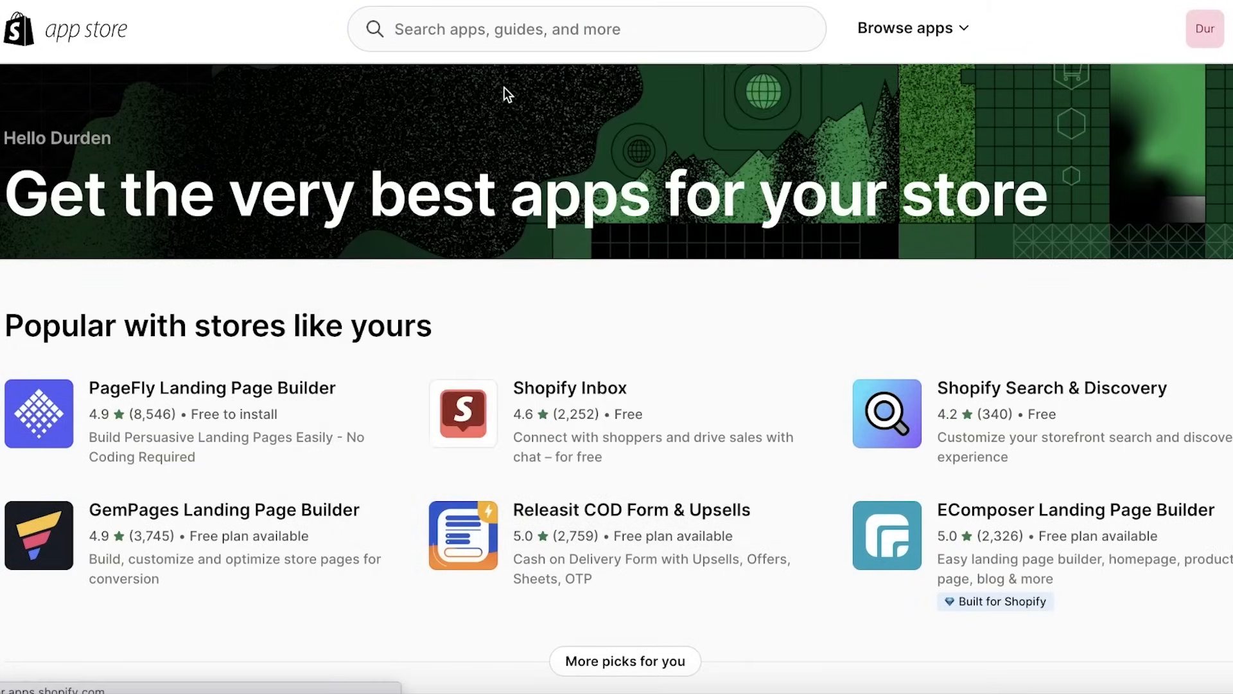
pyautogui.write('gempages')
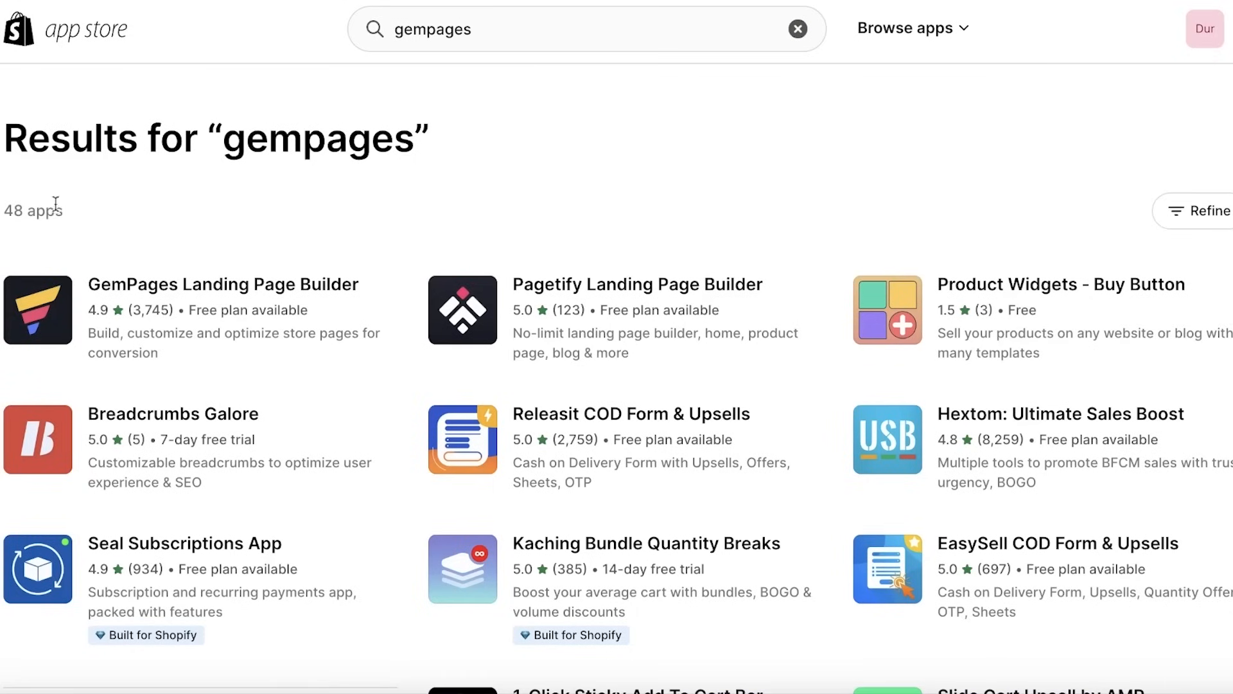
pyautogui.moveTo(56, 203)
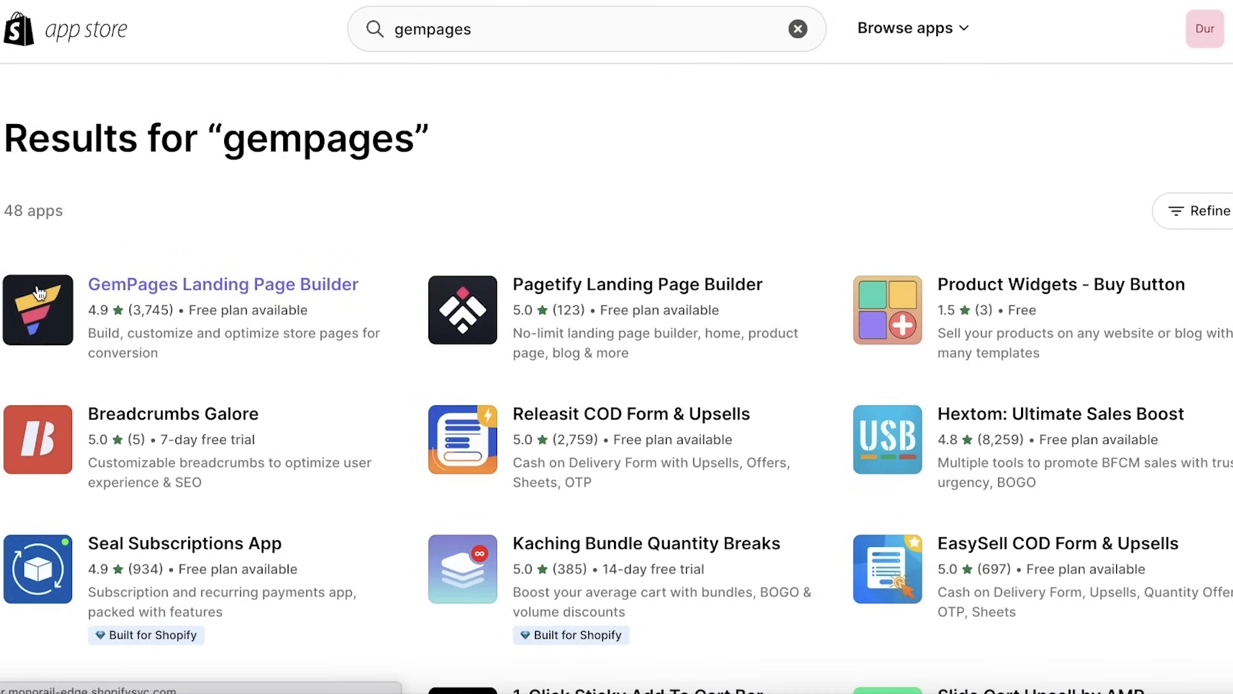
pyautogui.click(223, 284)
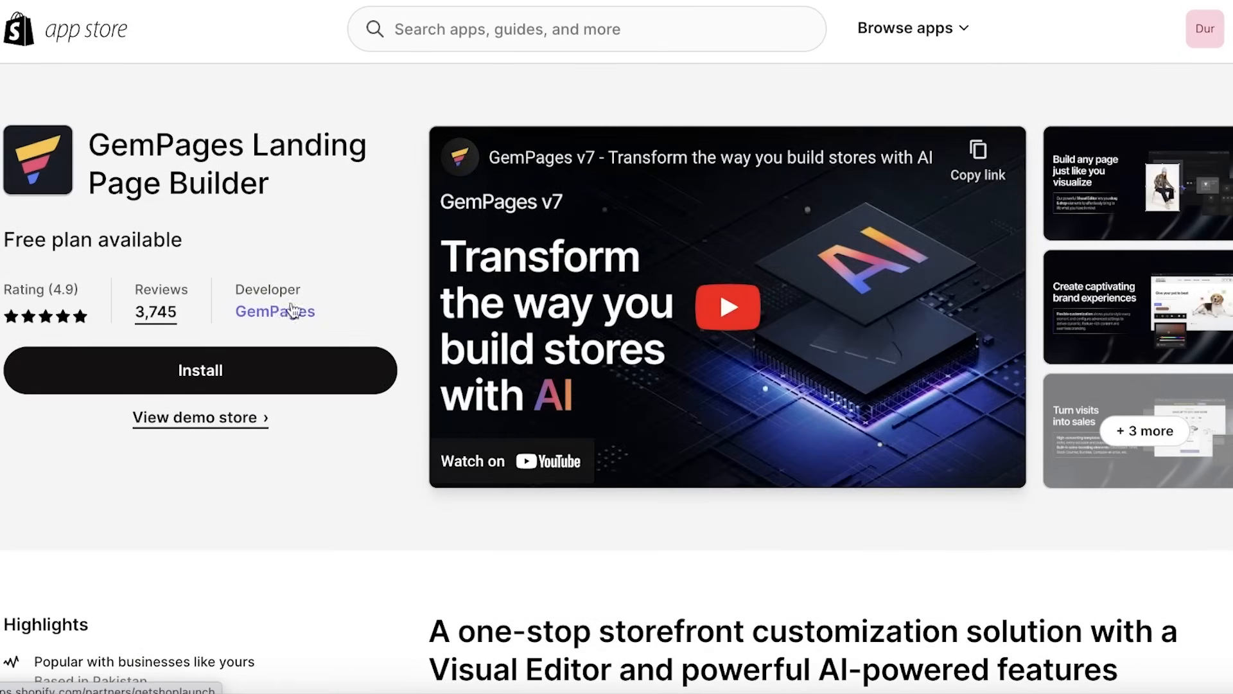
pyautogui.moveTo(100, 152)
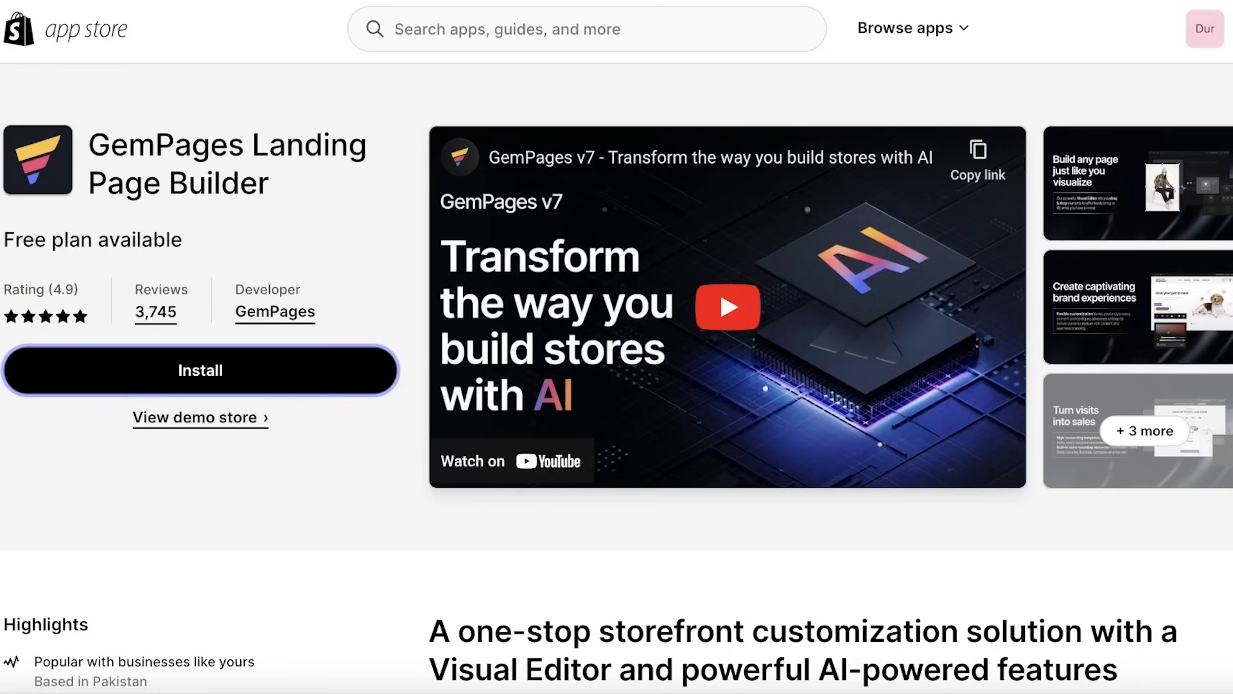
pyautogui.moveTo(126, 362)
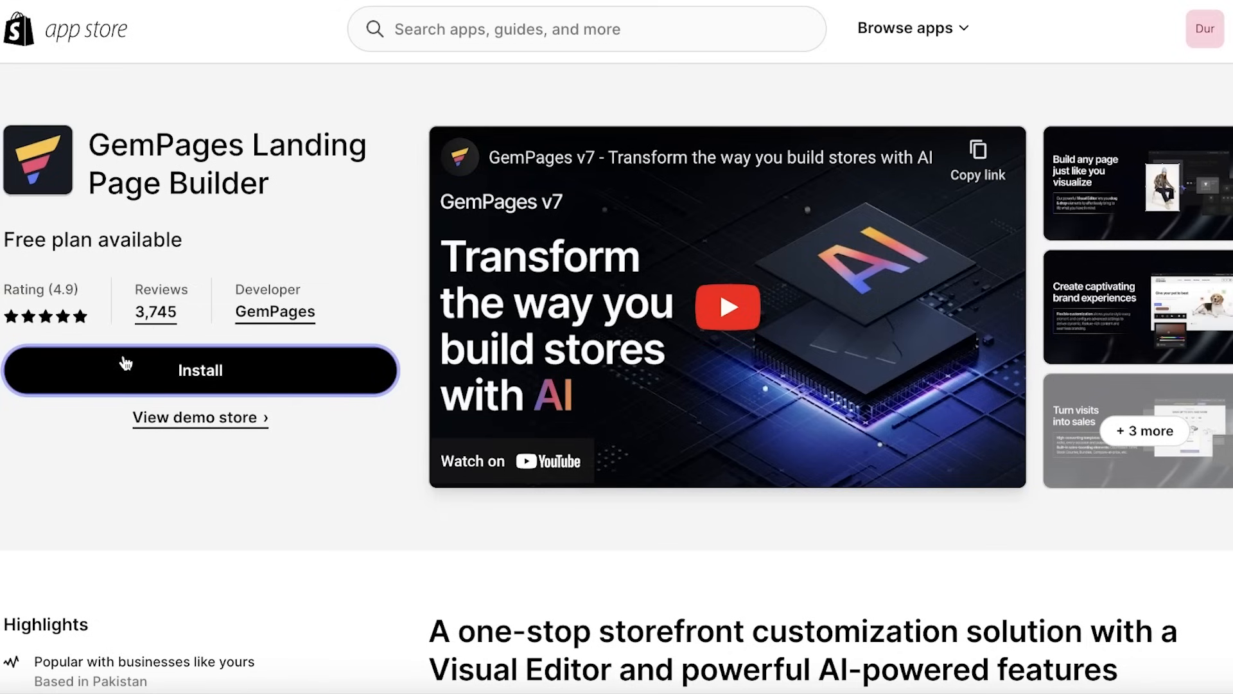
# - Install GemPages Landing Page Builder on the Durden store, approving its permissions
pyautogui.click(199, 370)
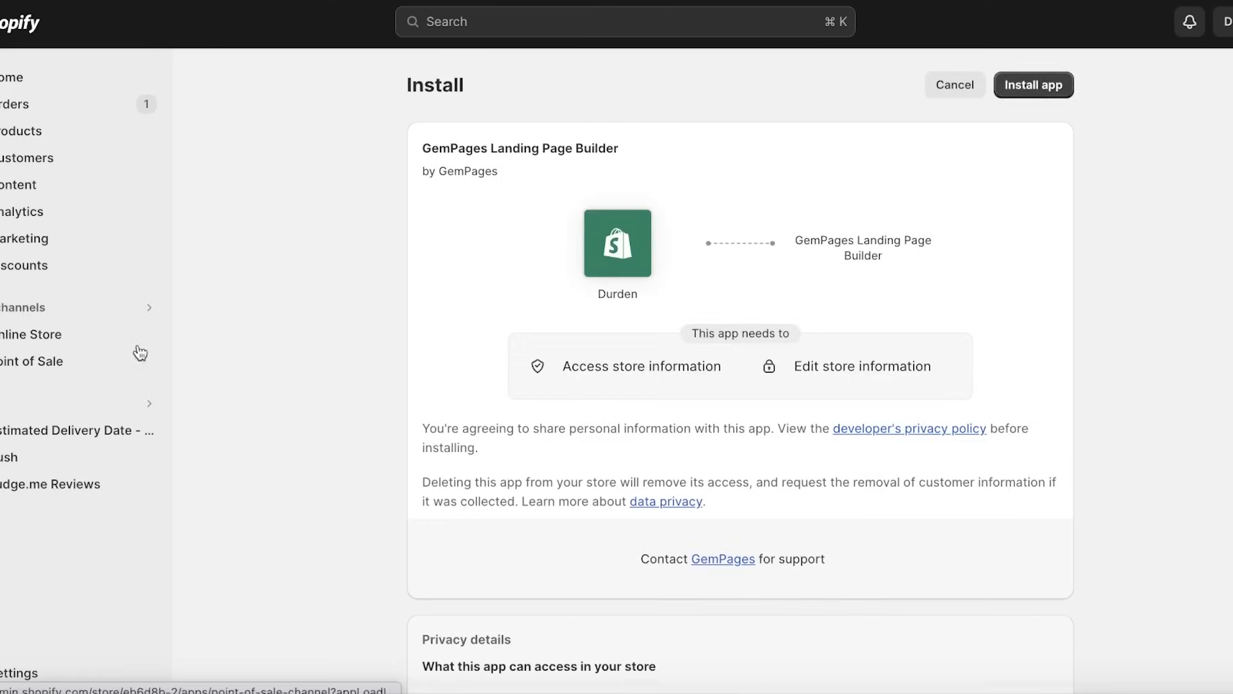
pyautogui.click(1033, 84)
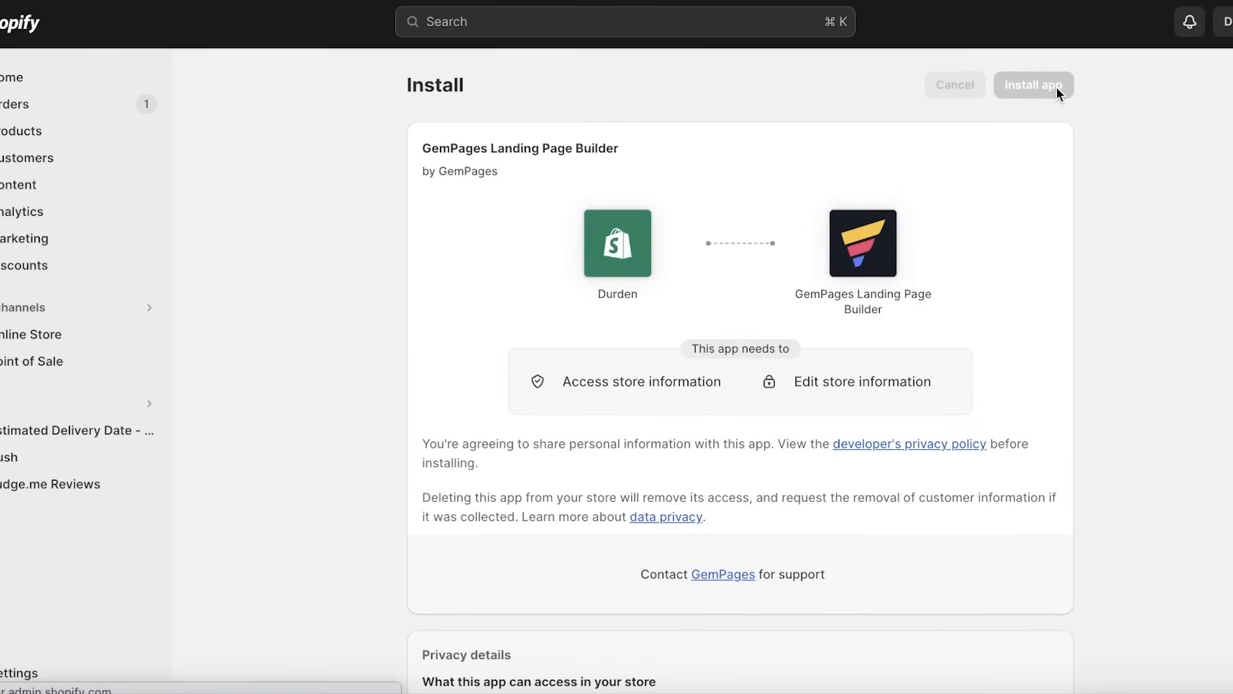
pyautogui.moveTo(663, 306)
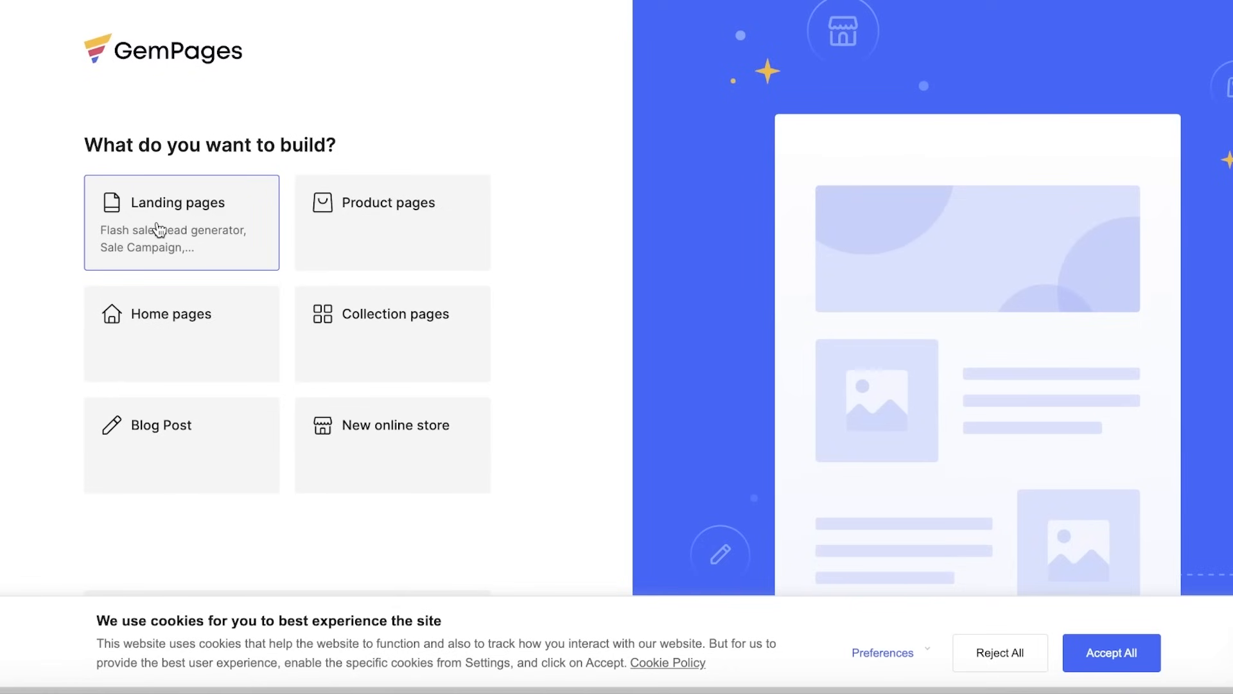
# - Choose Home pages as the page type and create an untitled home page draft
pyautogui.click(392, 221)
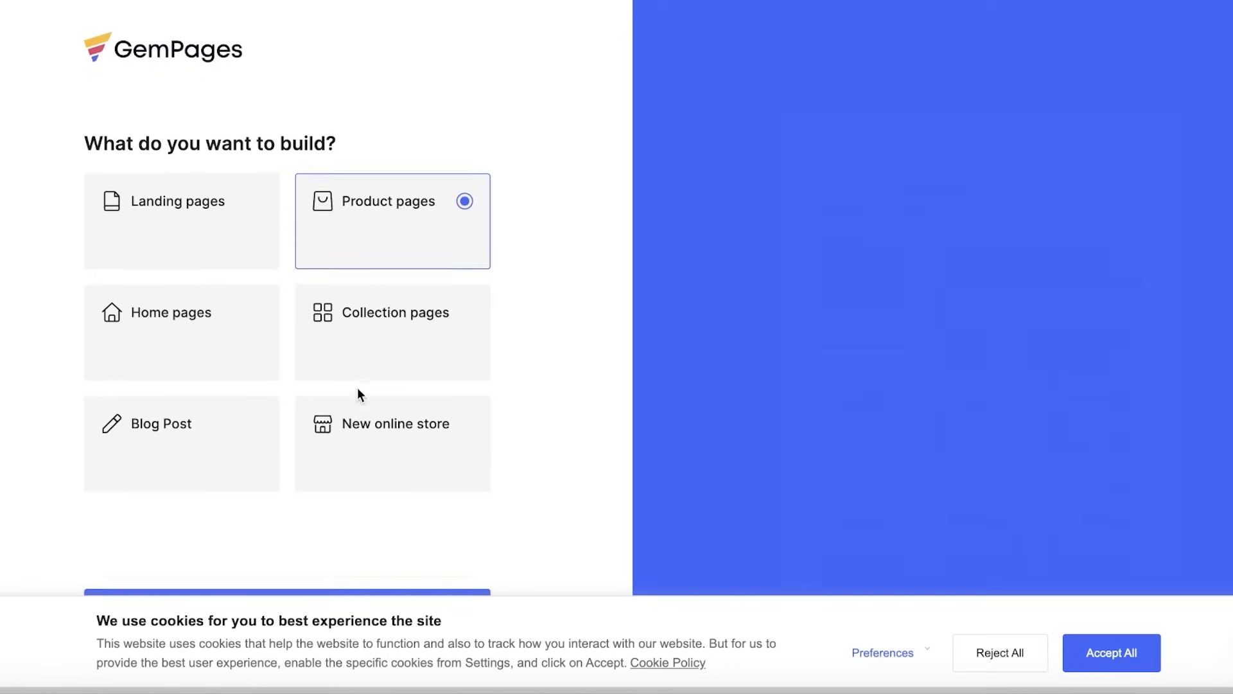
pyautogui.click(182, 320)
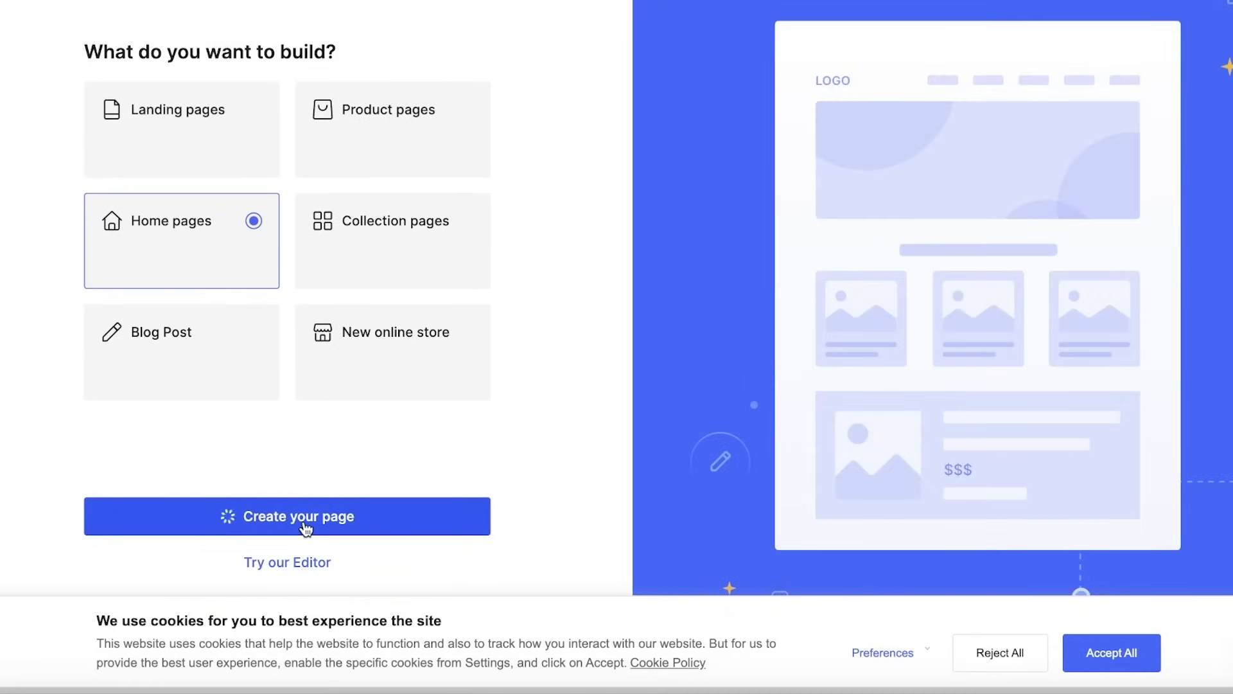
pyautogui.click(287, 516)
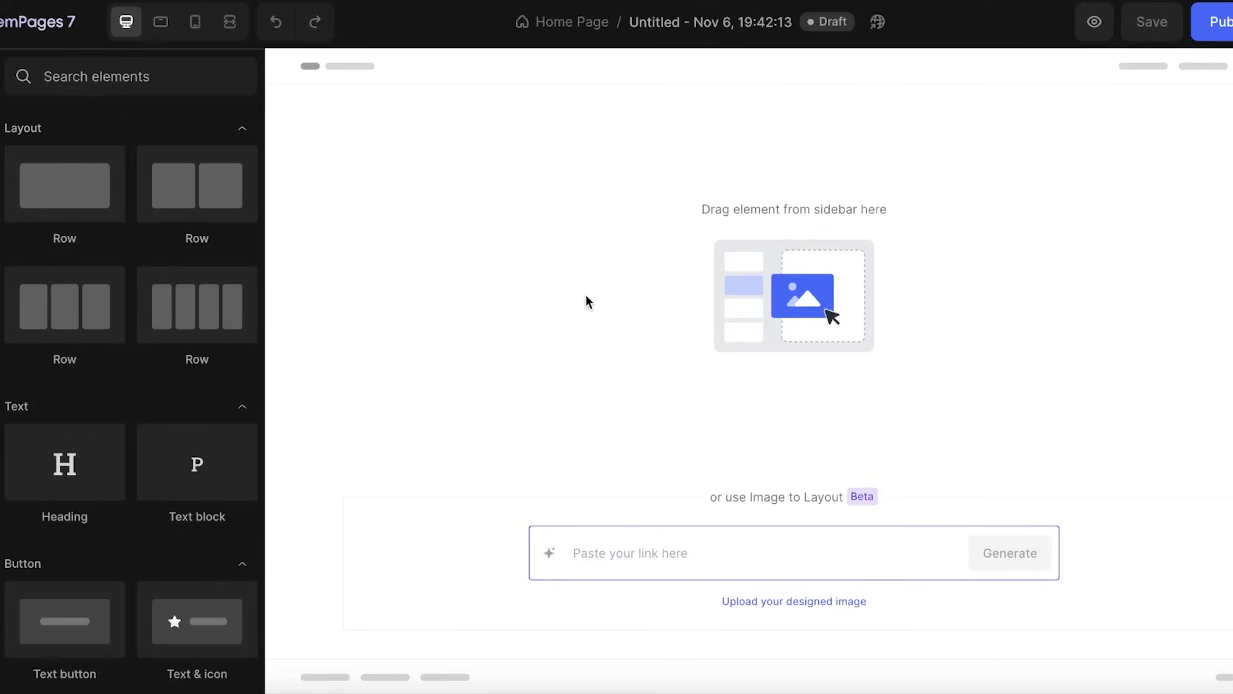
pyautogui.moveTo(877, 21)
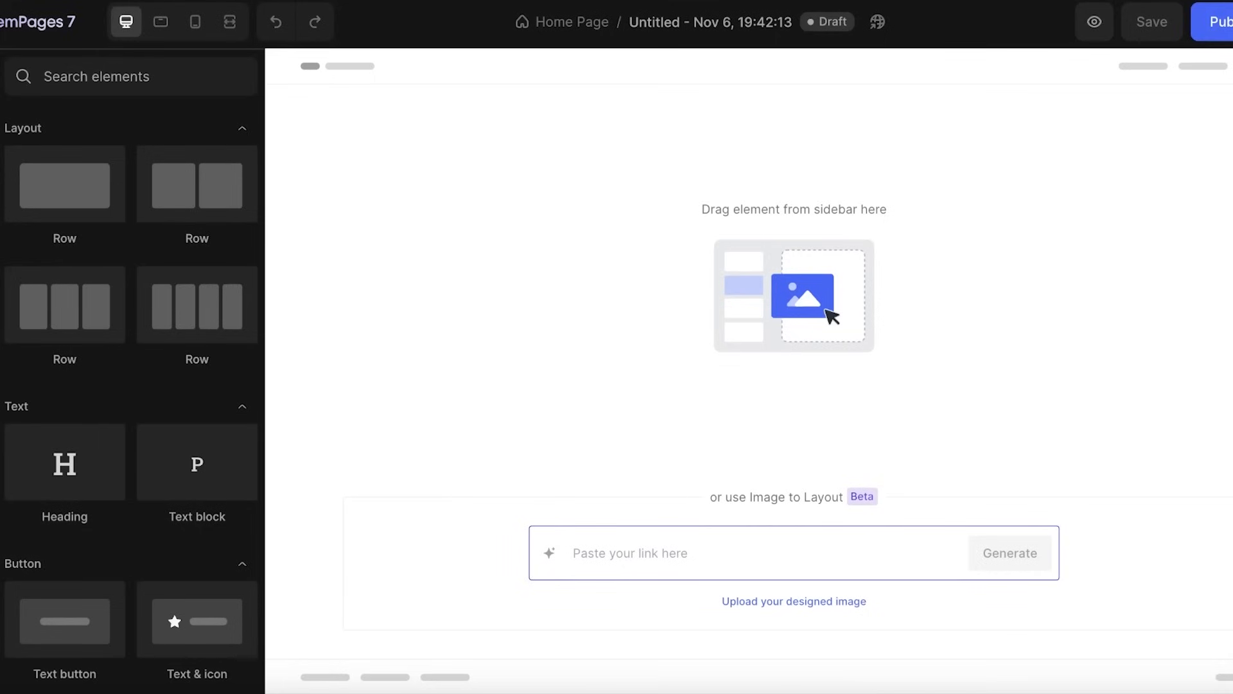
pyautogui.moveTo(1046, 191)
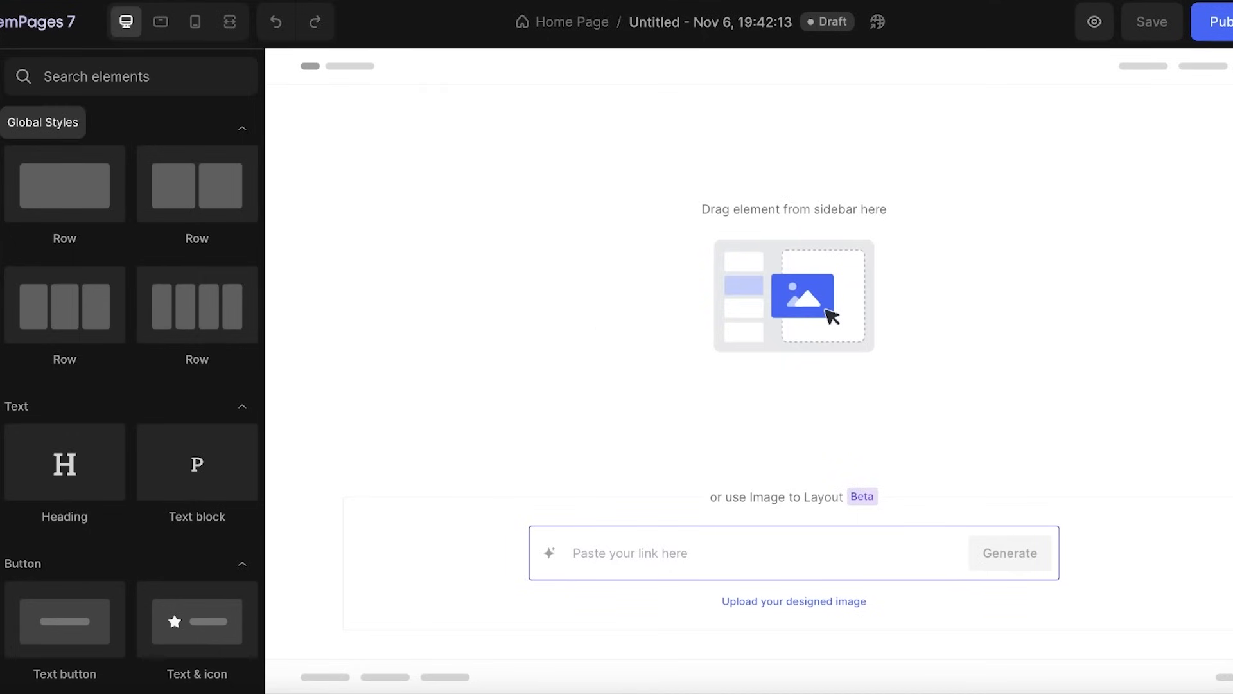
# - Open the Global Styles panel and then the Template Library
pyautogui.click(43, 122)
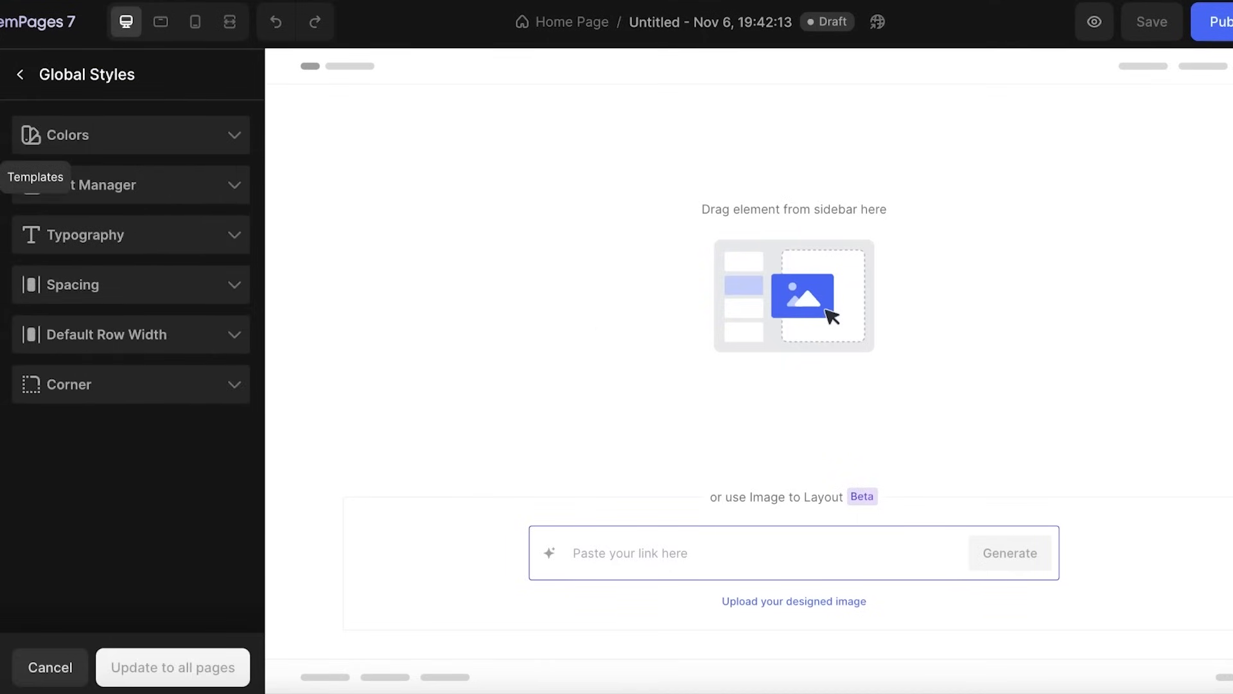
pyautogui.click(35, 177)
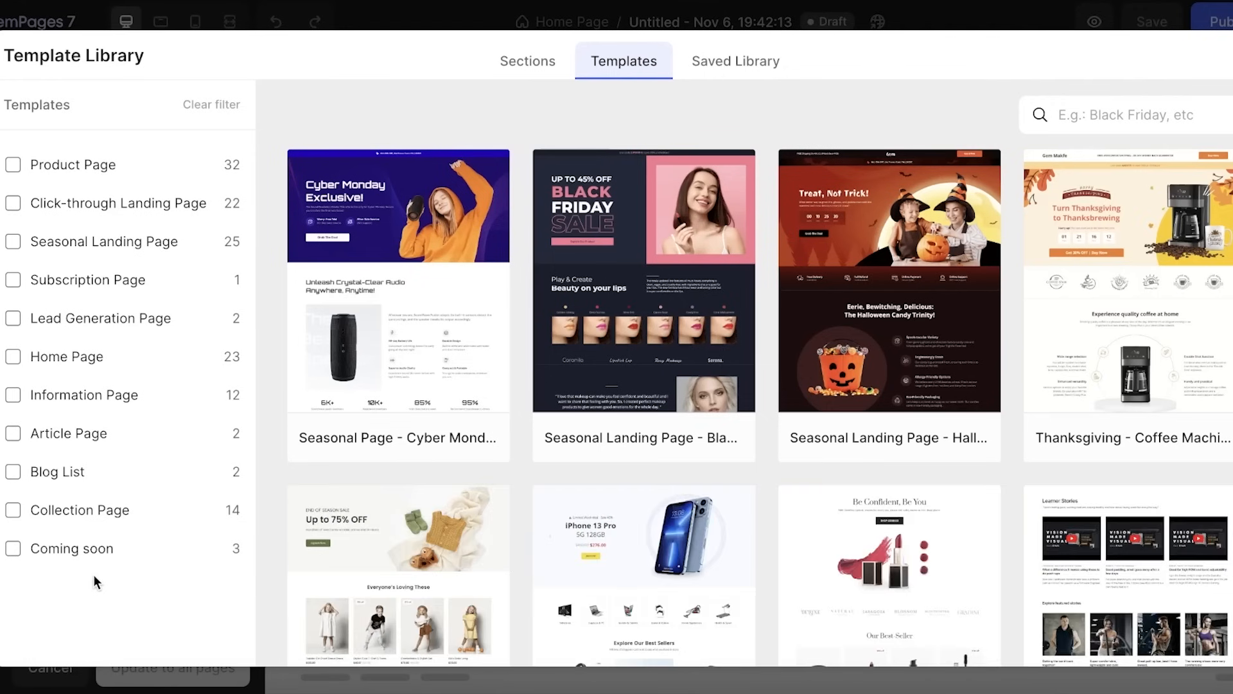
pyautogui.moveTo(106, 505)
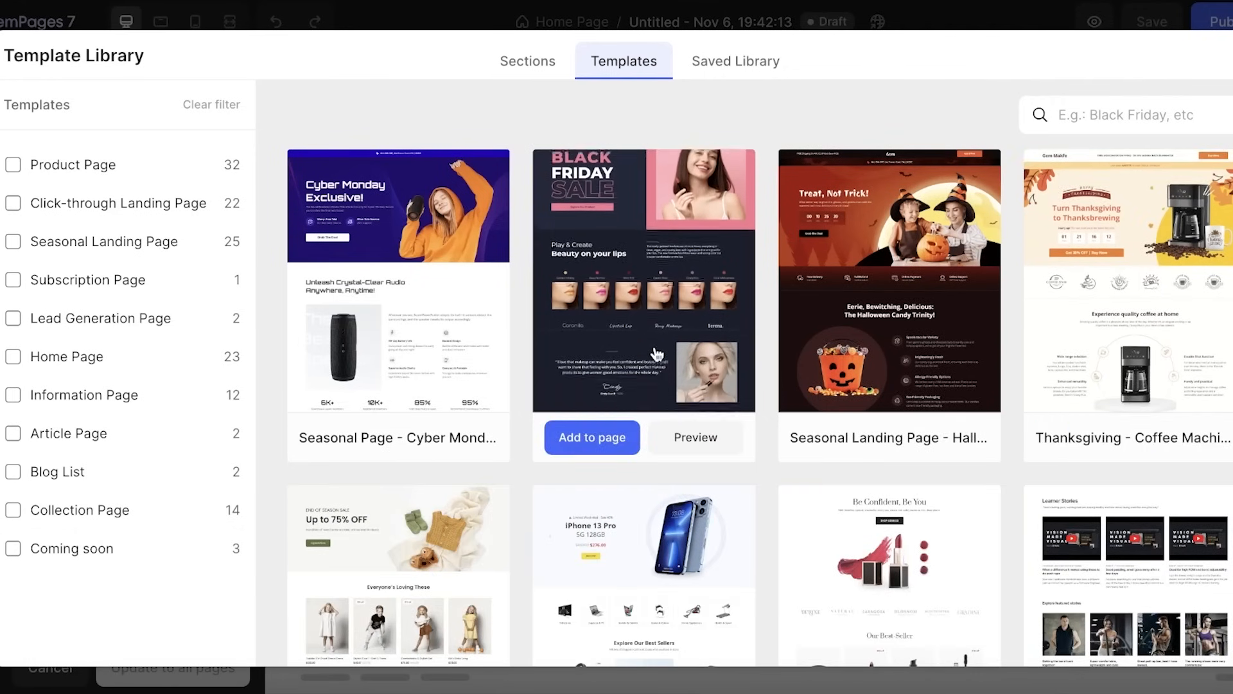
# - Browse sections and page templates, searching templates for 'homepage' without results
pyautogui.click(527, 61)
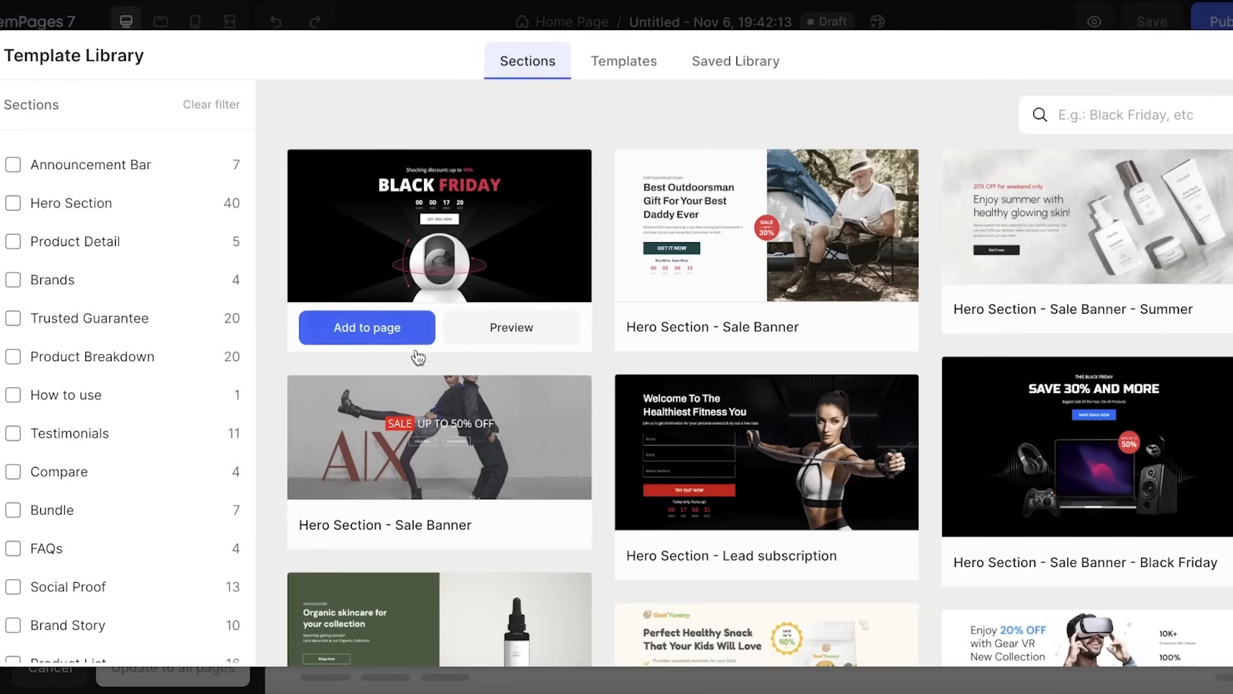
pyautogui.scroll(-3)
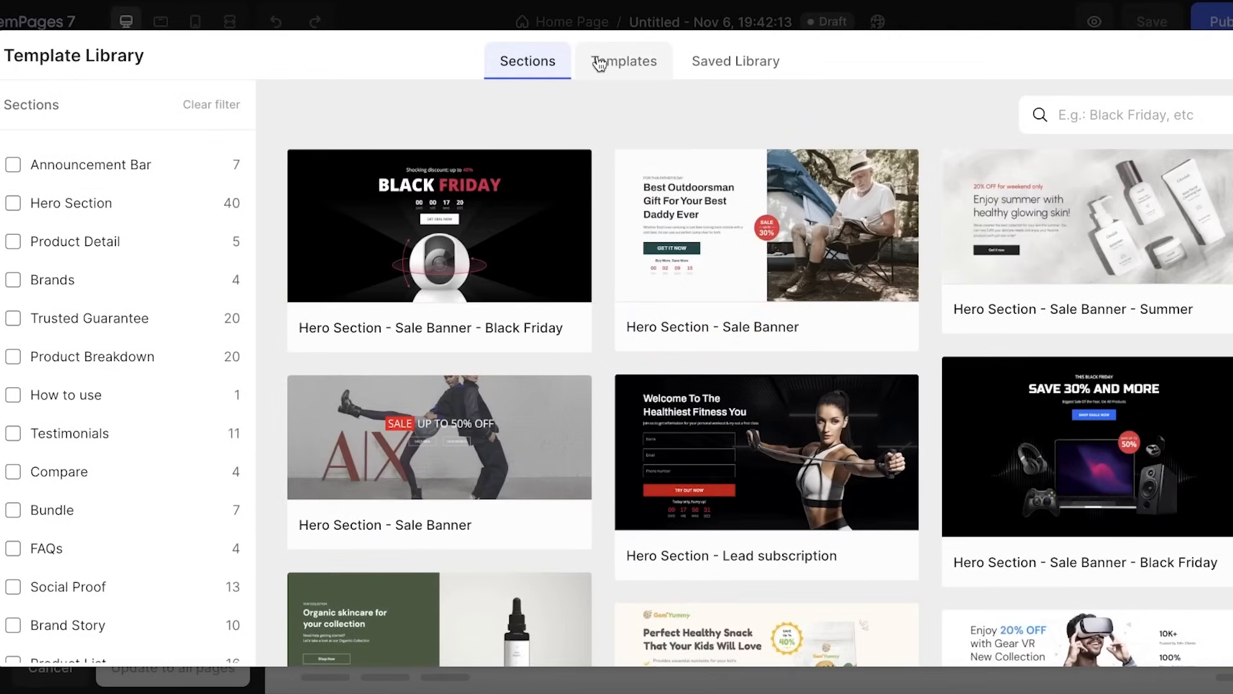
pyautogui.click(623, 61)
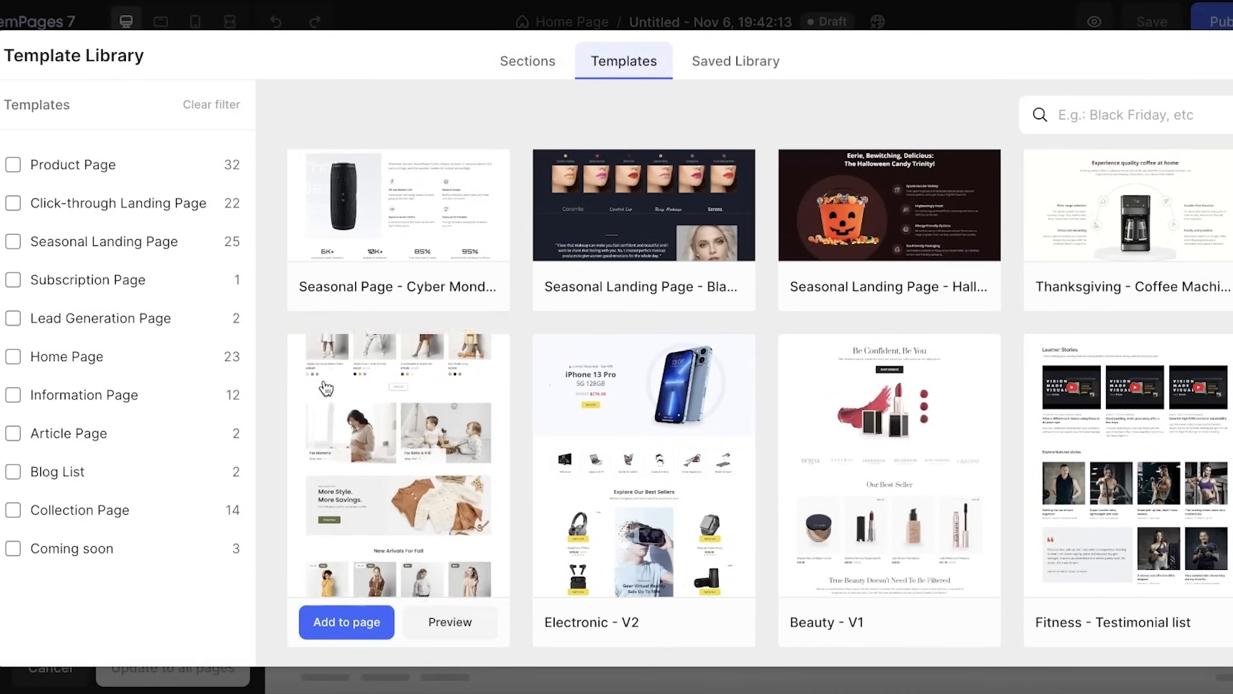
pyautogui.scroll(-3)
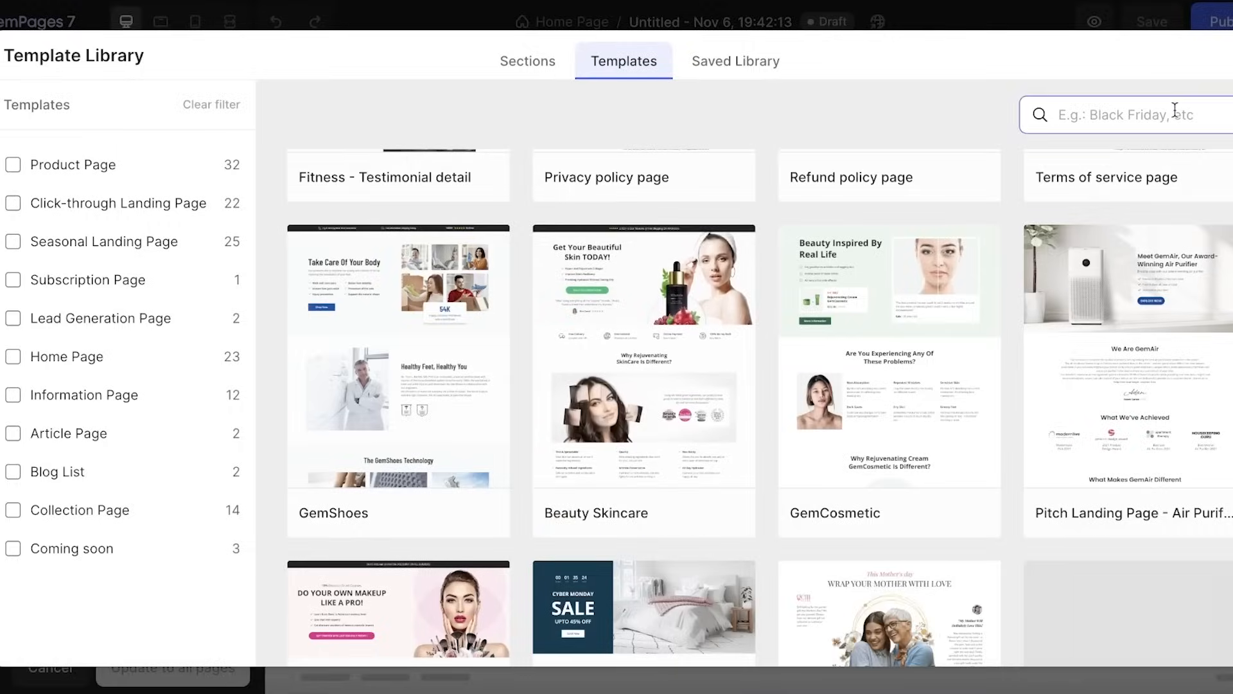
pyautogui.write('homepage')
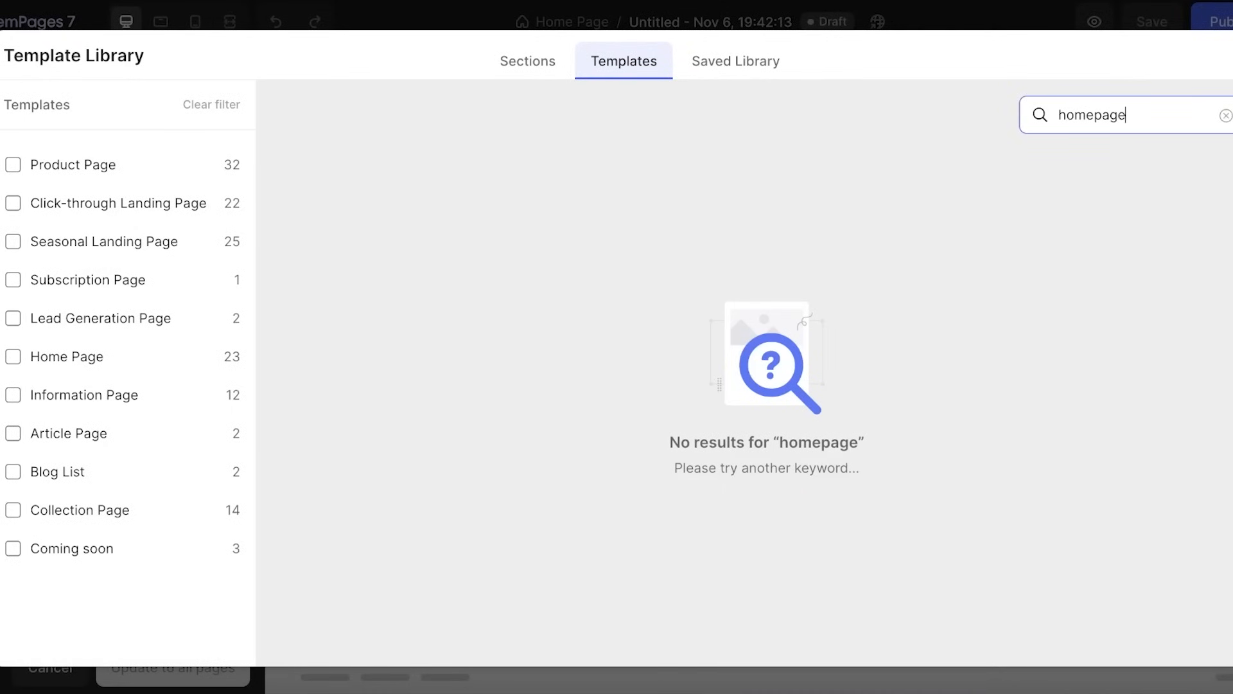
pyautogui.write('W')
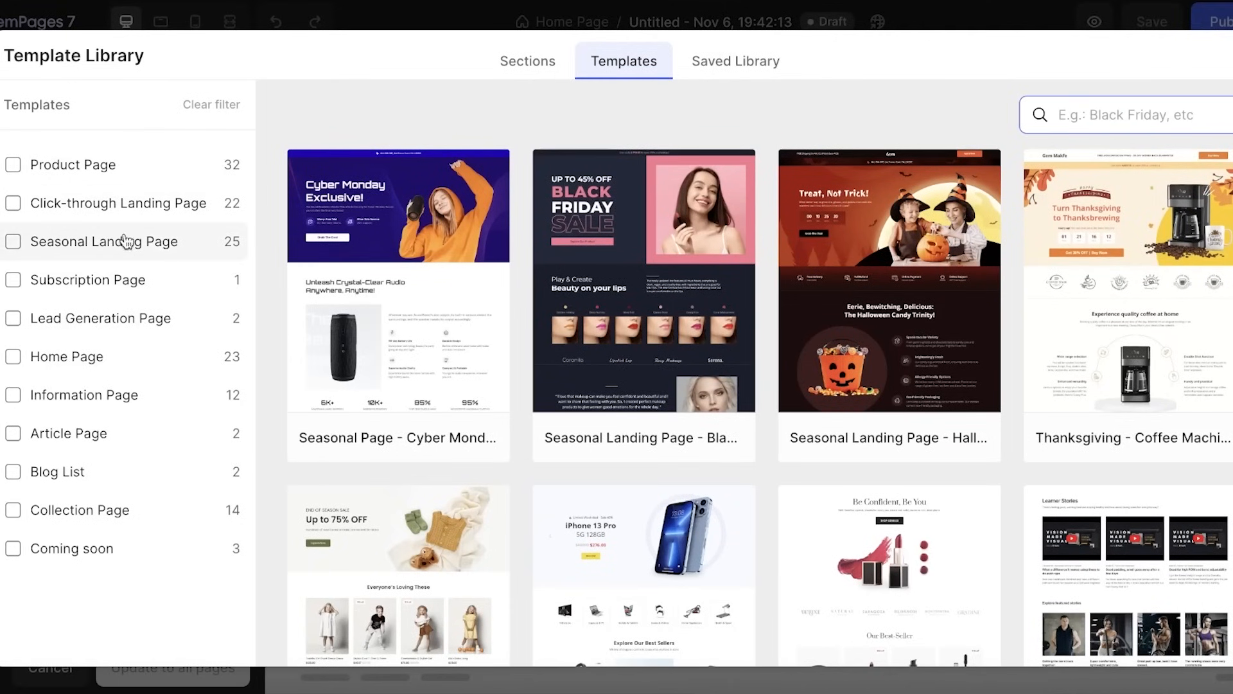
# - Filter to Home Page templates and add Back To School - Stationery to the page
pyautogui.click(13, 357)
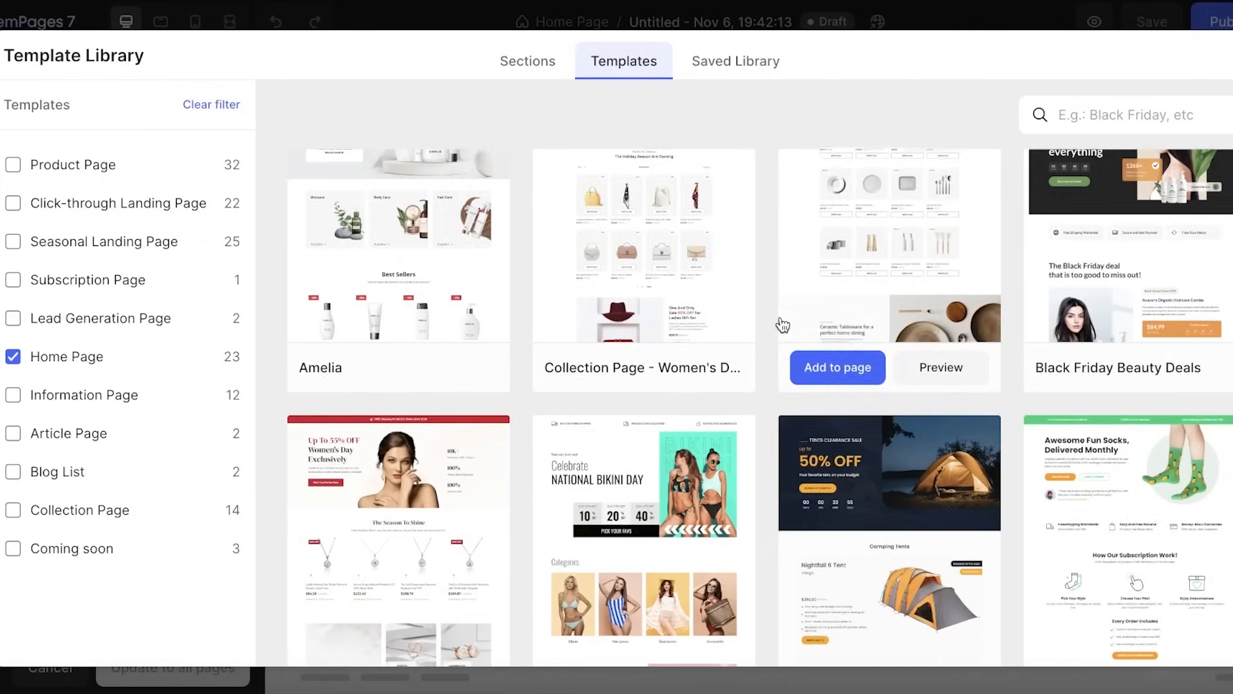
pyautogui.scroll(-3)
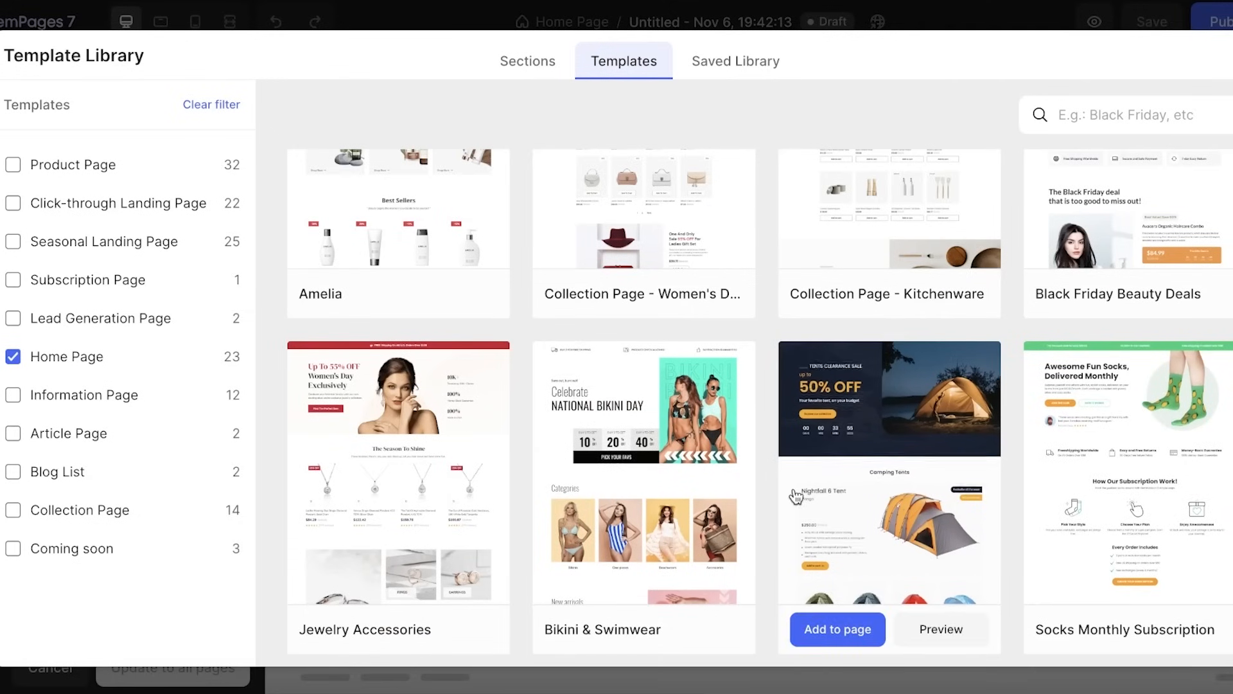
pyautogui.scroll(-3)
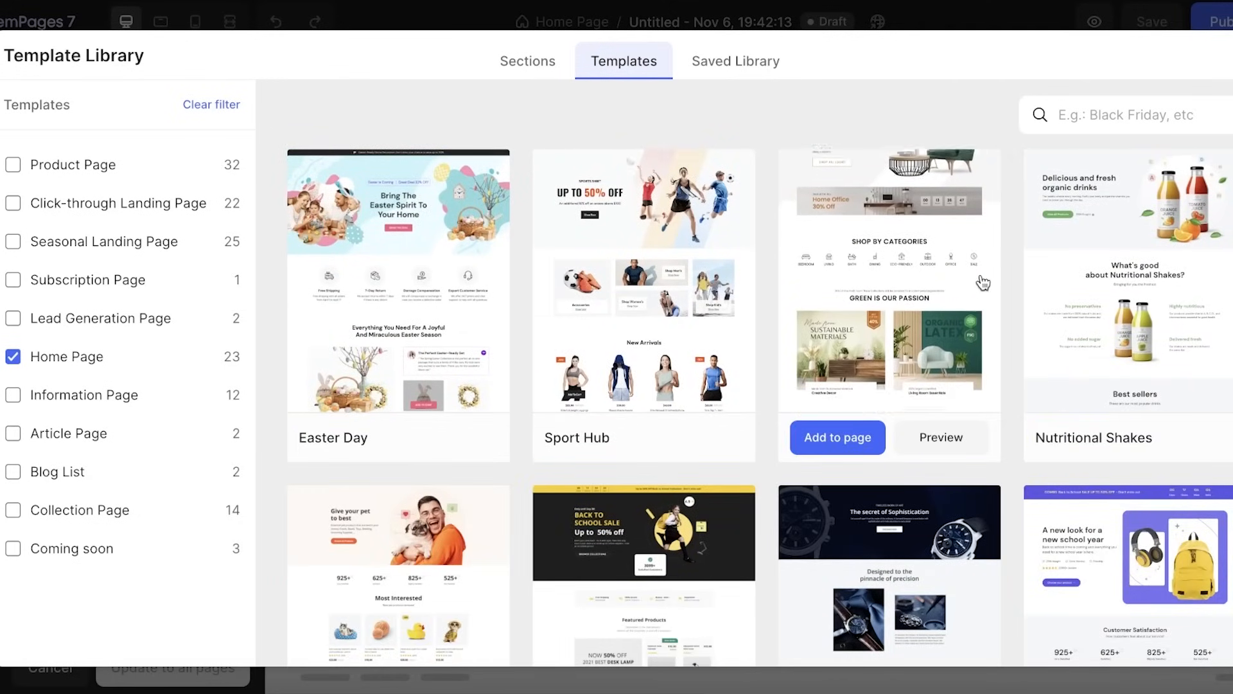
pyautogui.scroll(-3)
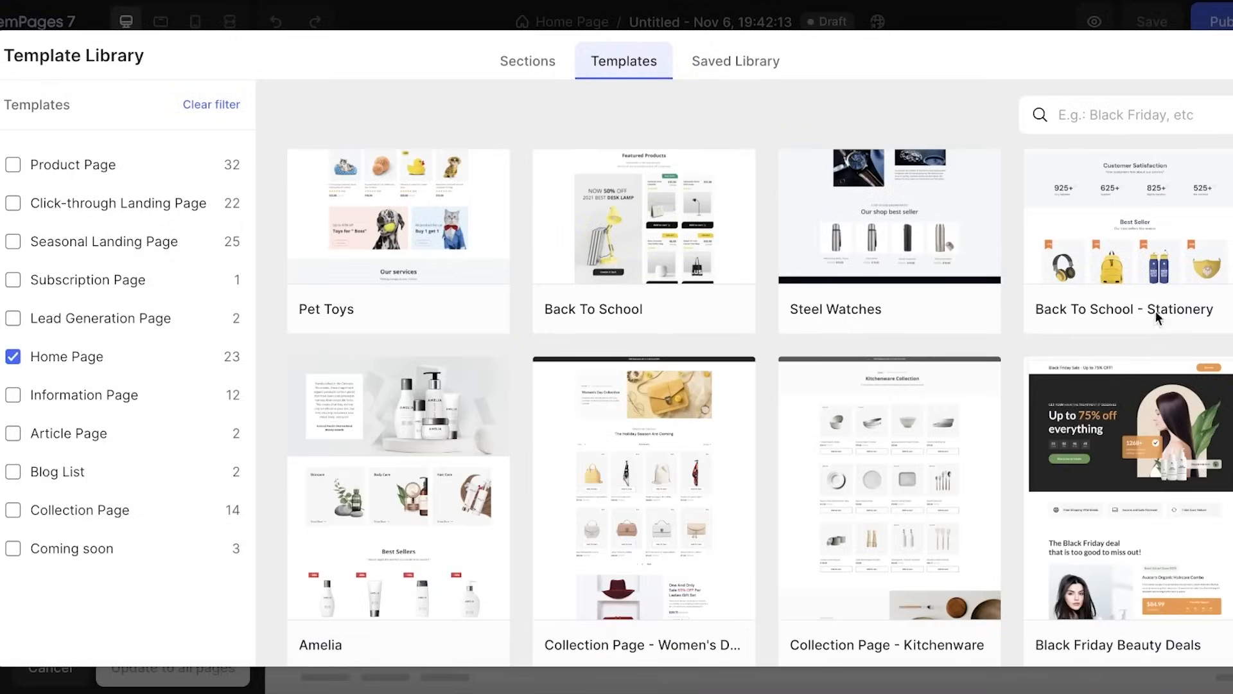
pyautogui.scroll(-3)
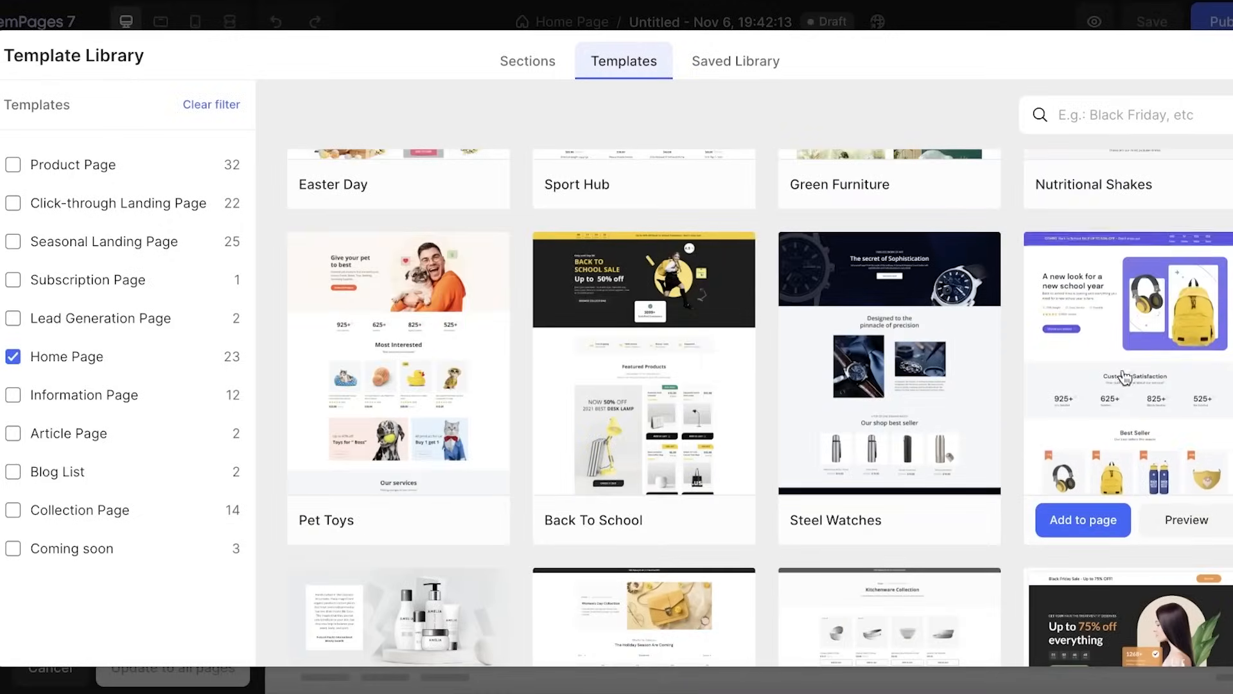
pyautogui.click(1082, 519)
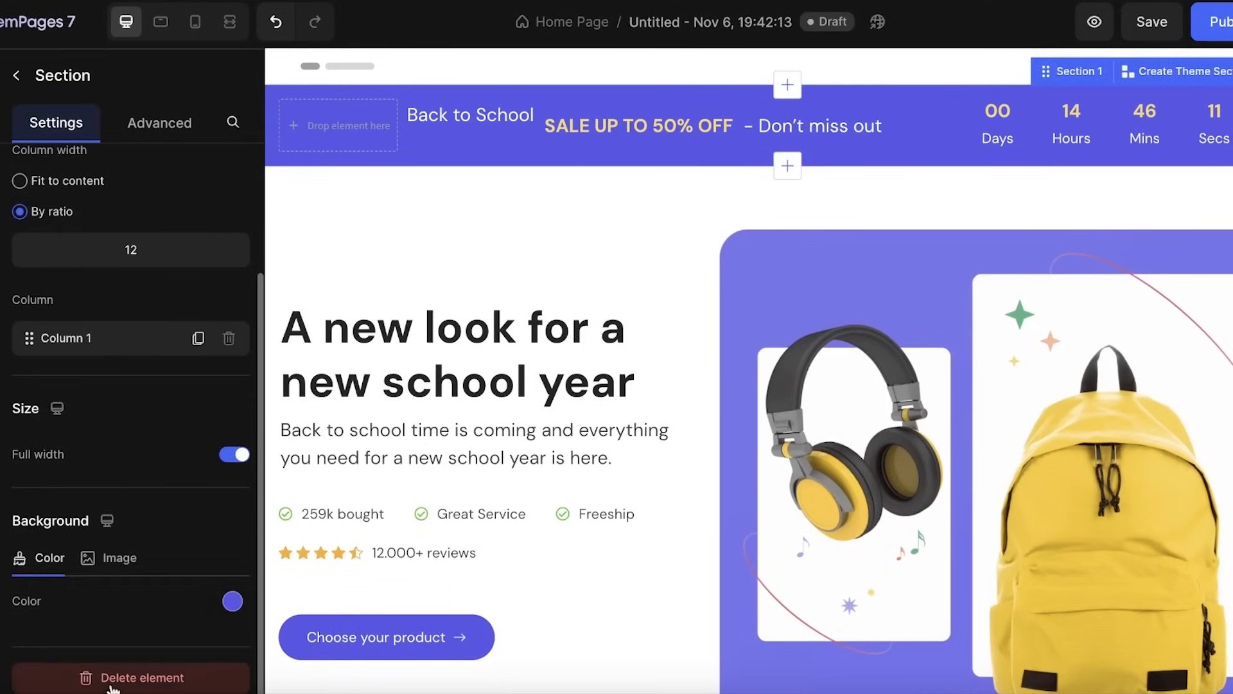
# - Delete the sale countdown bar section so the hero opens the page
pyautogui.click(141, 677)
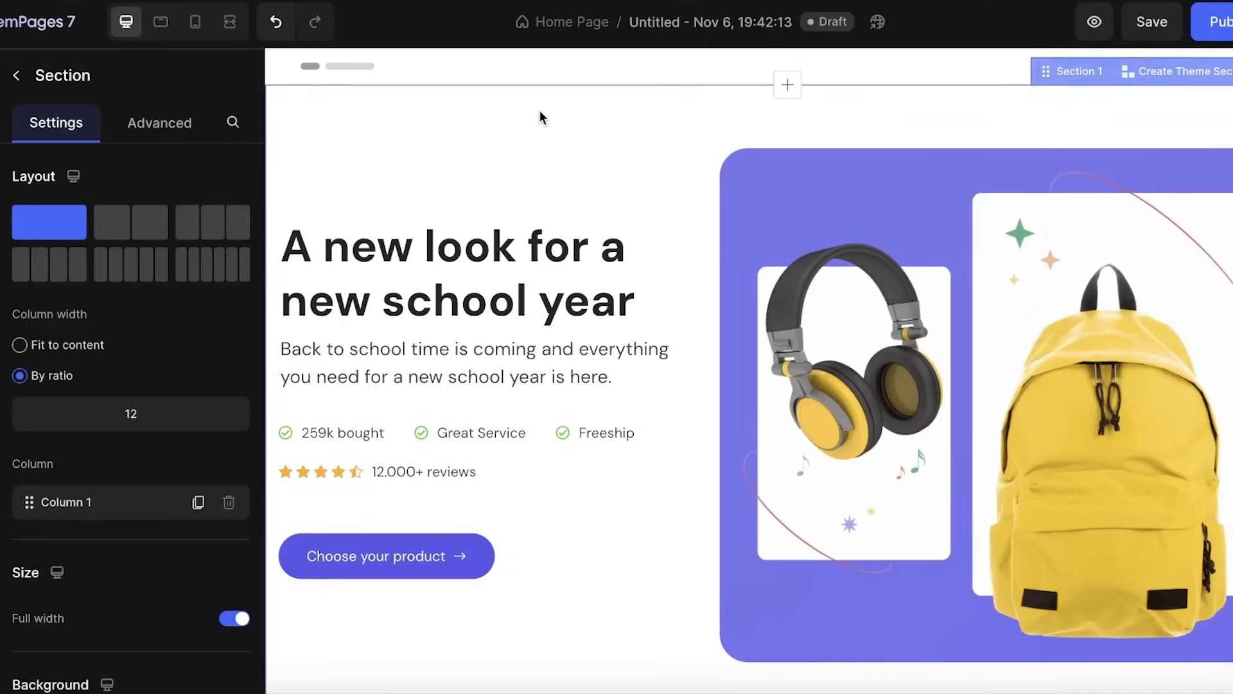
pyautogui.click(15, 76)
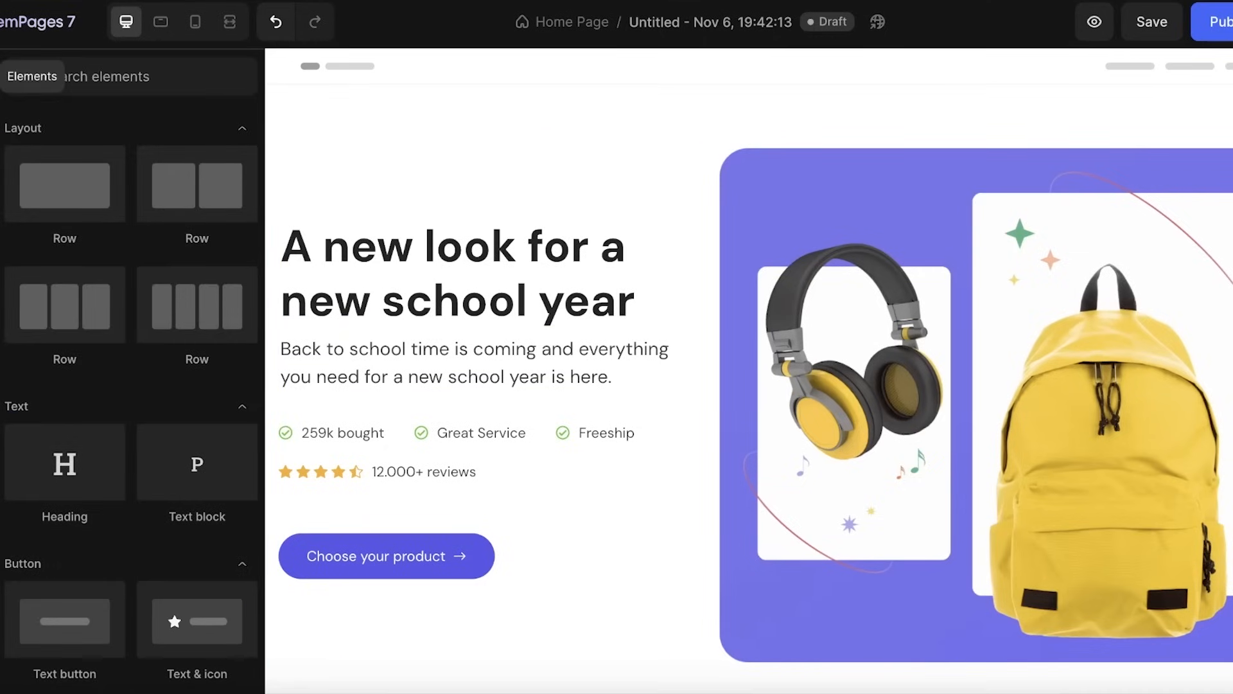
pyautogui.moveTo(64, 183)
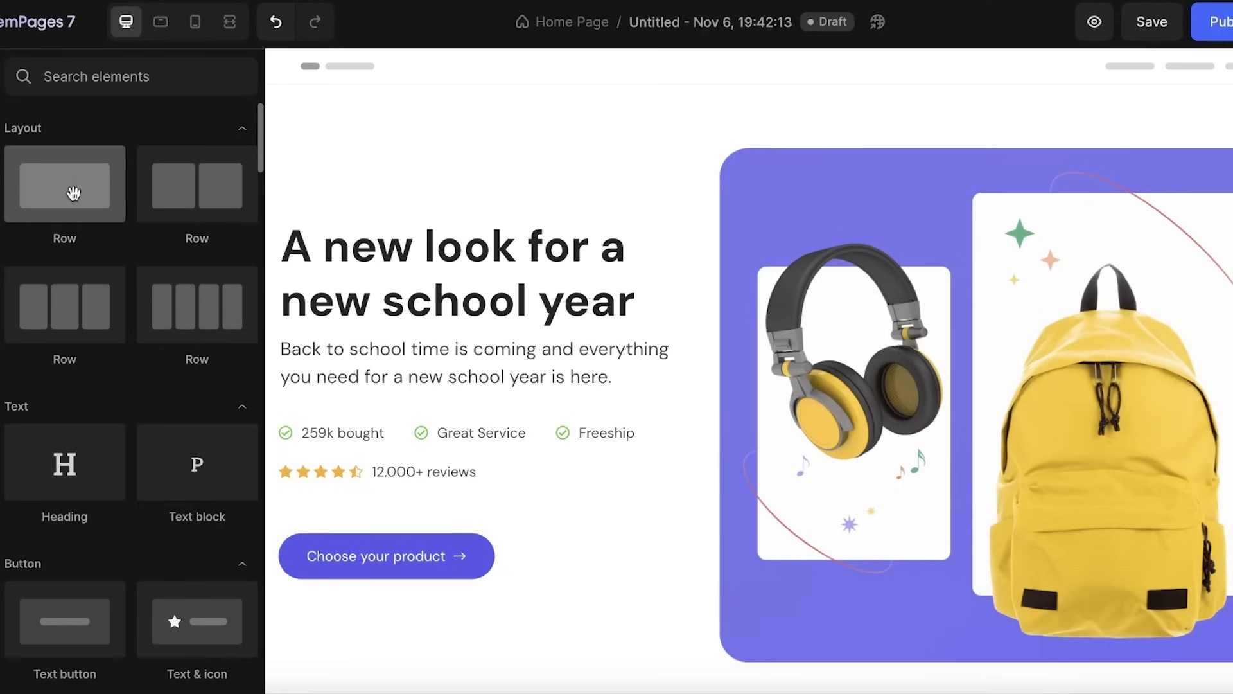
pyautogui.moveTo(217, 140)
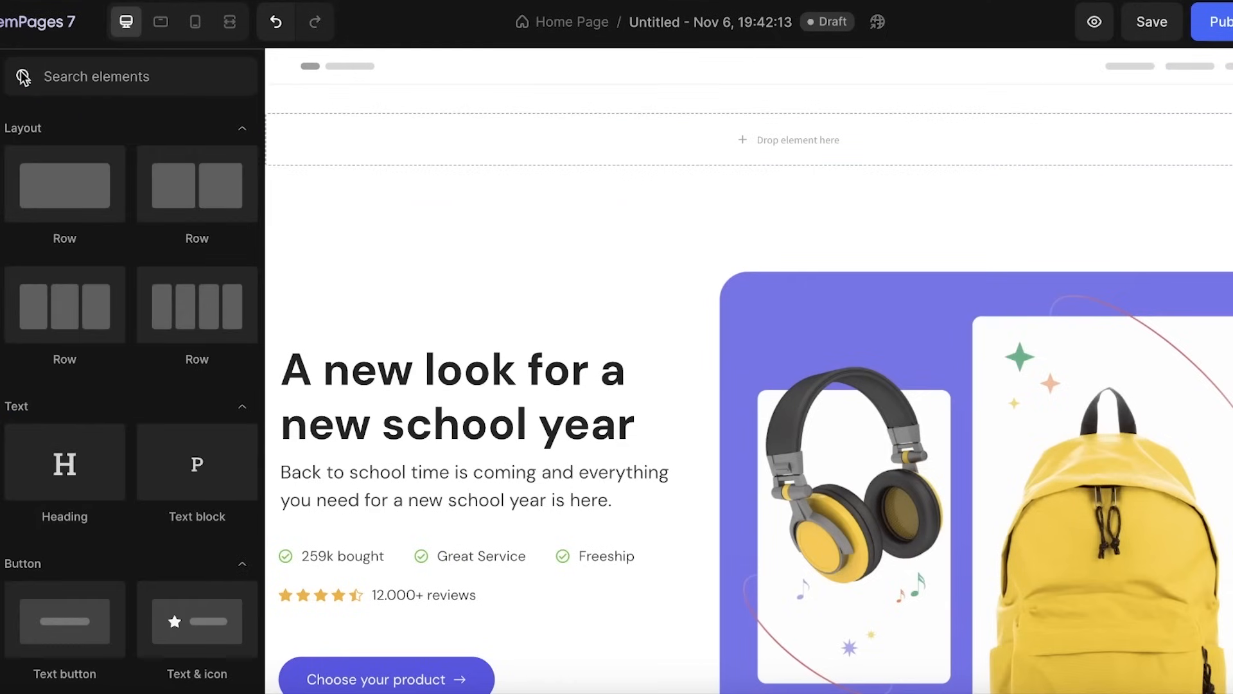
# - Enter 'Durden' in the new top heading, keep the larger style, and make it bold
pyautogui.scroll(-3)
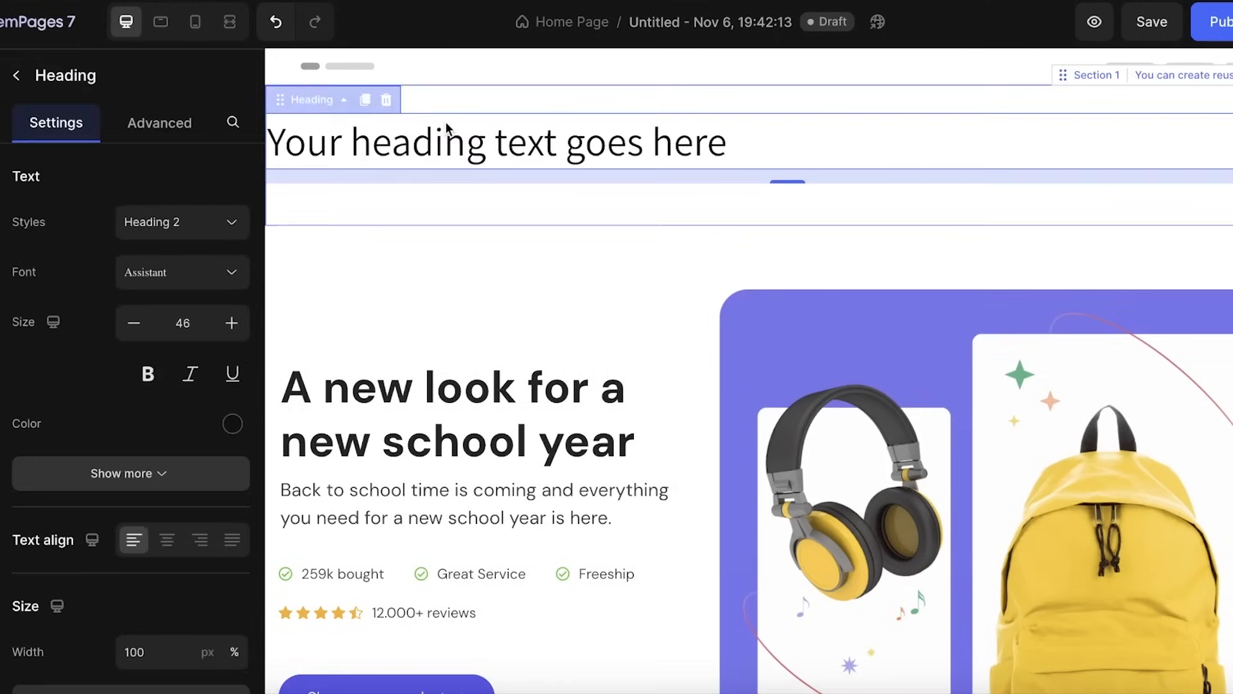
pyautogui.write('Durden')
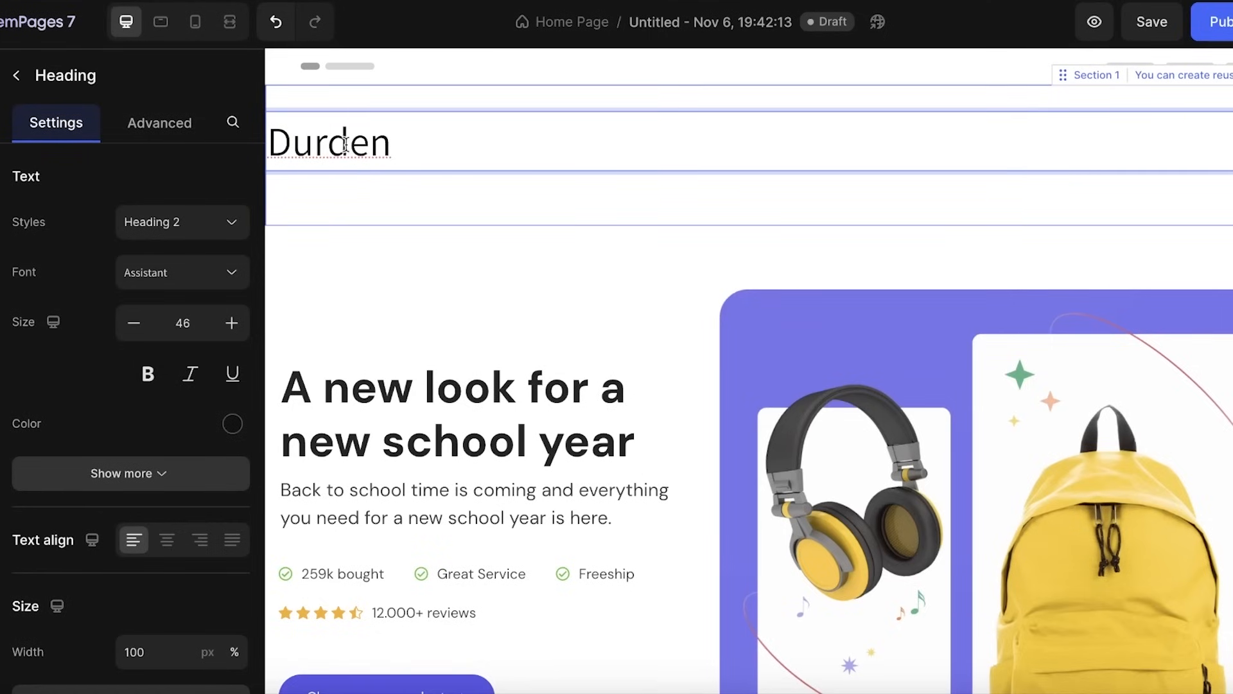
pyautogui.click(182, 221)
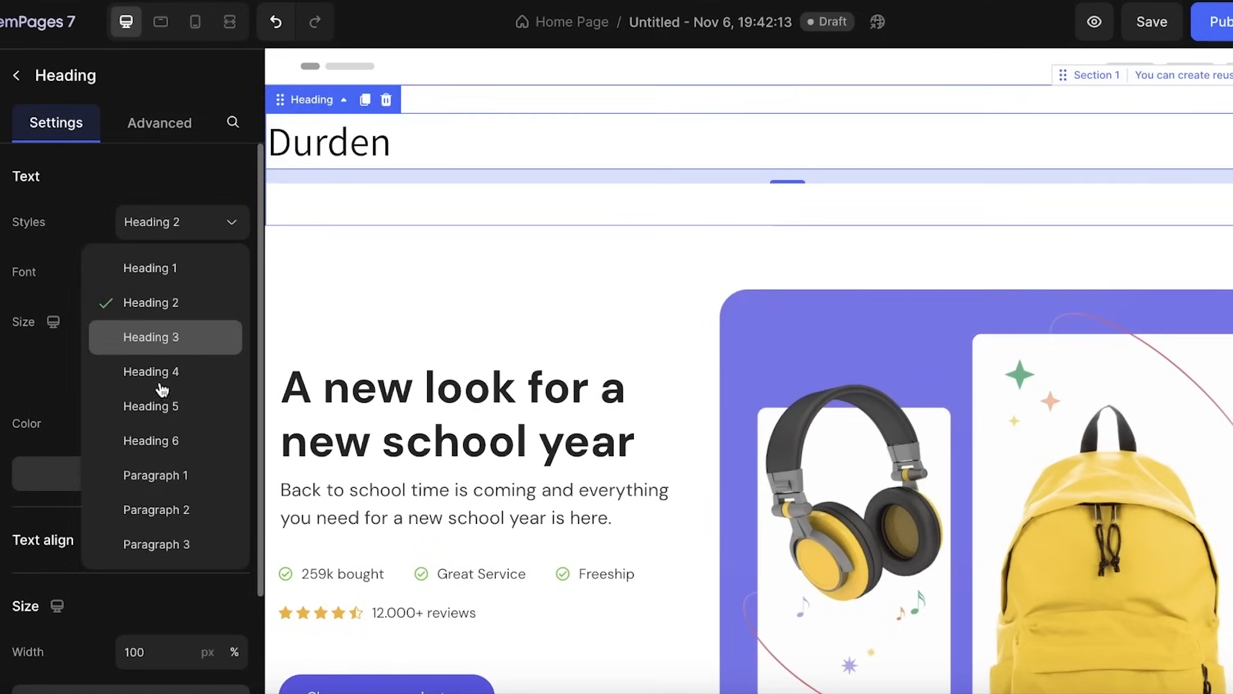
pyautogui.click(150, 406)
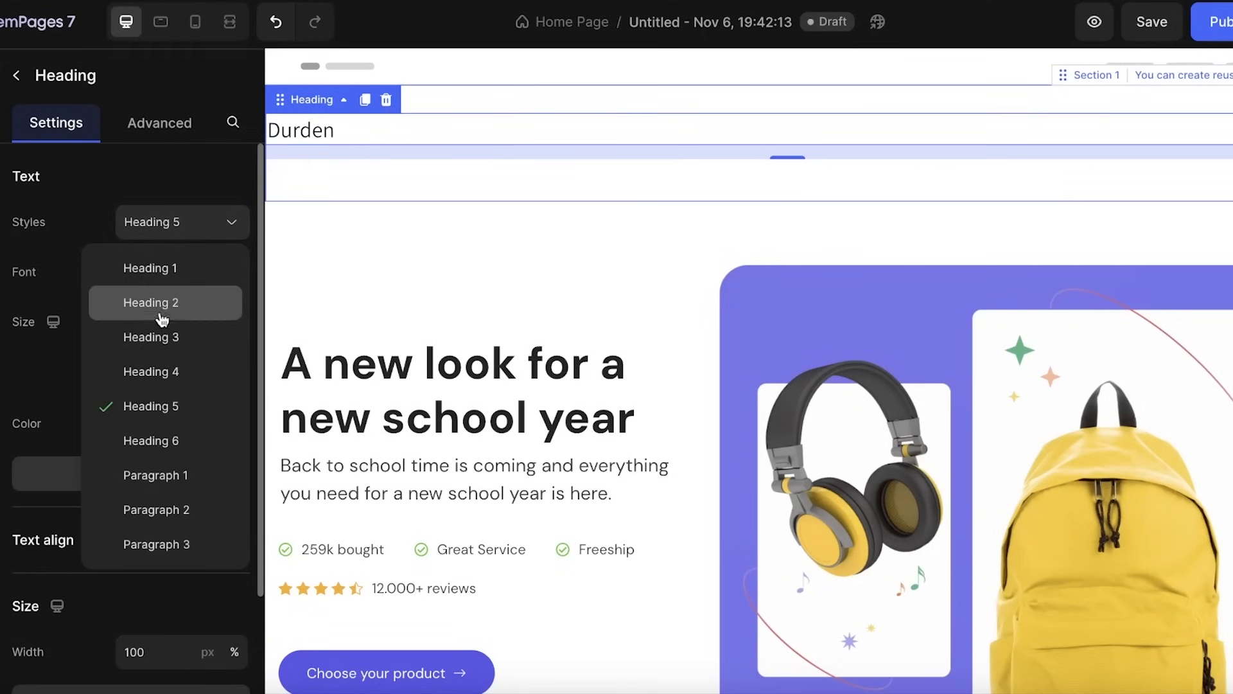
pyautogui.click(151, 302)
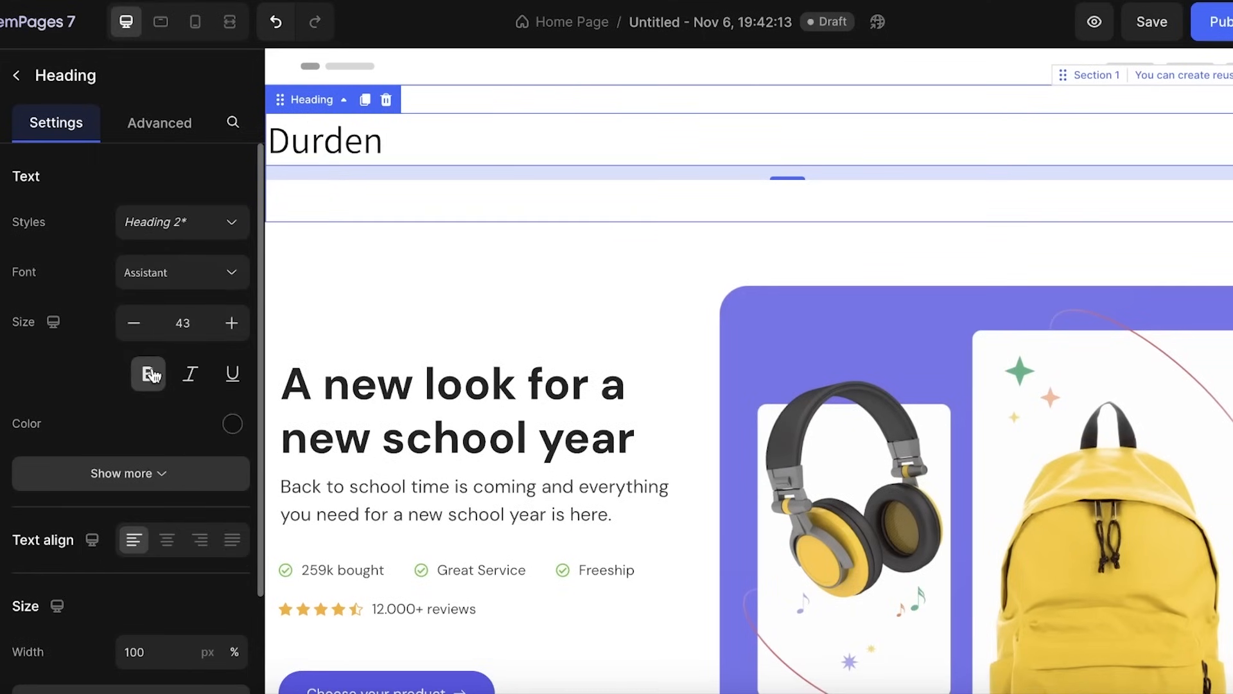
pyautogui.click(148, 374)
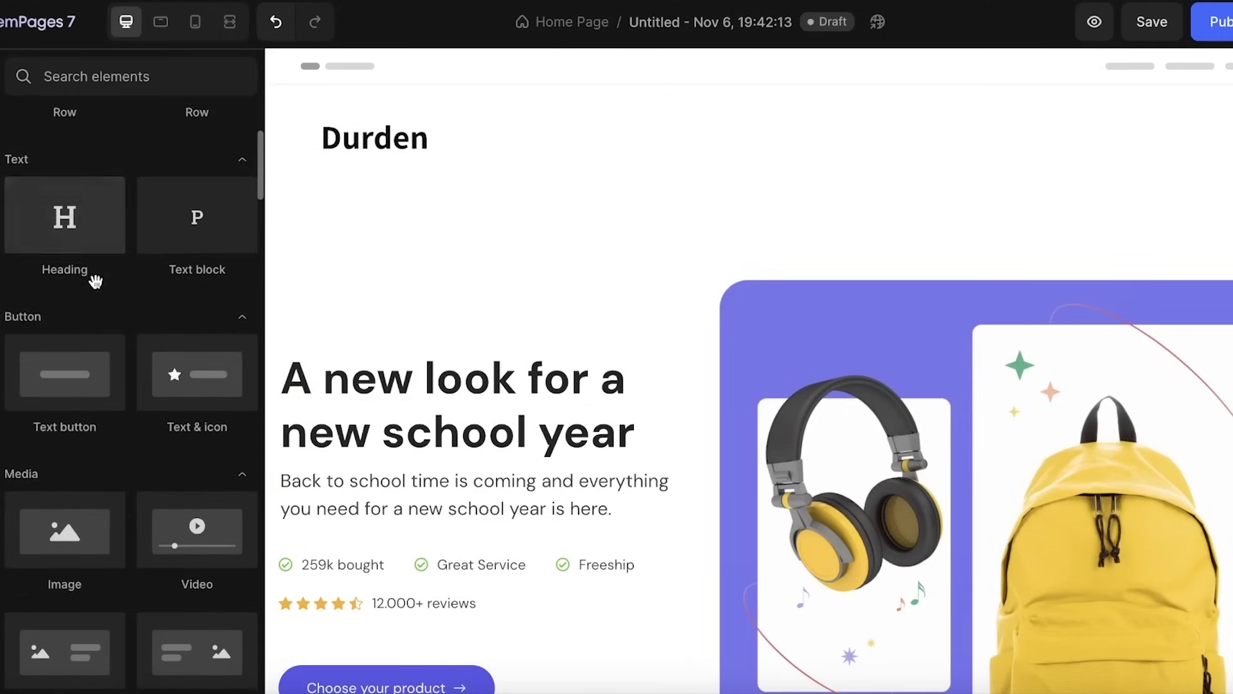
pyautogui.scroll(-3)
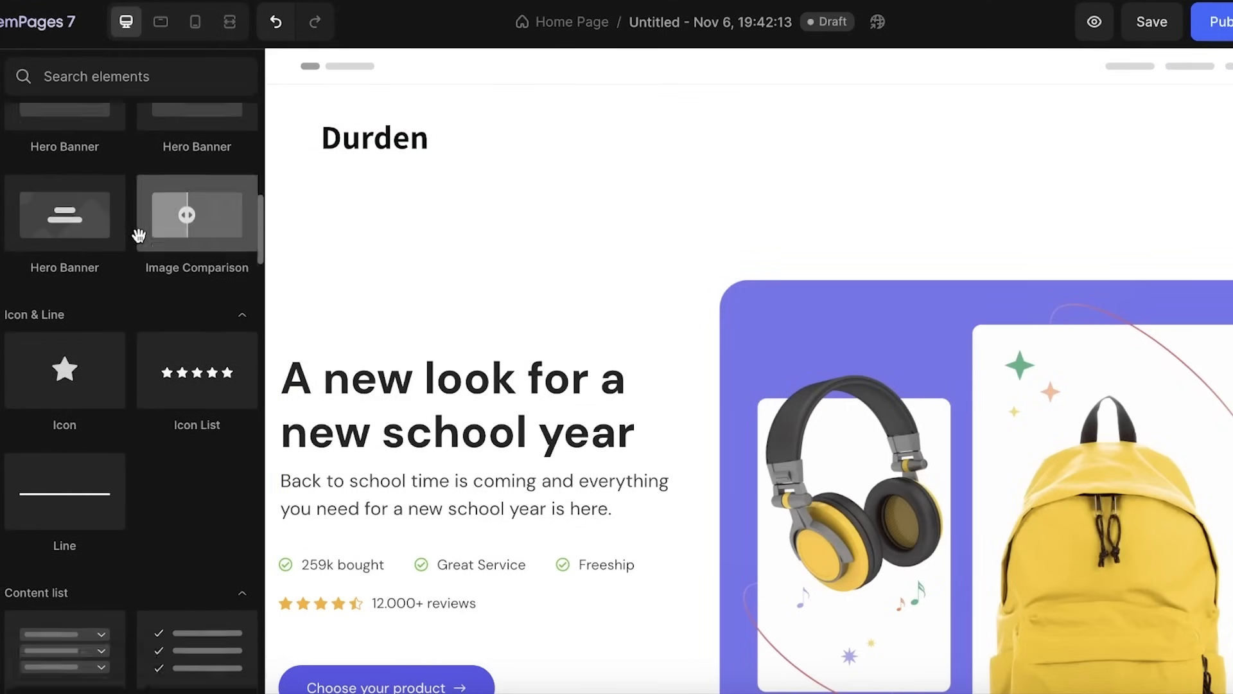
pyautogui.scroll(-3)
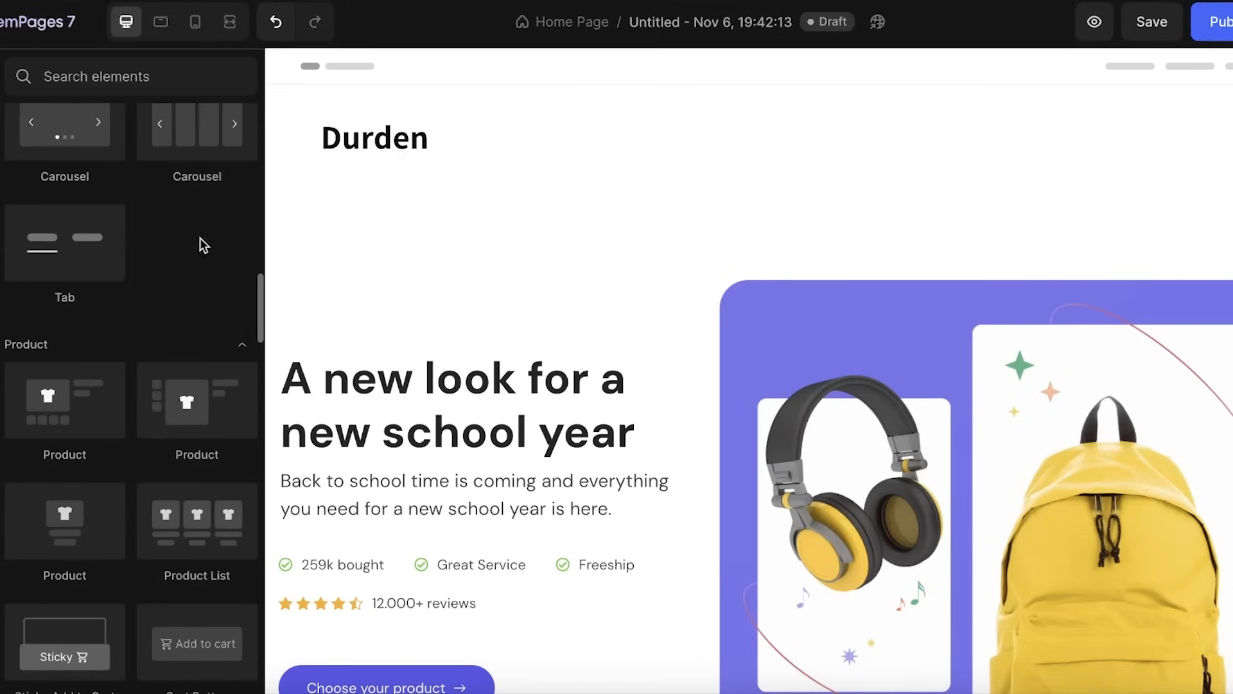
pyautogui.scroll(-3)
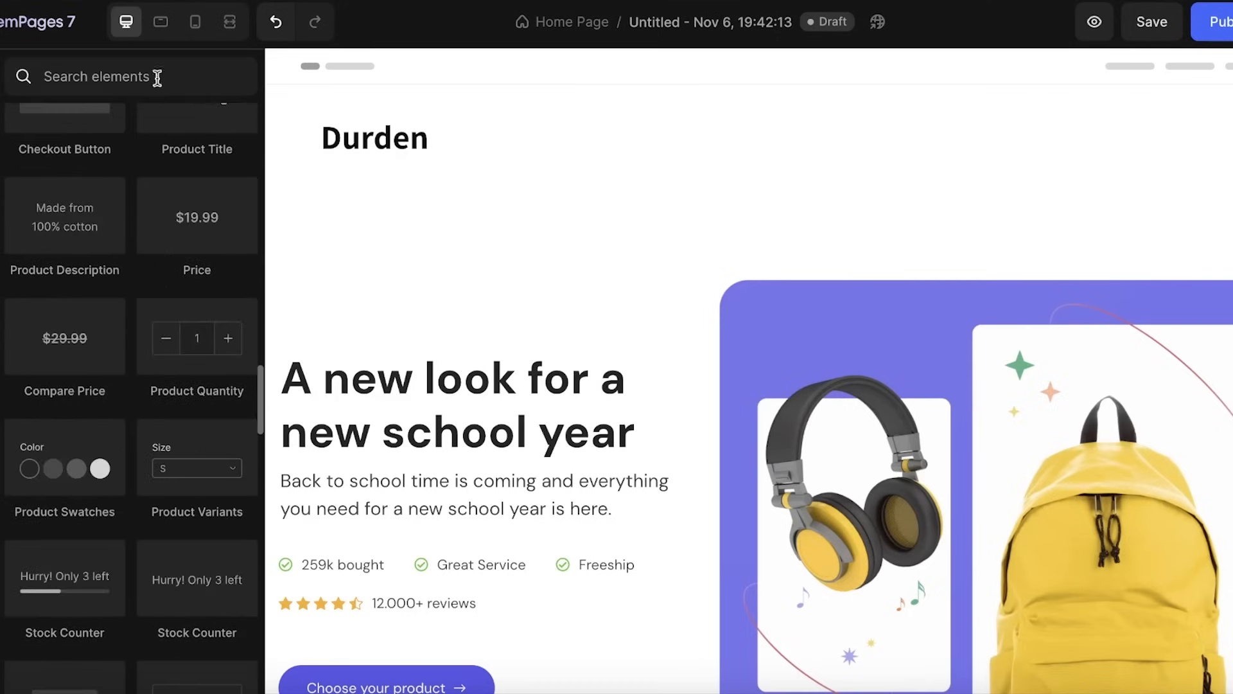
pyautogui.write('na')
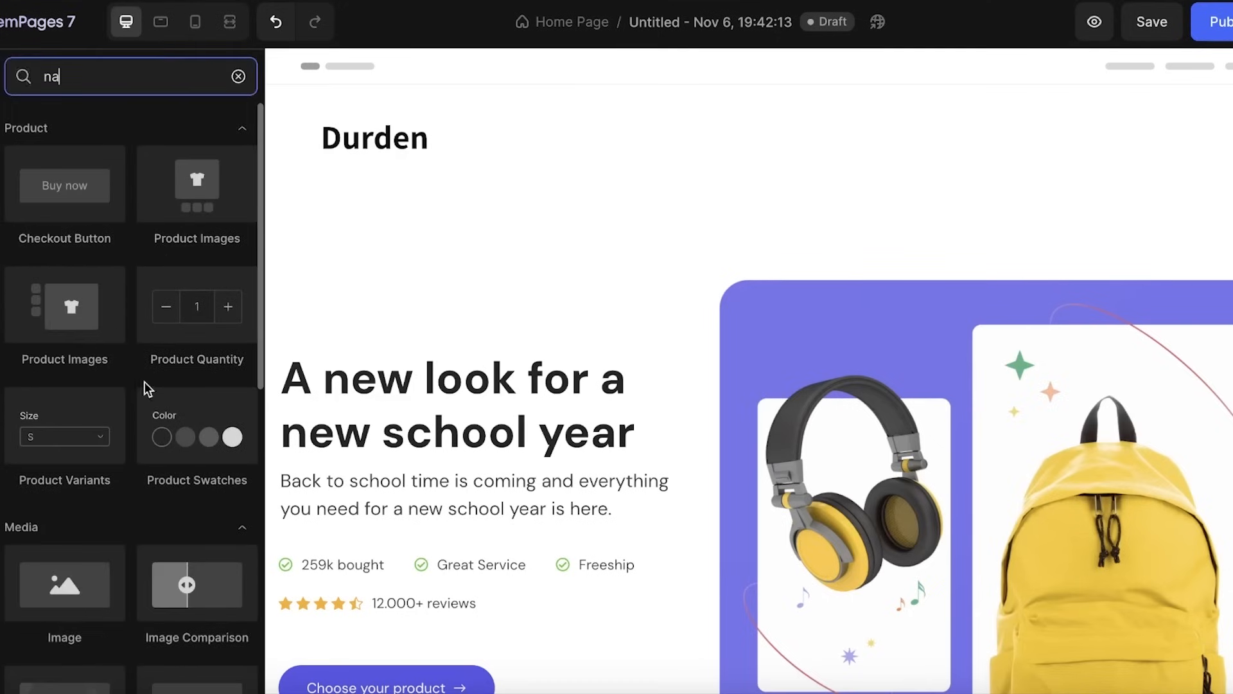
pyautogui.scroll(-3)
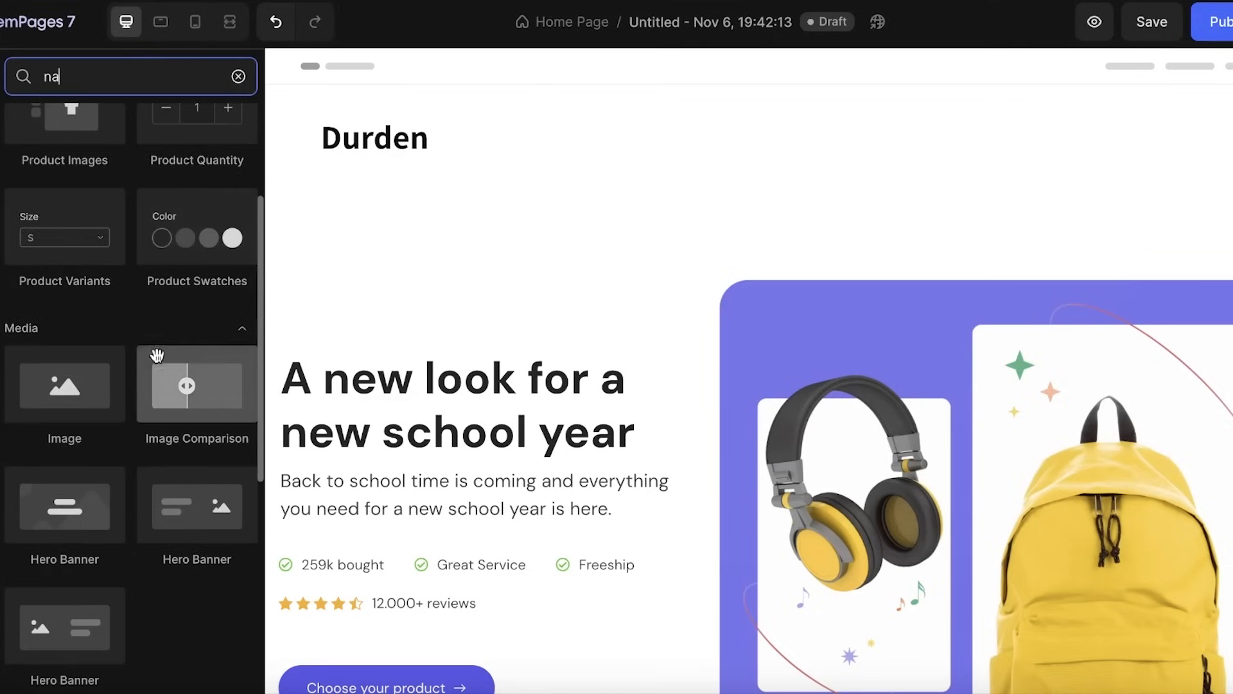
pyautogui.click(238, 77)
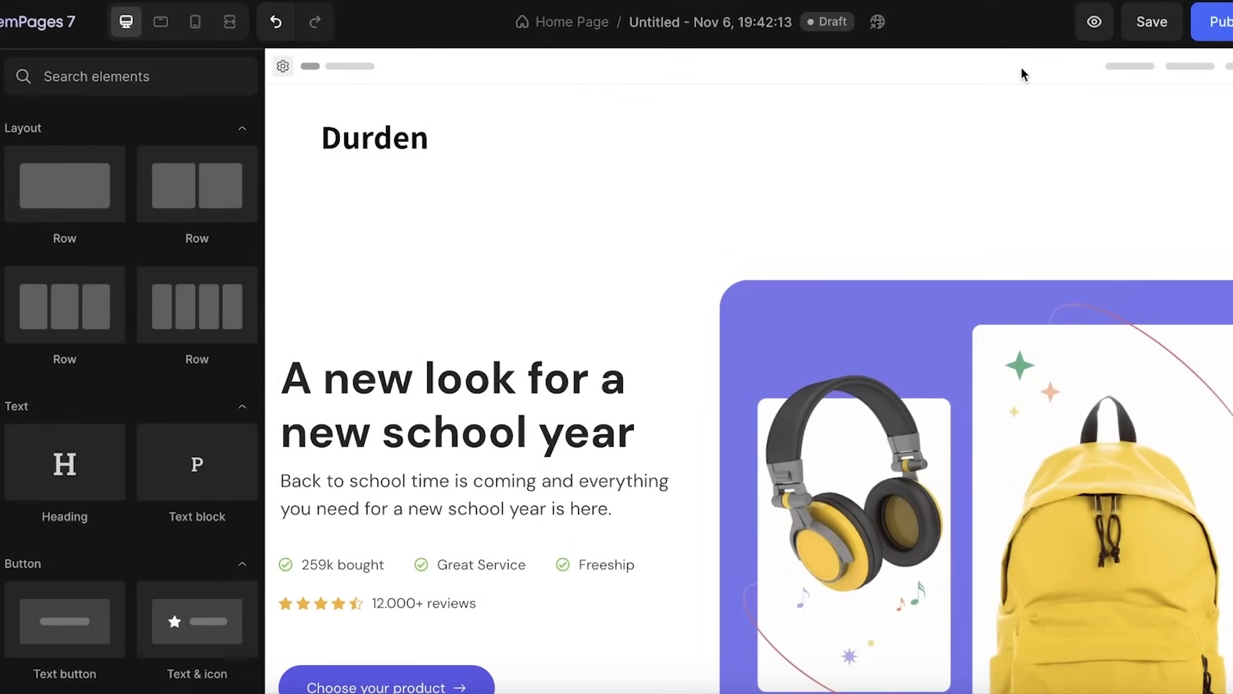
pyautogui.moveTo(923, 89)
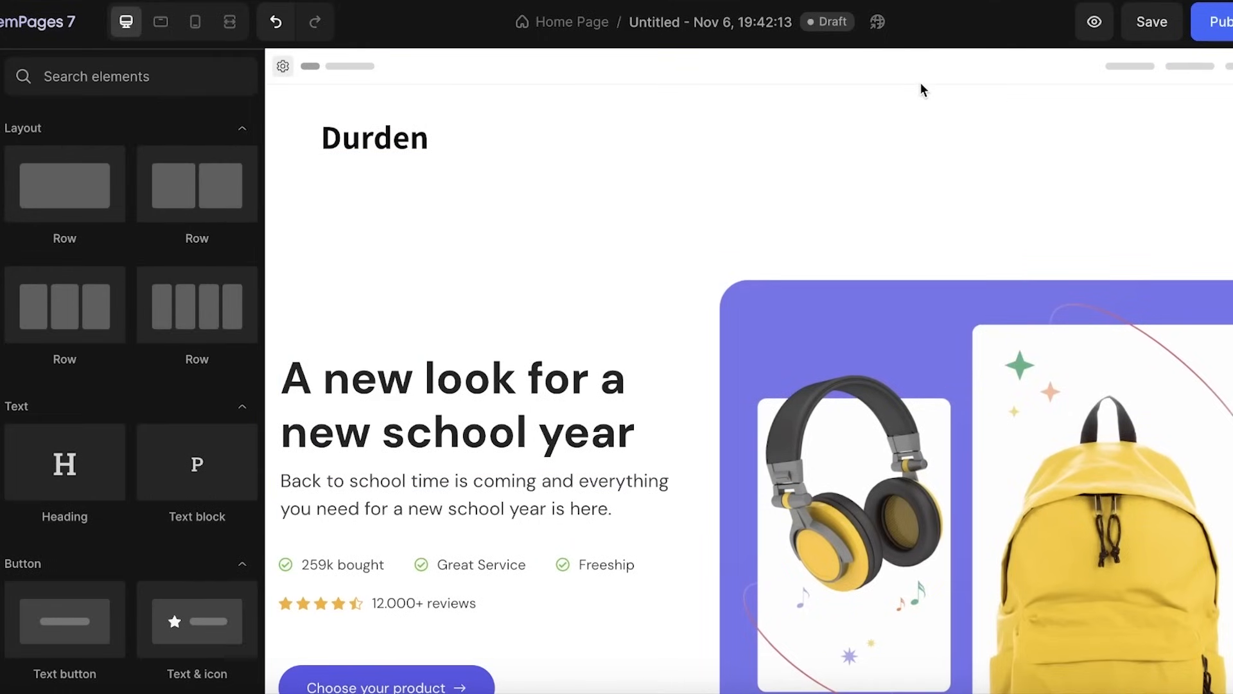
pyautogui.click(1223, 21)
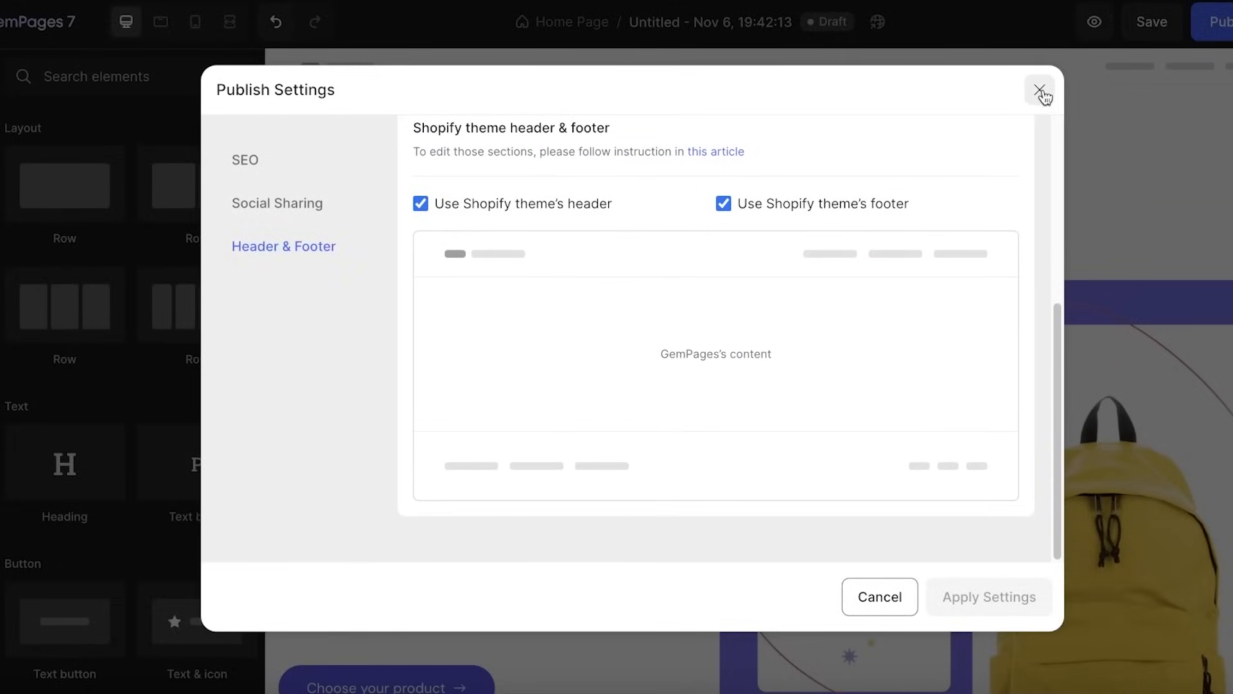
pyautogui.click(1040, 91)
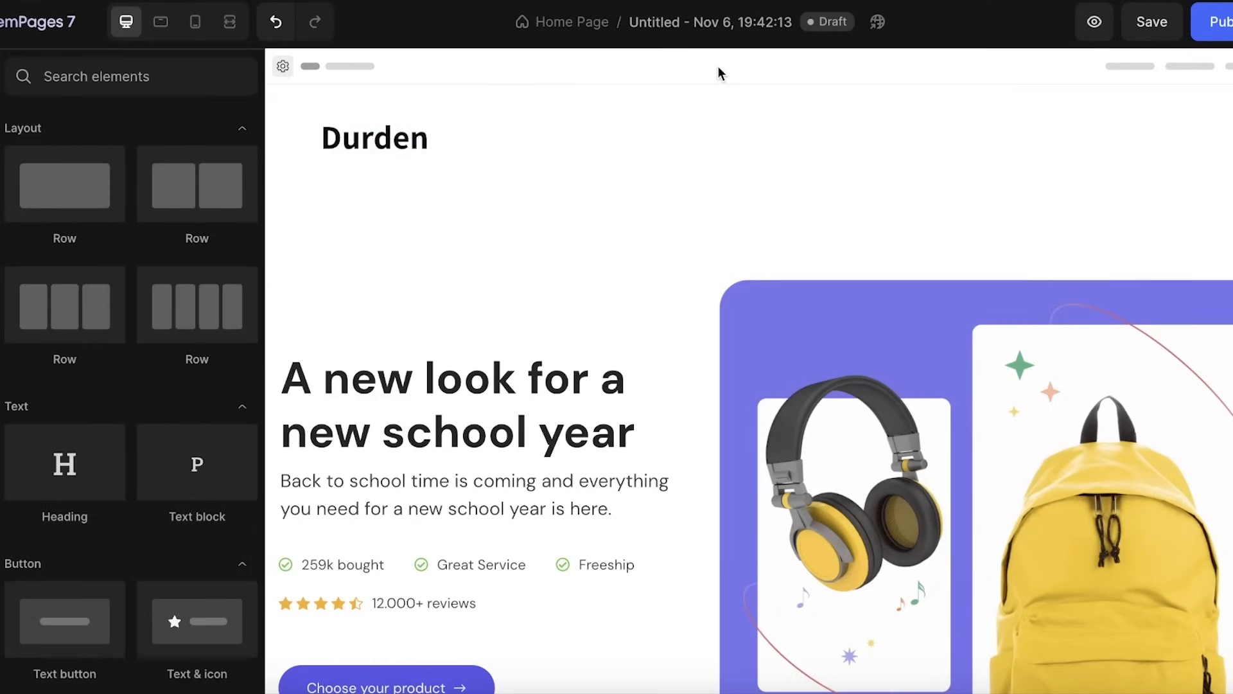
pyautogui.scroll(-3)
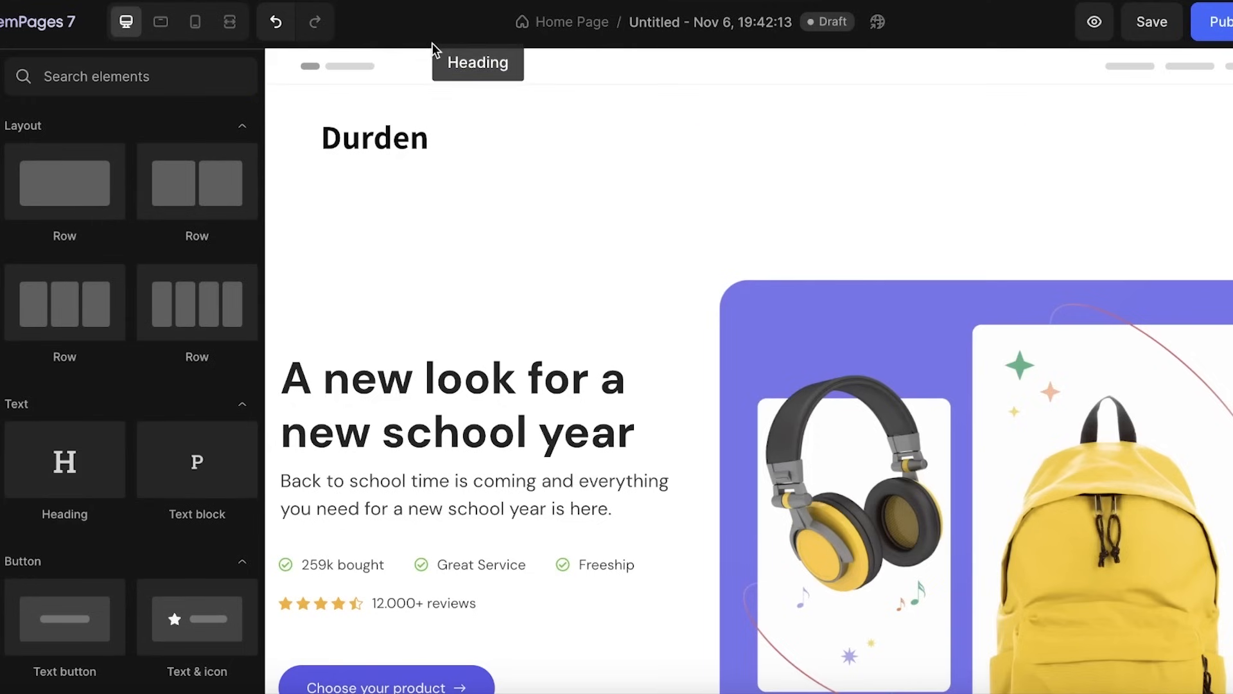
pyautogui.click(375, 138)
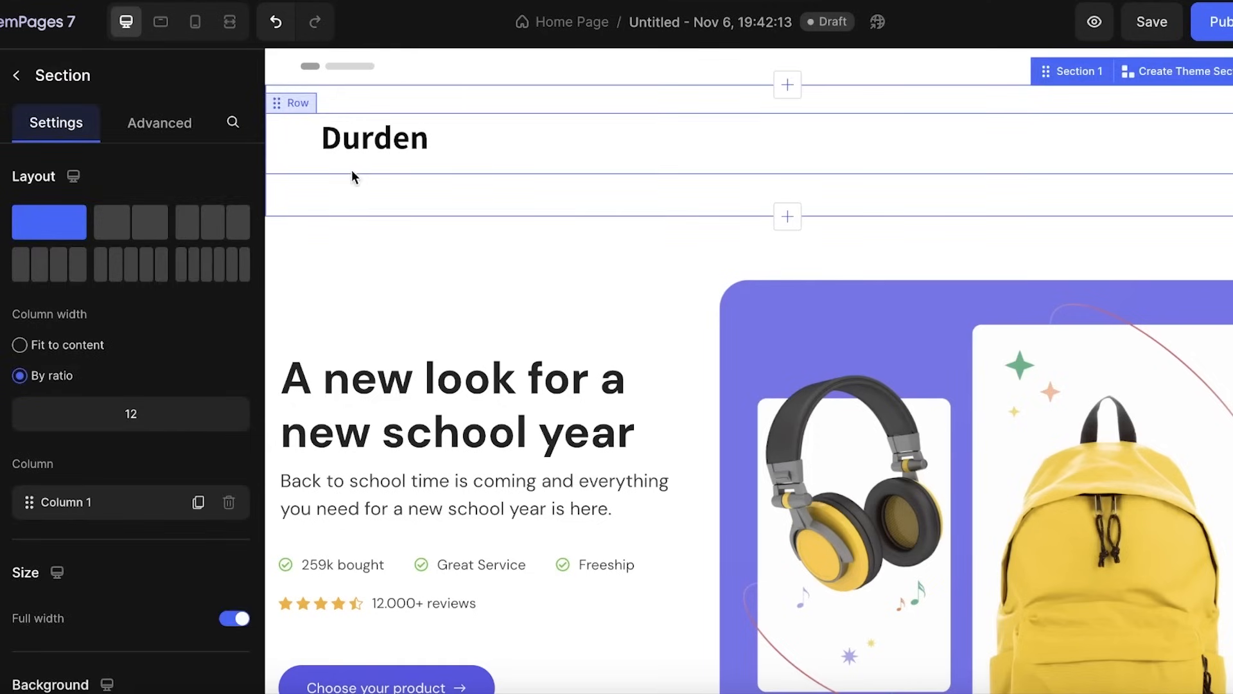
pyautogui.click(15, 75)
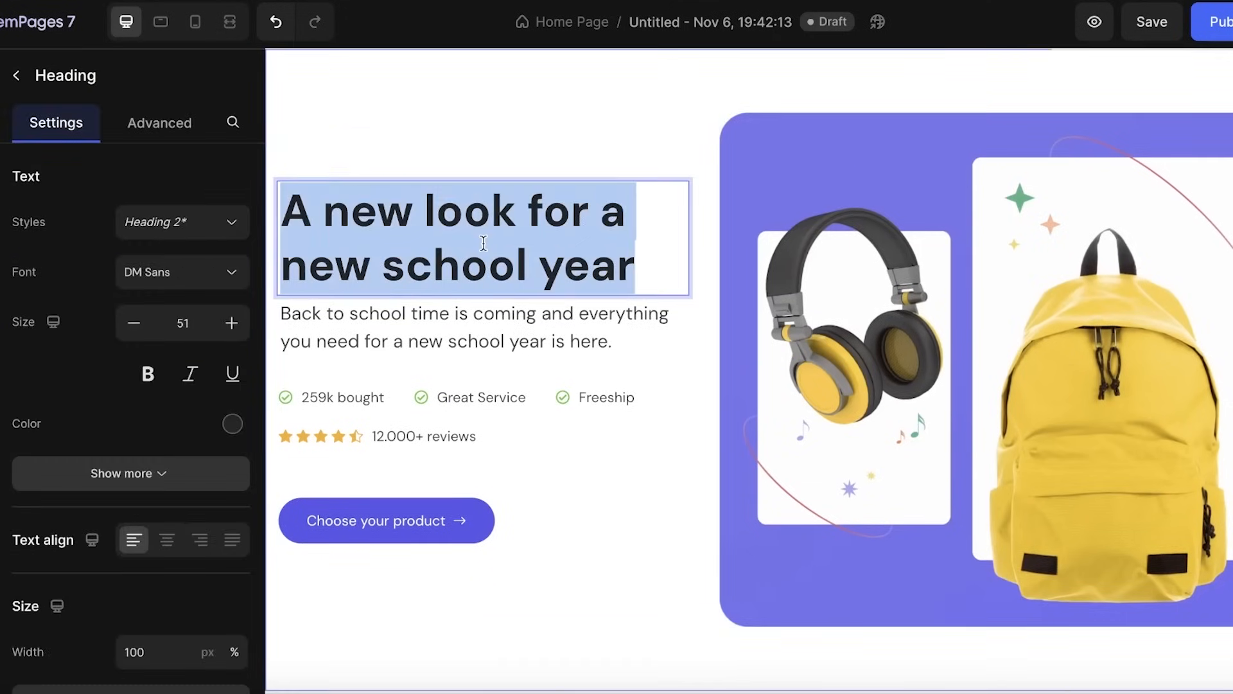
# - Retitle the hero 'Colors, Prints and More' and edit its subheading paragraph
pyautogui.write('Colors, Prints and More')
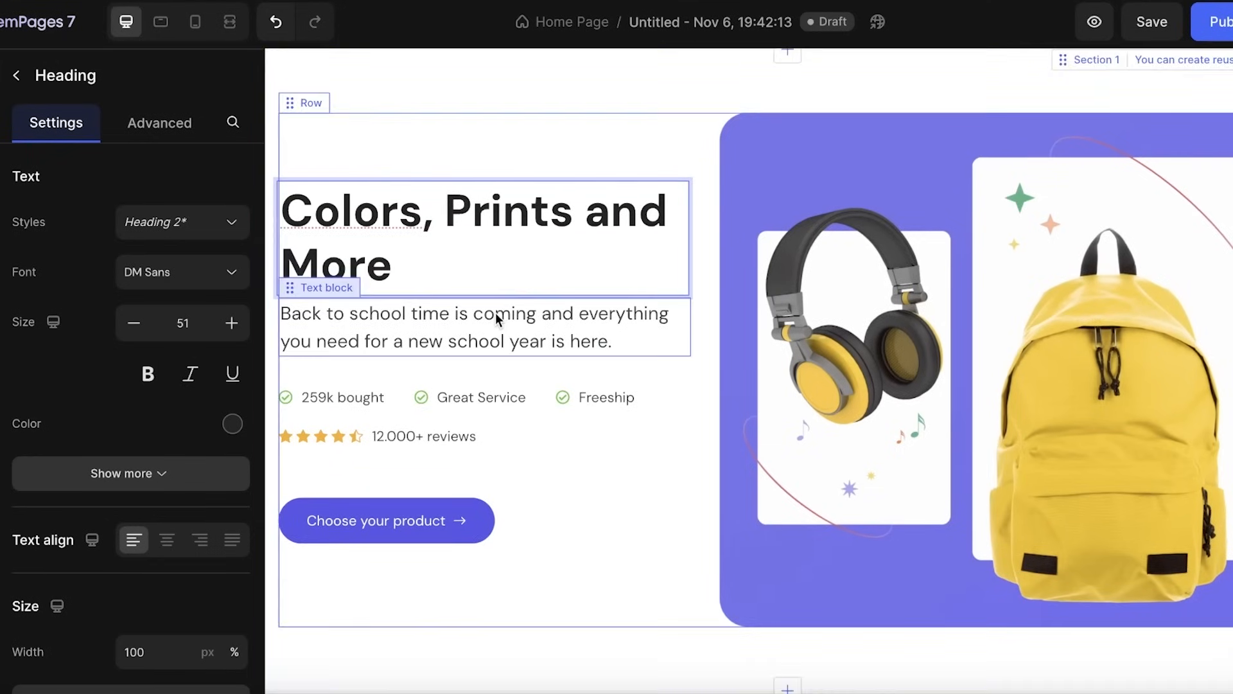
pyautogui.click(472, 327)
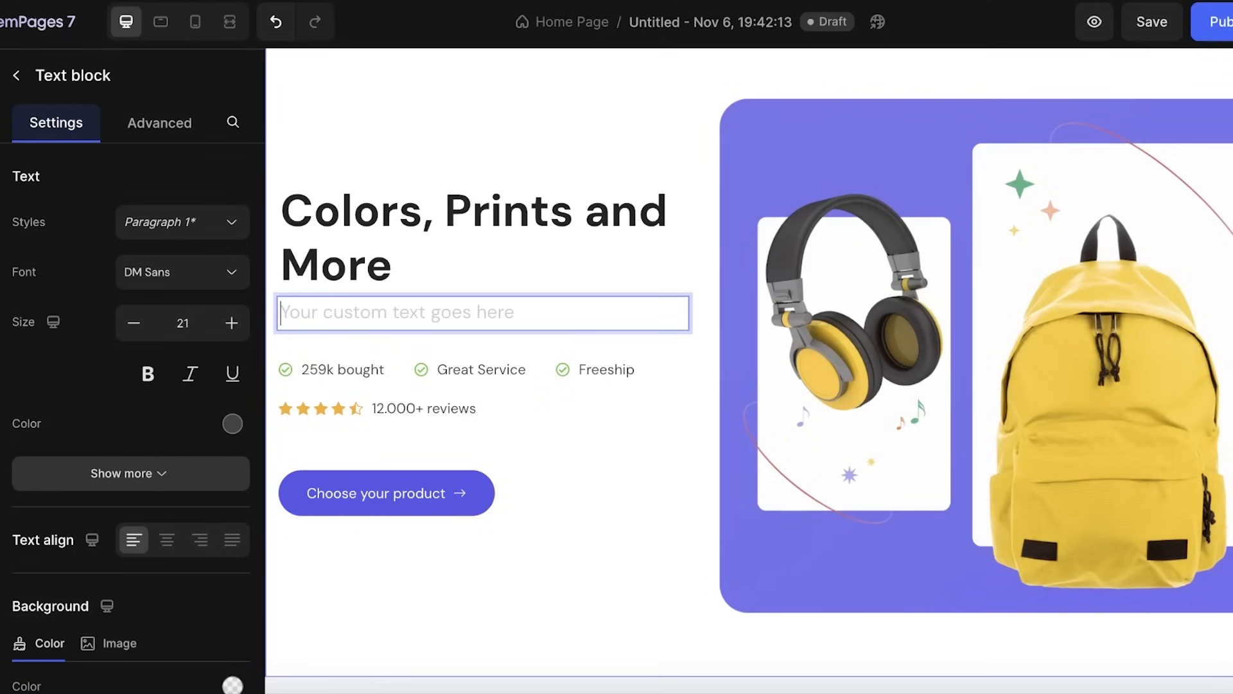
pyautogui.click(422, 370)
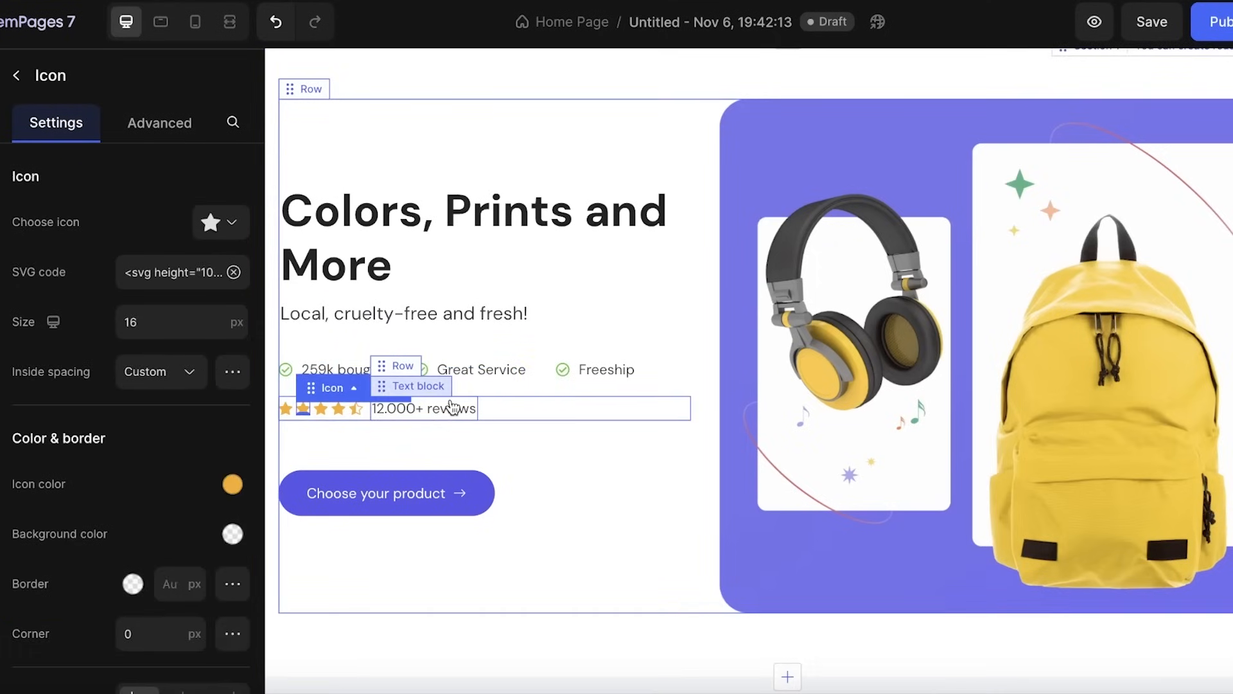
# - Select the feature badge row and delete the remaining badge list
pyautogui.click(402, 365)
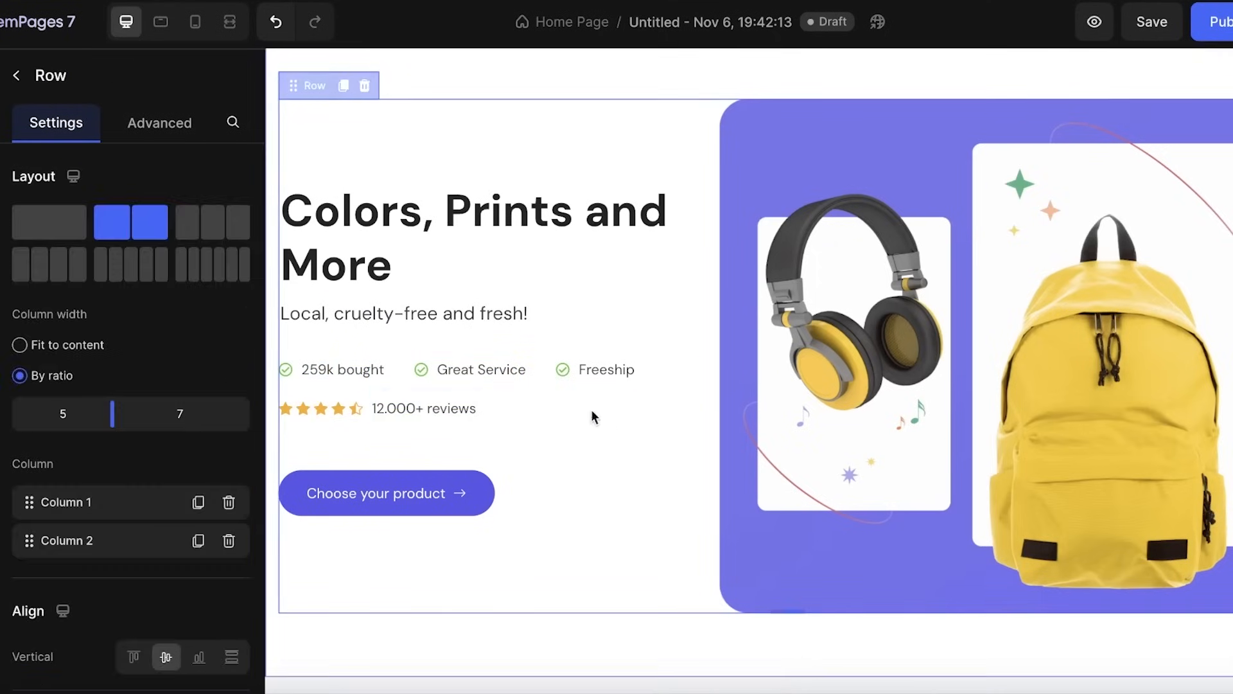
pyautogui.click(341, 369)
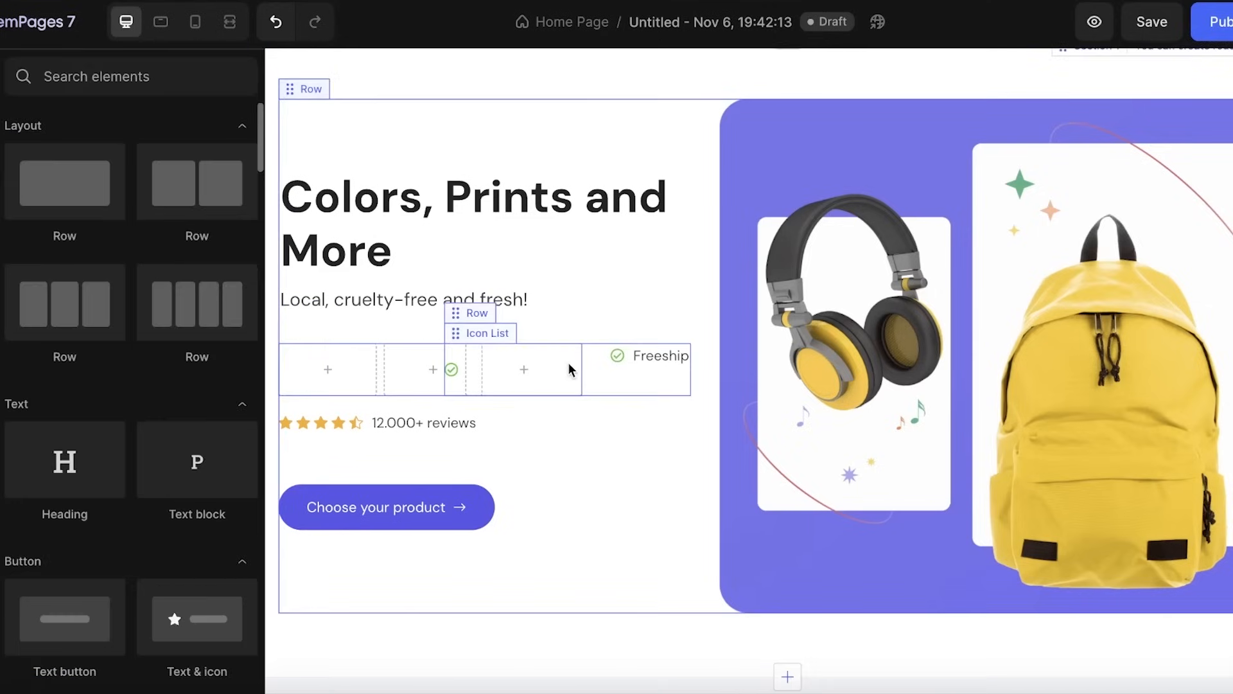
pyautogui.click(670, 370)
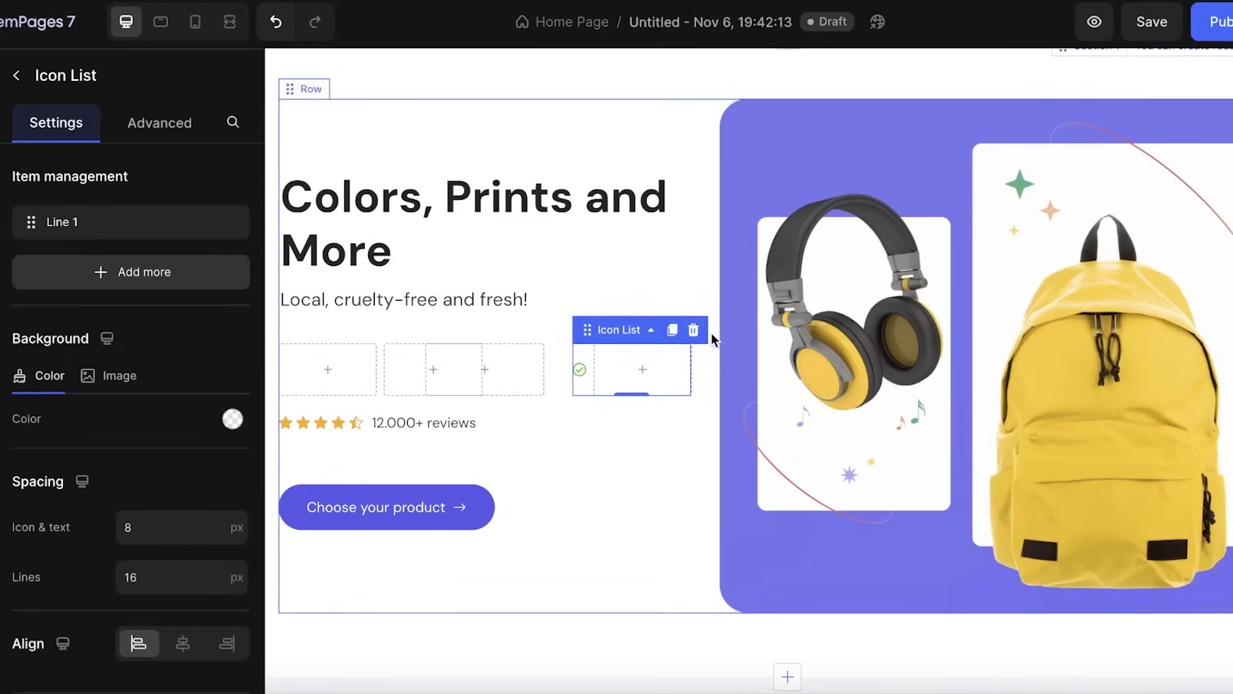
pyautogui.click(304, 88)
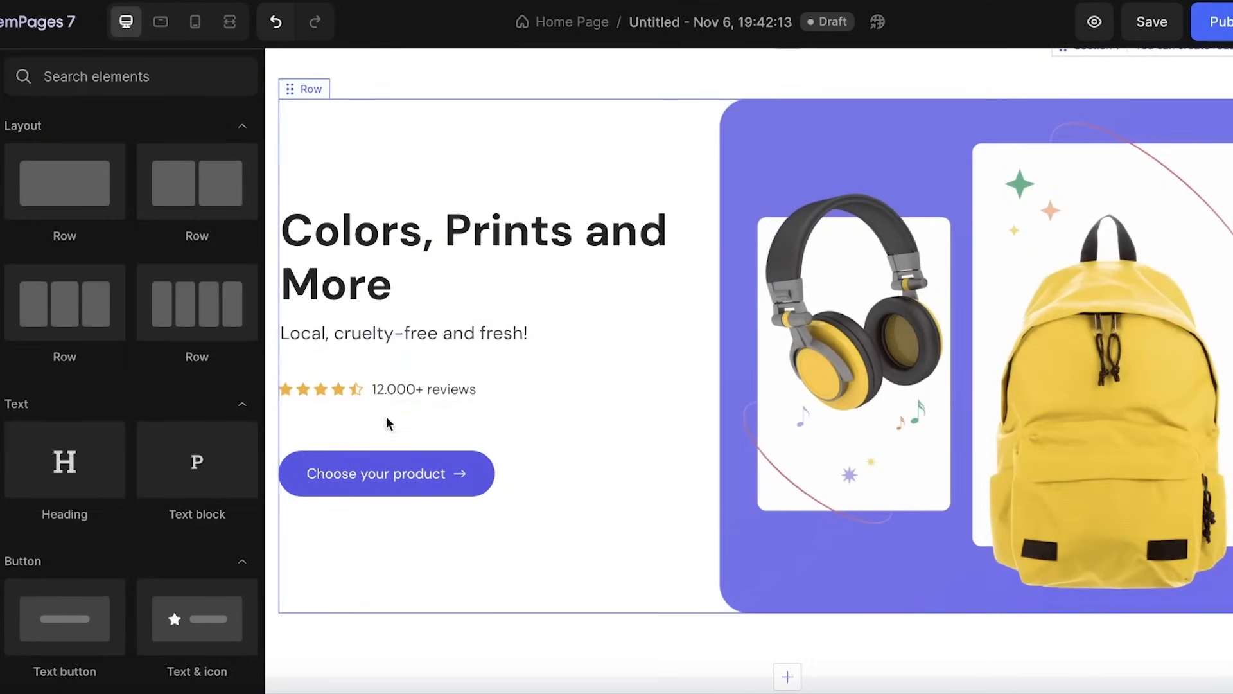
# - Change the hero call-to-action label from 'Choose your product' to 'Shop Now'
pyautogui.click(386, 473)
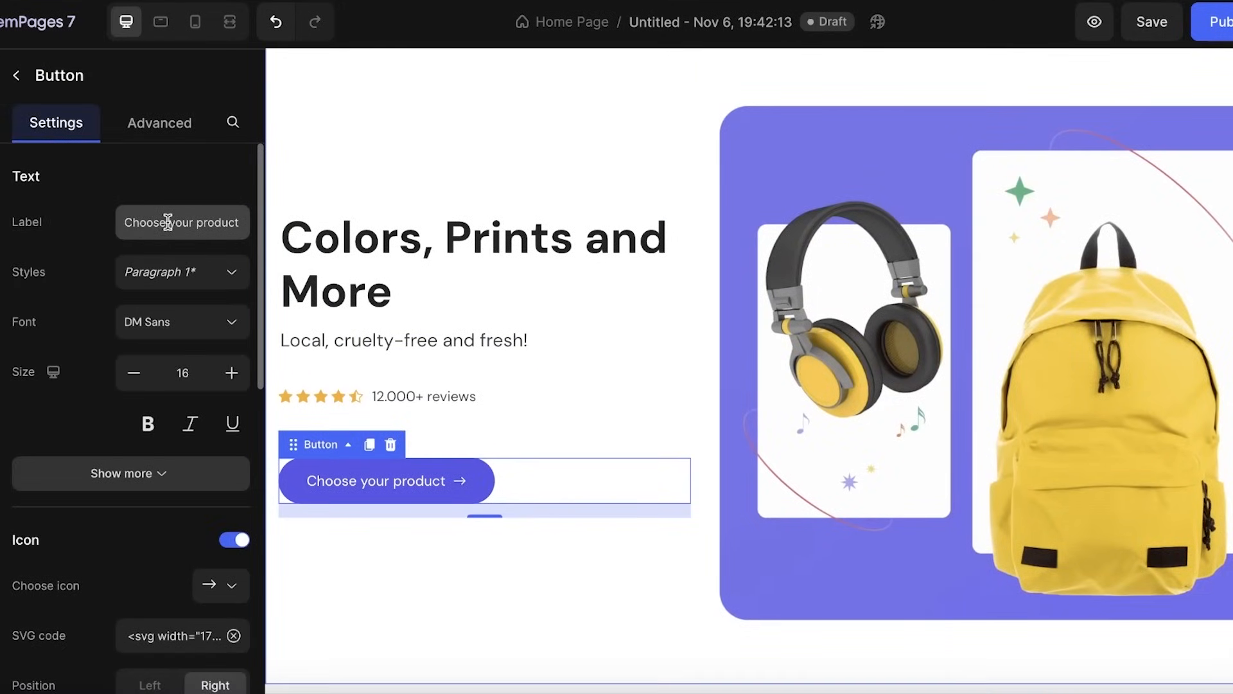
pyautogui.tripleClick(181, 222)
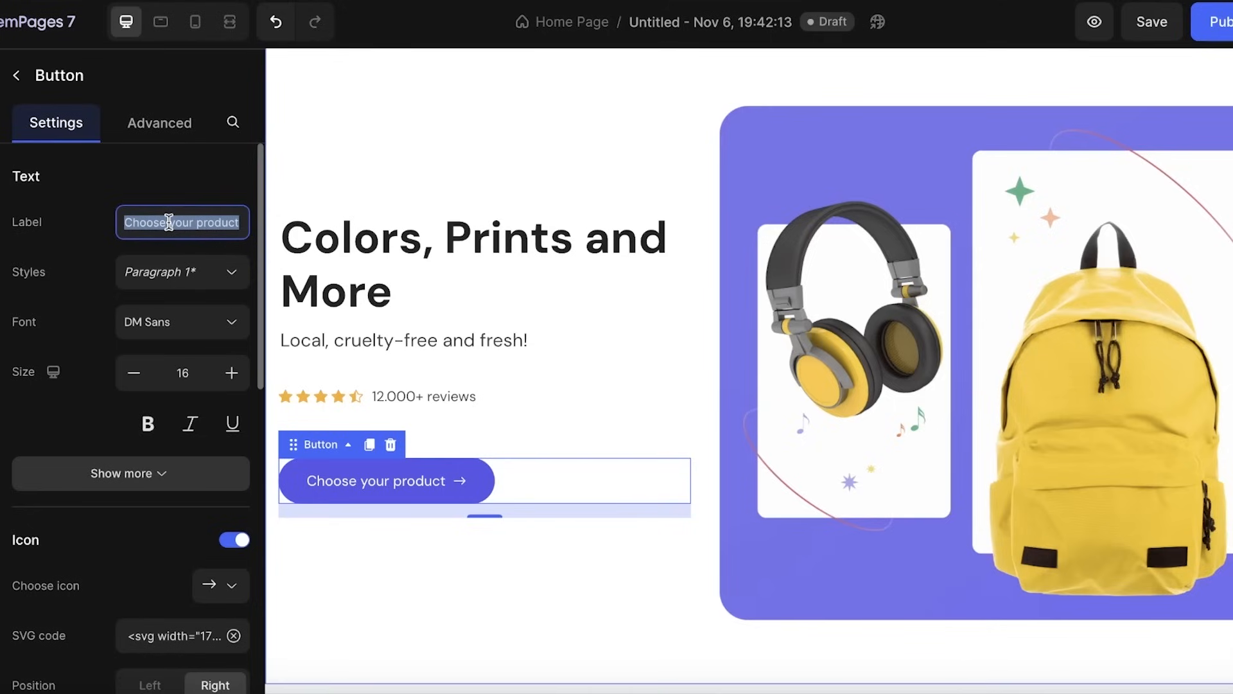
pyautogui.write('Sho')
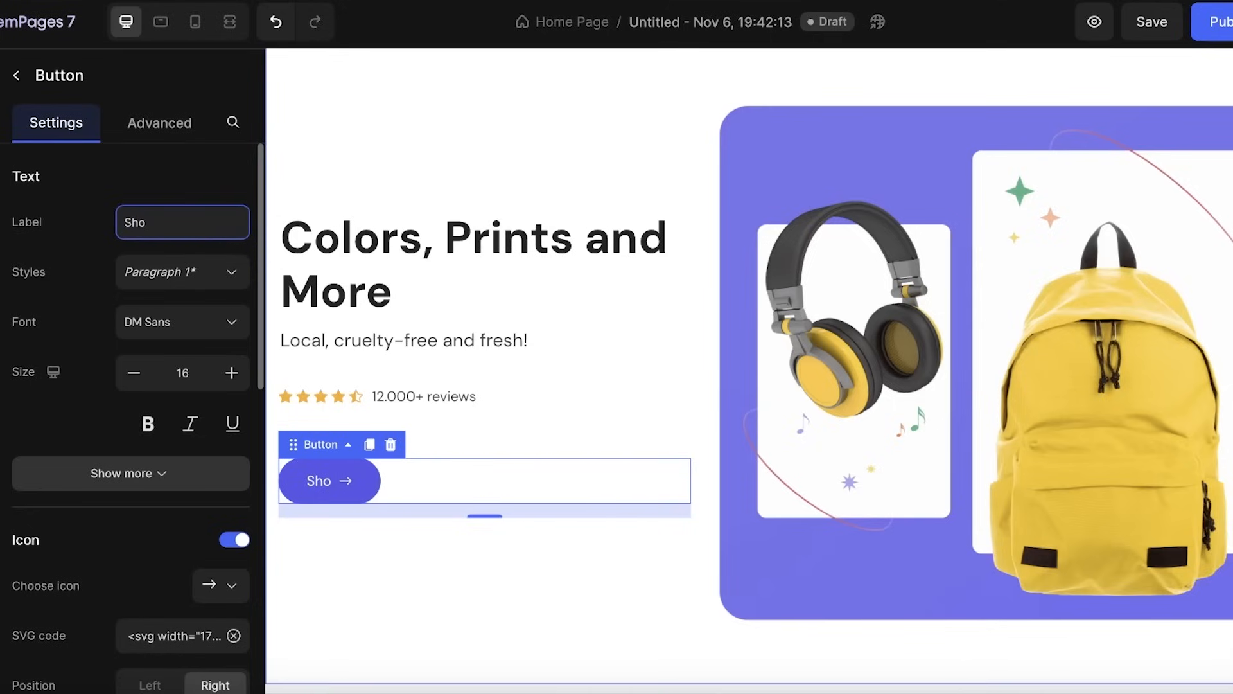
pyautogui.click(183, 222)
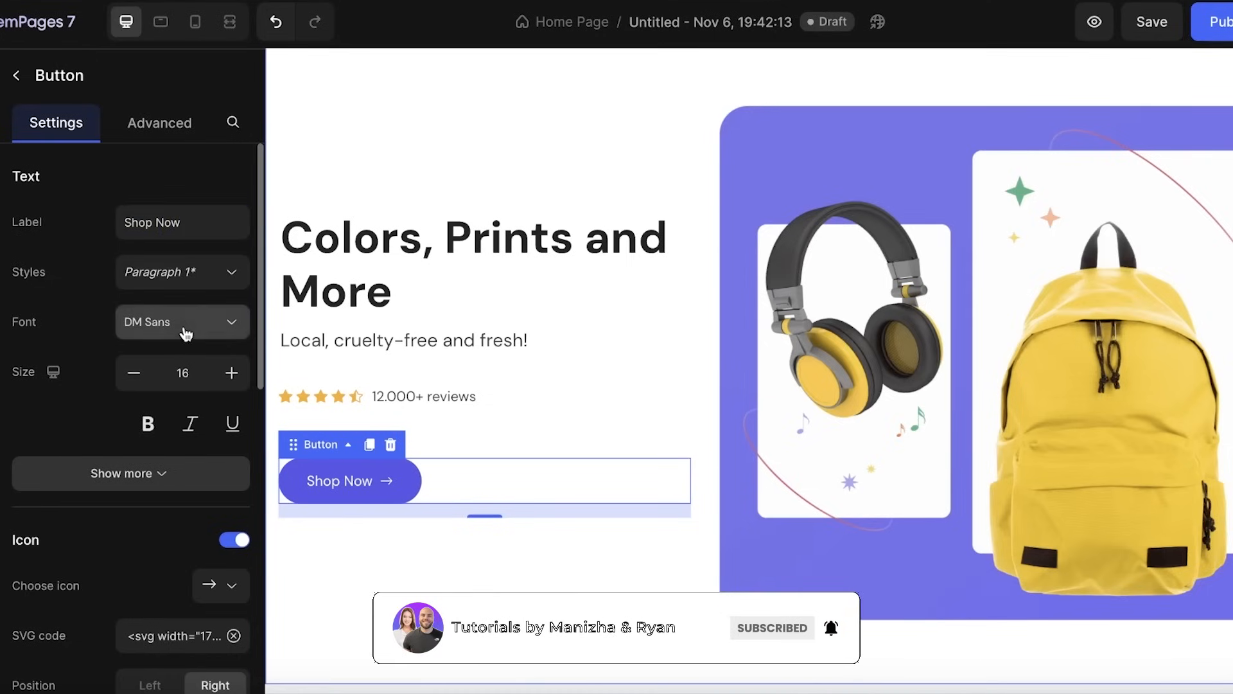
# - Set the button label font to Dongrek, then select the hero product image
pyautogui.click(182, 322)
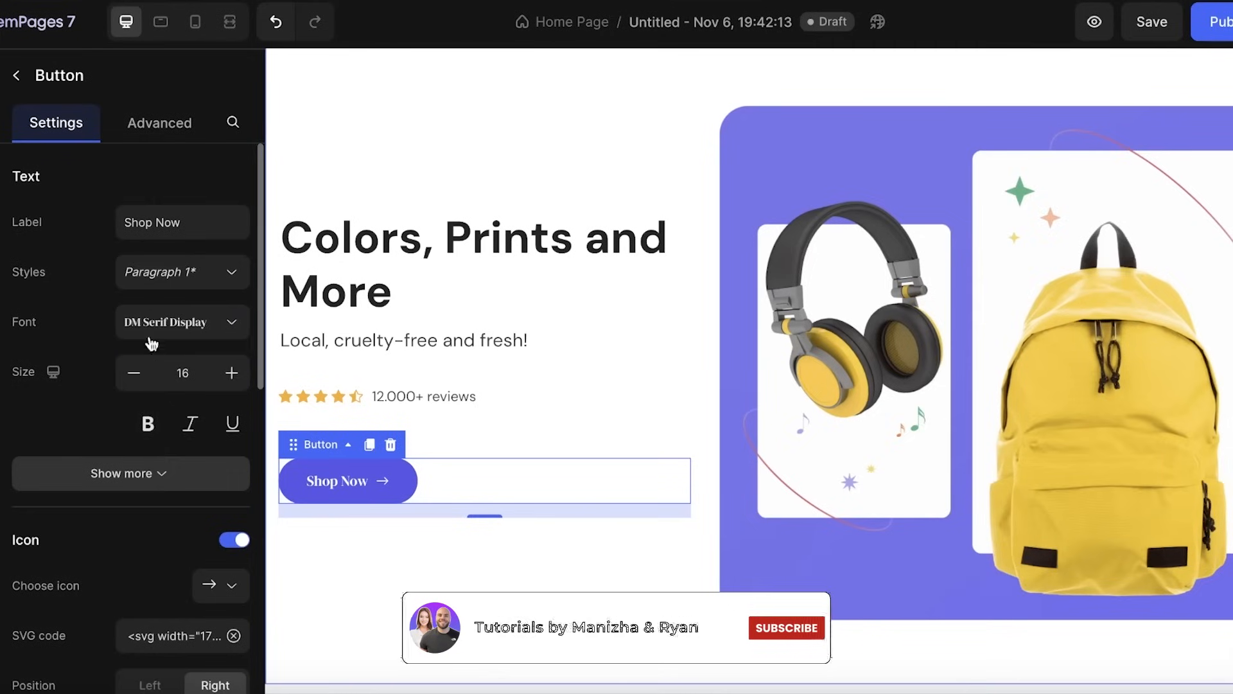
pyautogui.click(182, 321)
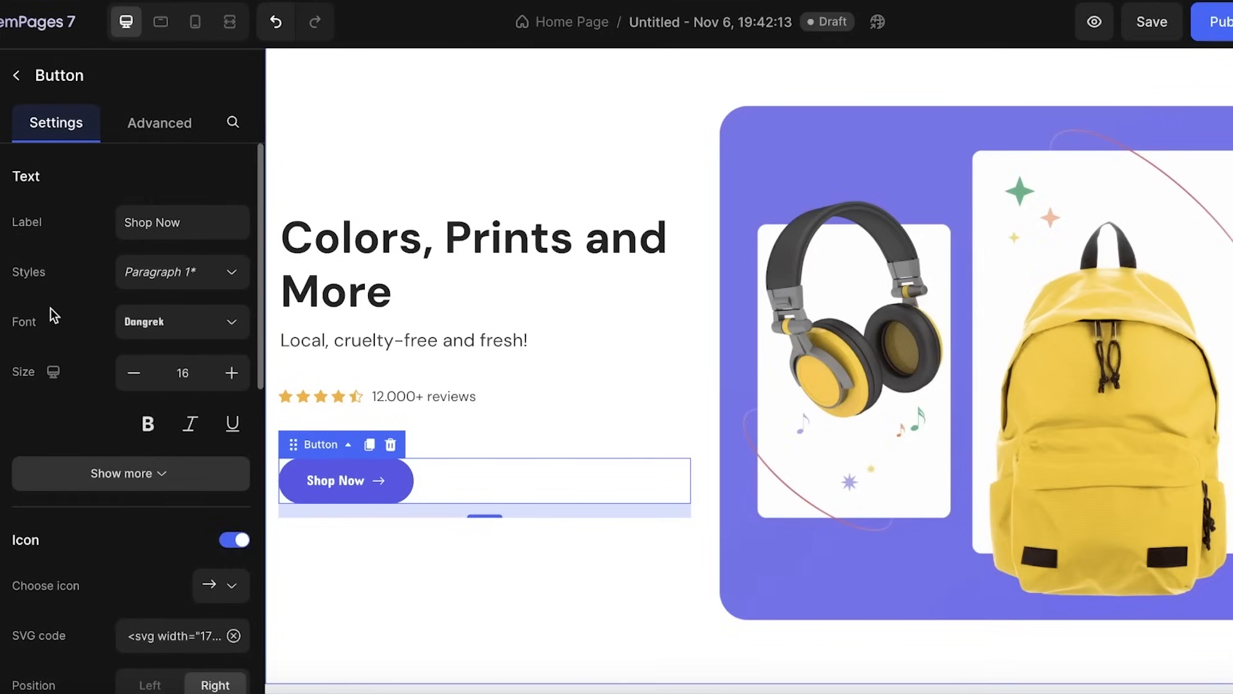
pyautogui.click(130, 472)
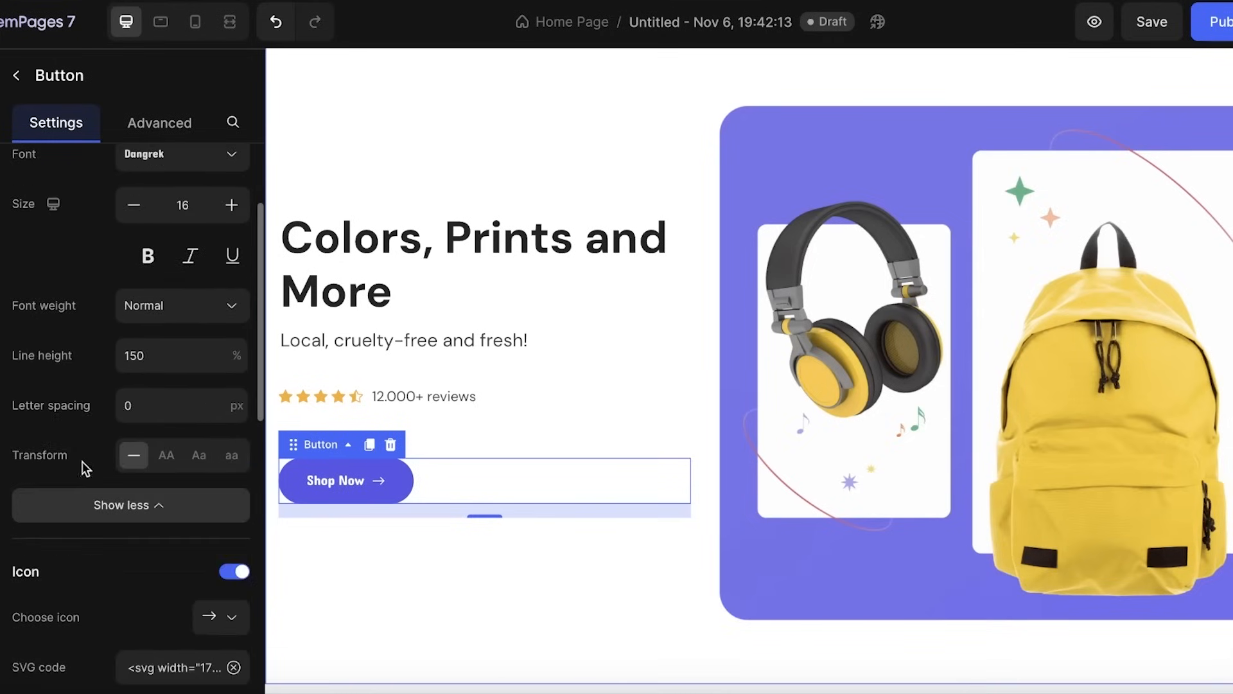
pyautogui.click(172, 355)
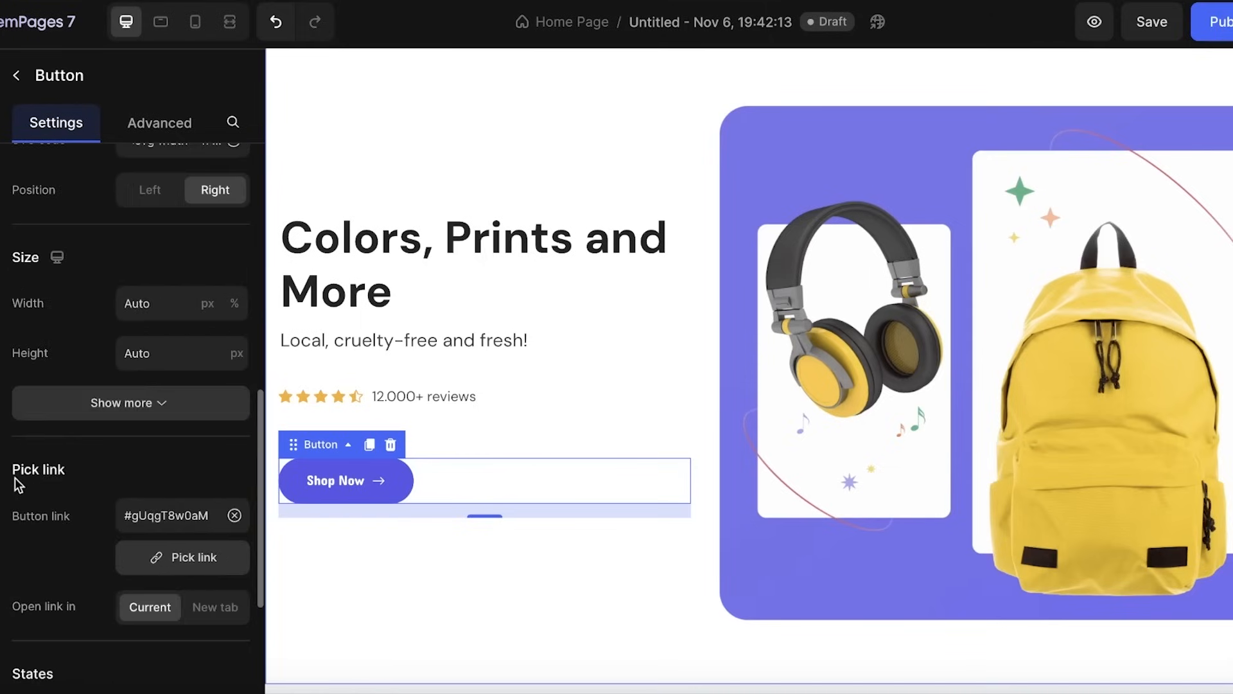
pyautogui.scroll(-3)
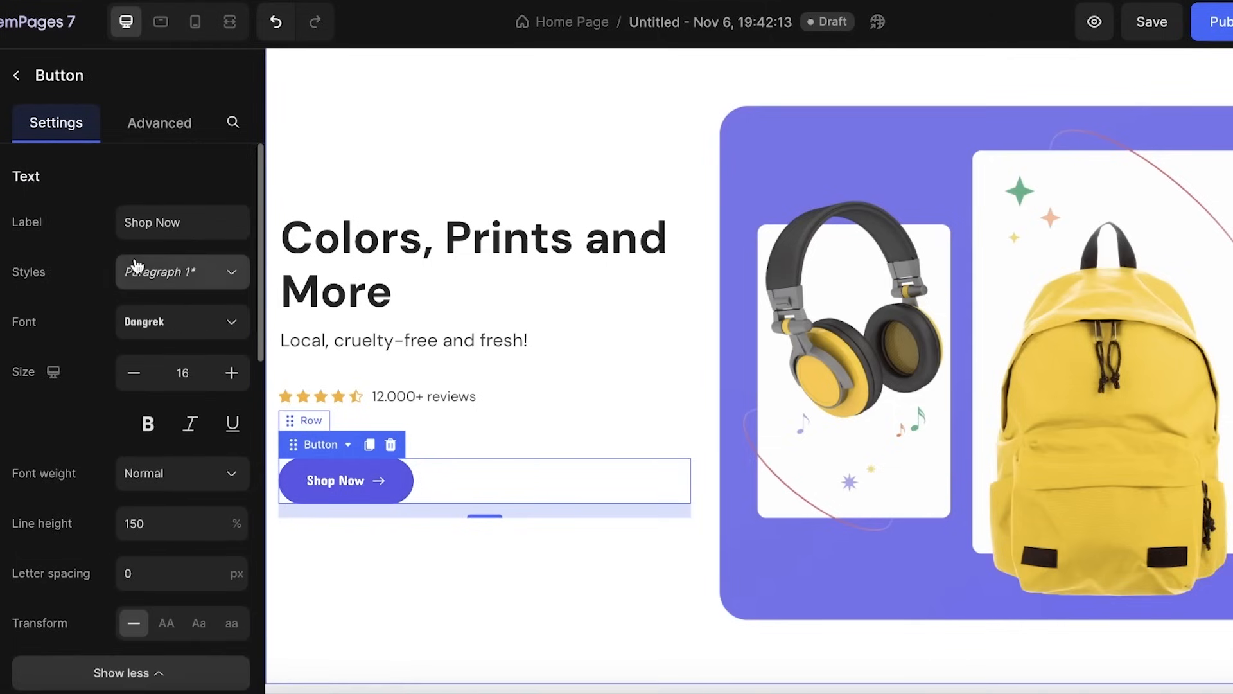
pyautogui.click(159, 123)
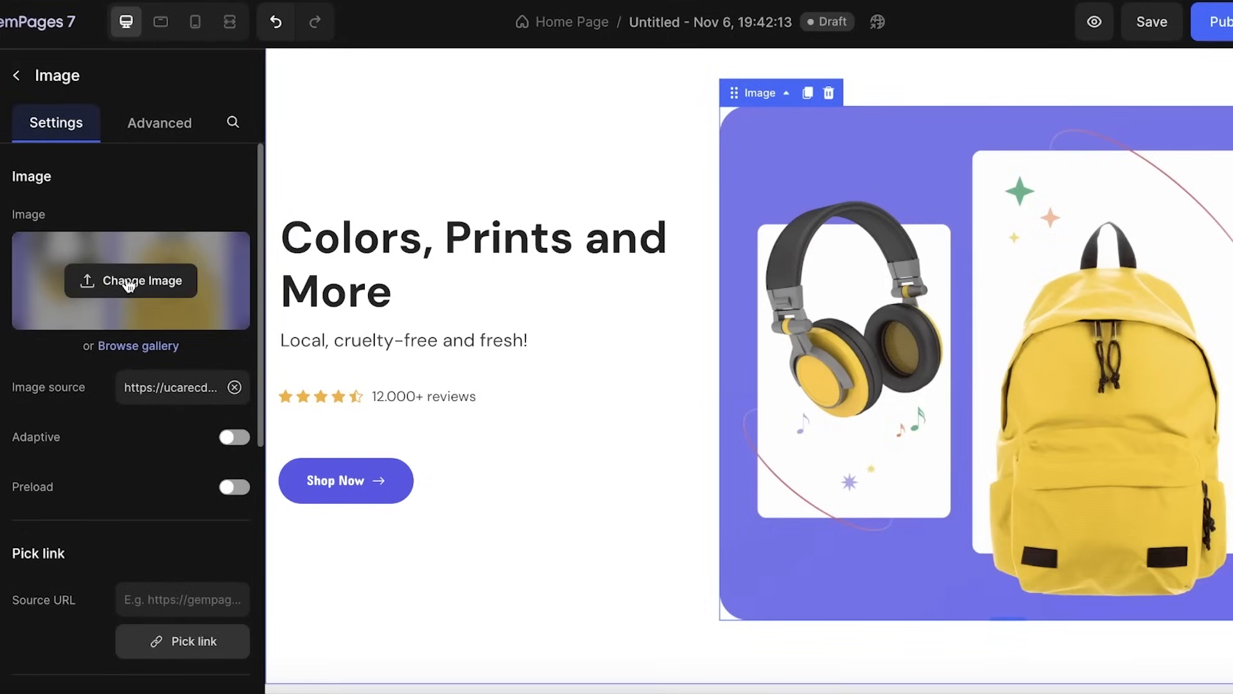
# - Try a portrait photo from Downloads as the hero image
pyautogui.click(131, 281)
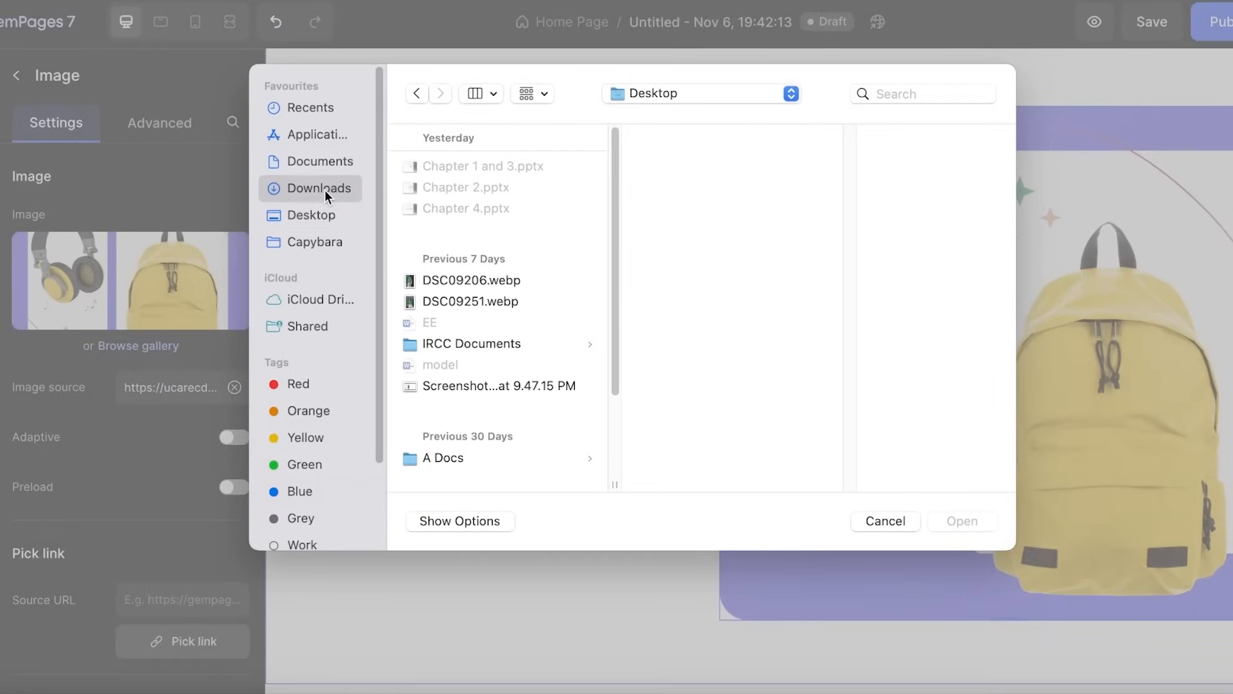
pyautogui.click(319, 187)
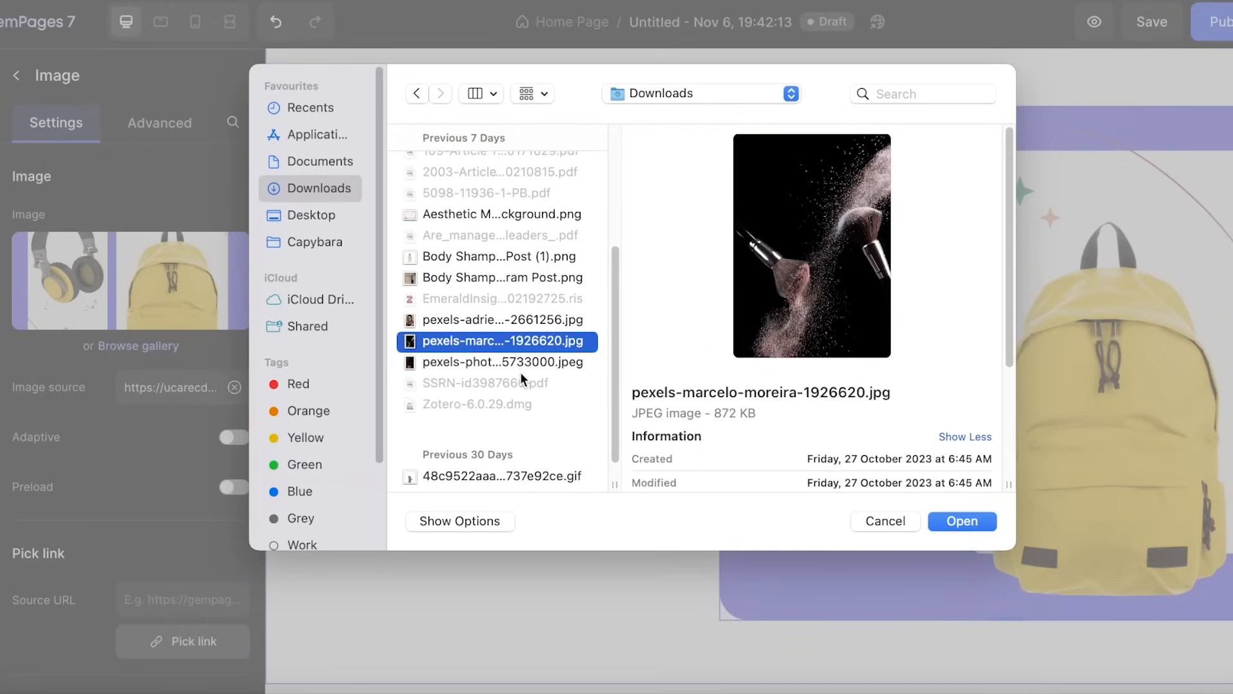
pyautogui.click(502, 362)
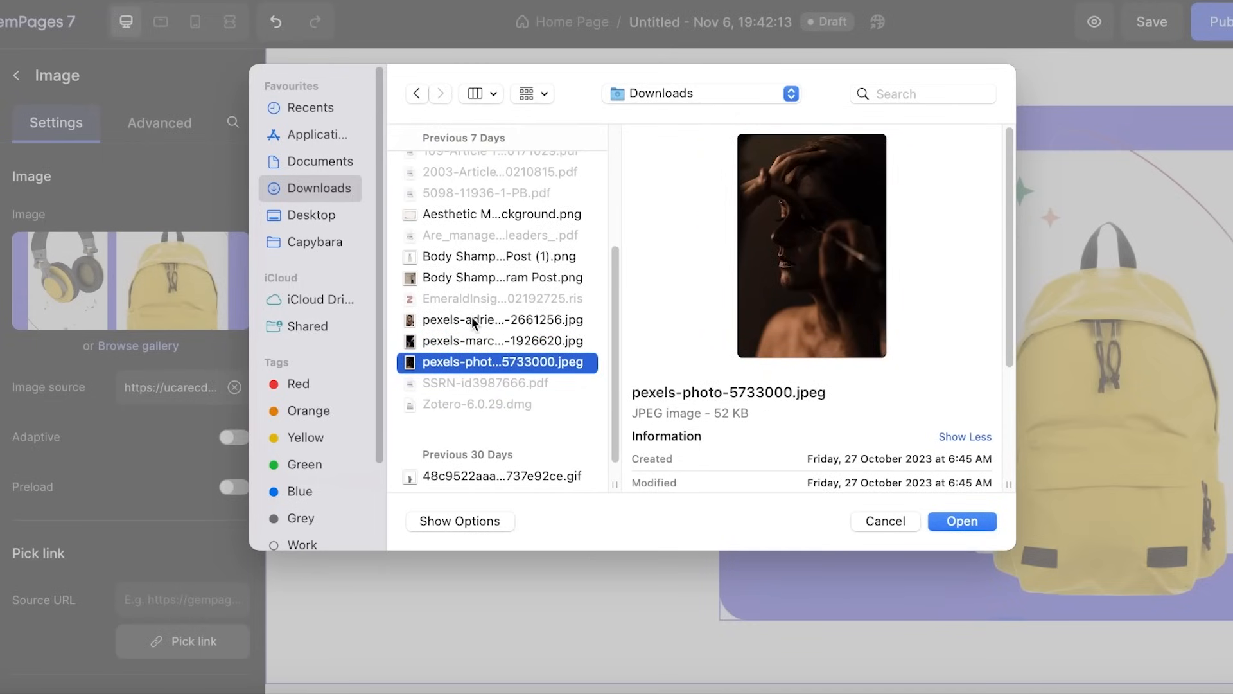
pyautogui.click(961, 521)
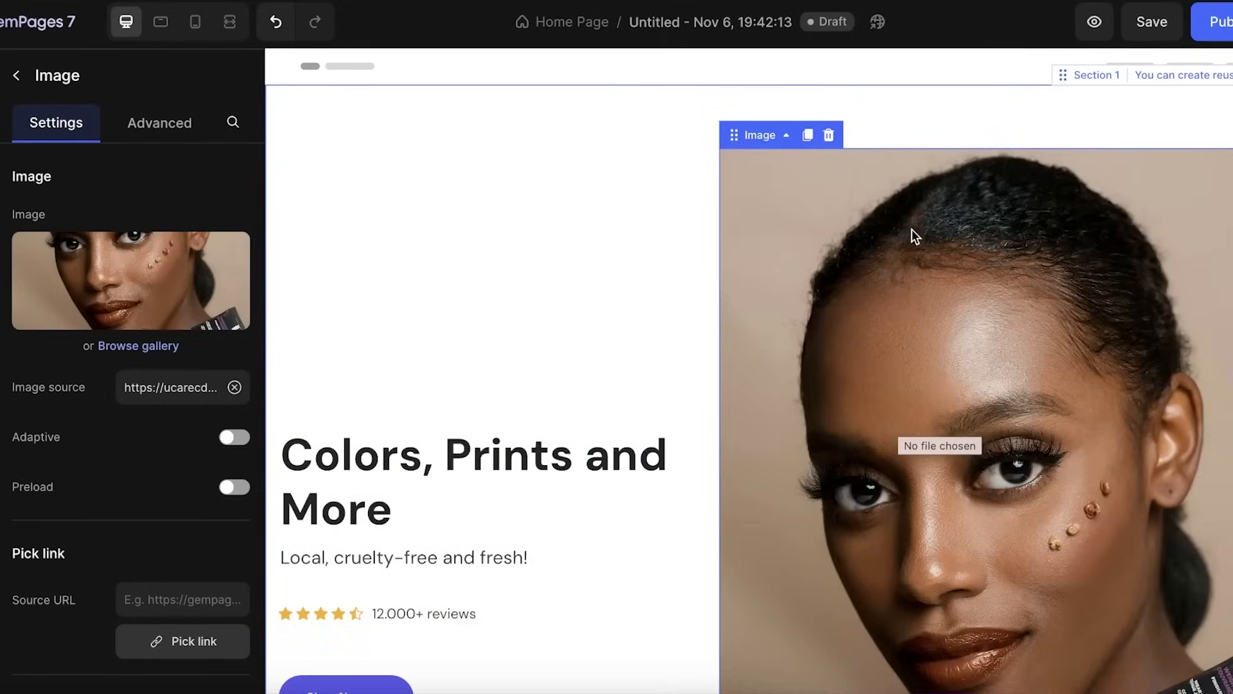
pyautogui.scroll(-3)
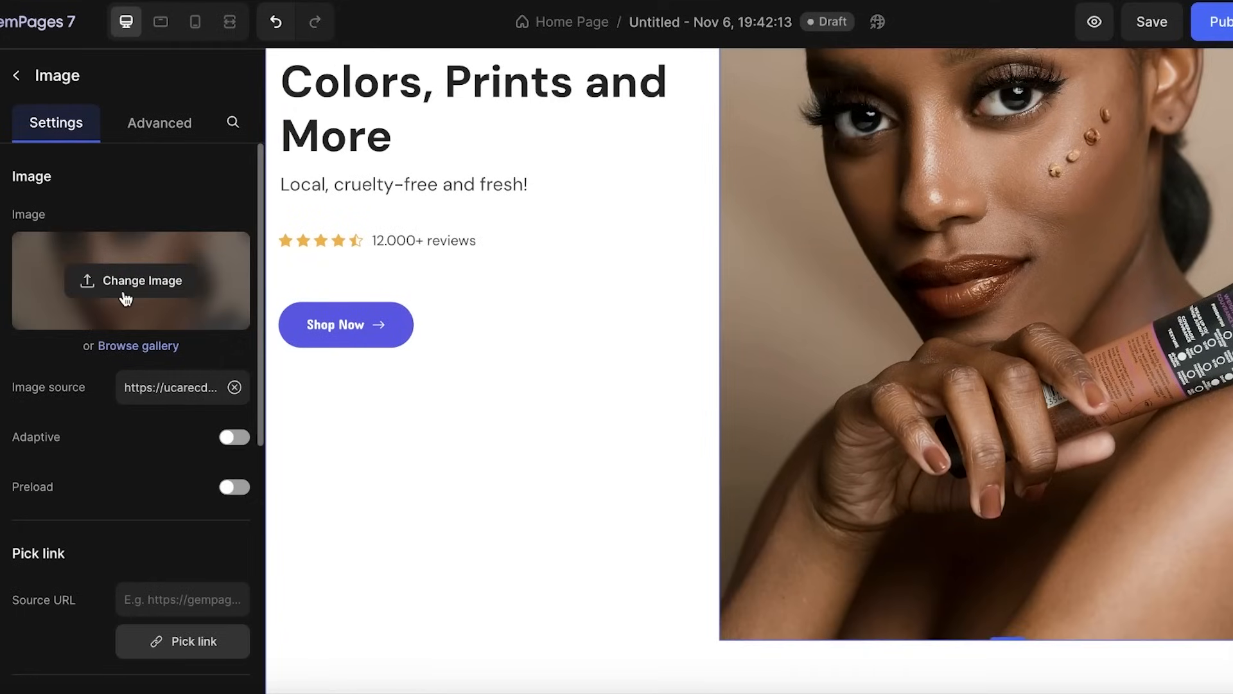
# - Replace it with the green hoodie photo DSC09251.webp from Desktop
pyautogui.click(130, 281)
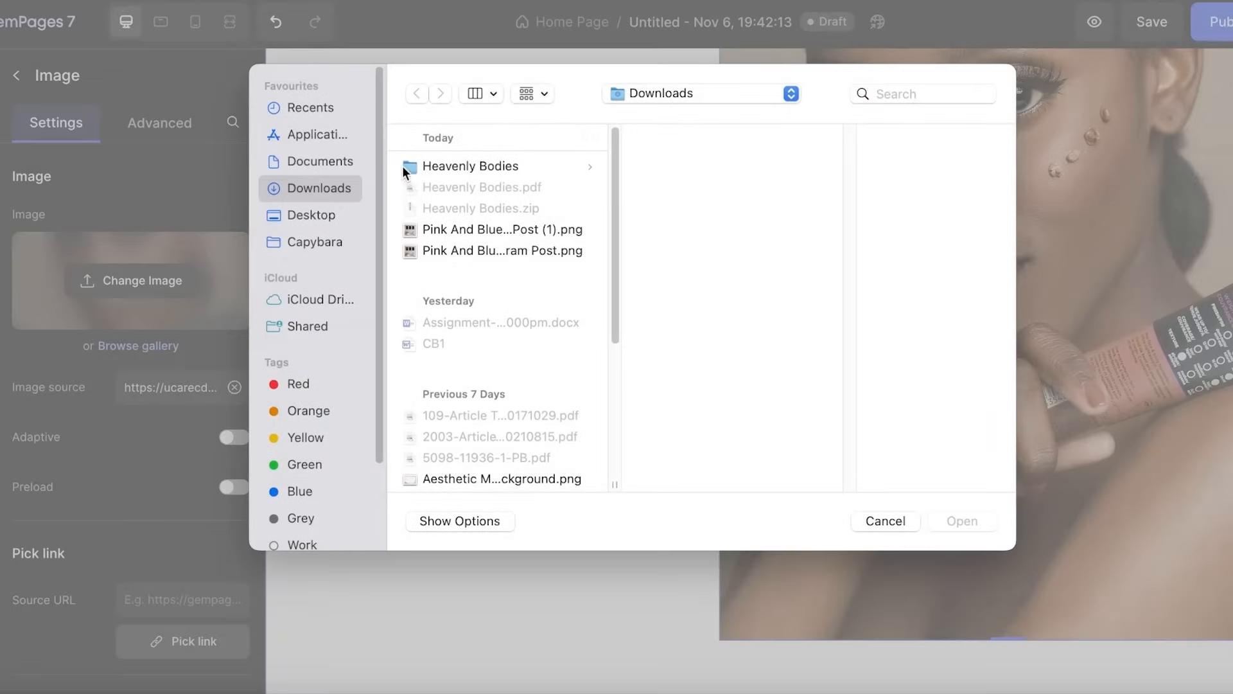
pyautogui.scroll(-3)
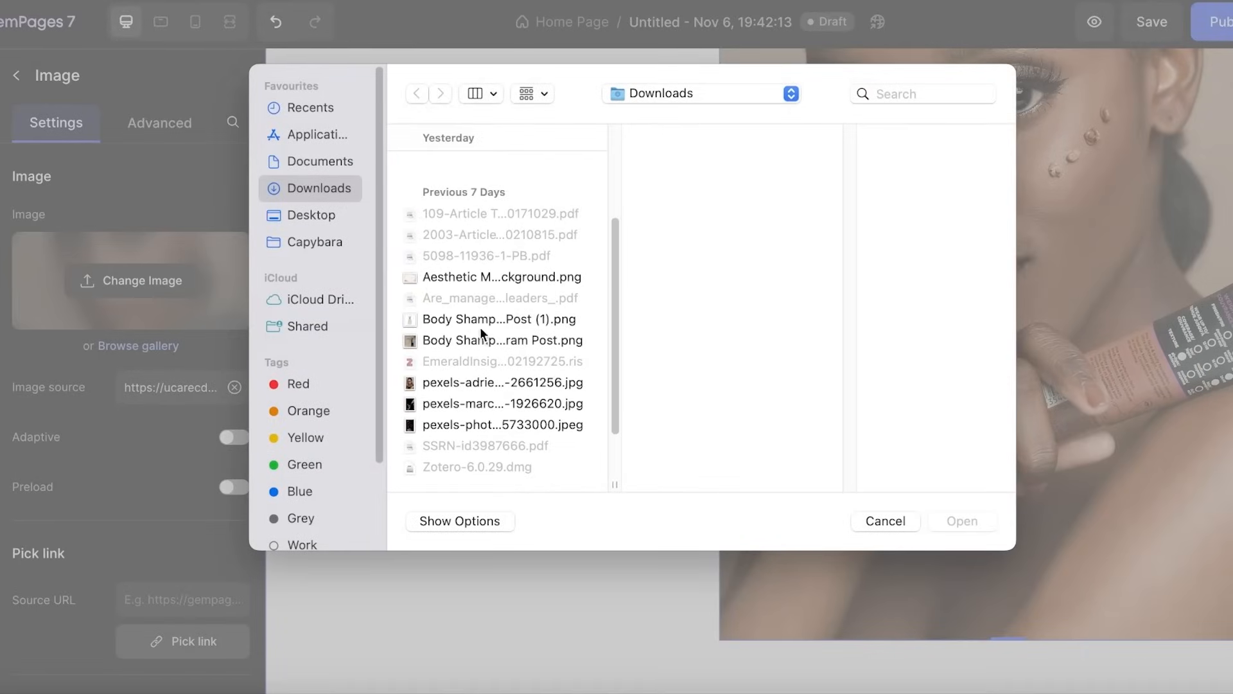
pyautogui.click(498, 318)
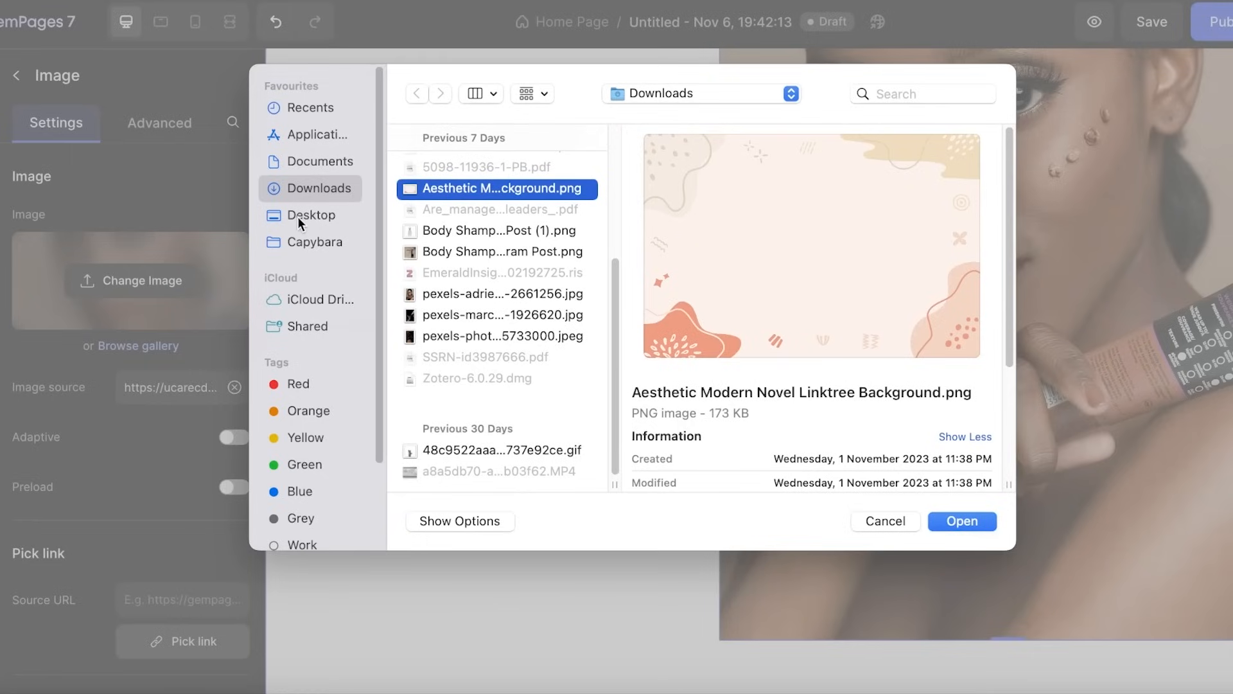
pyautogui.click(312, 215)
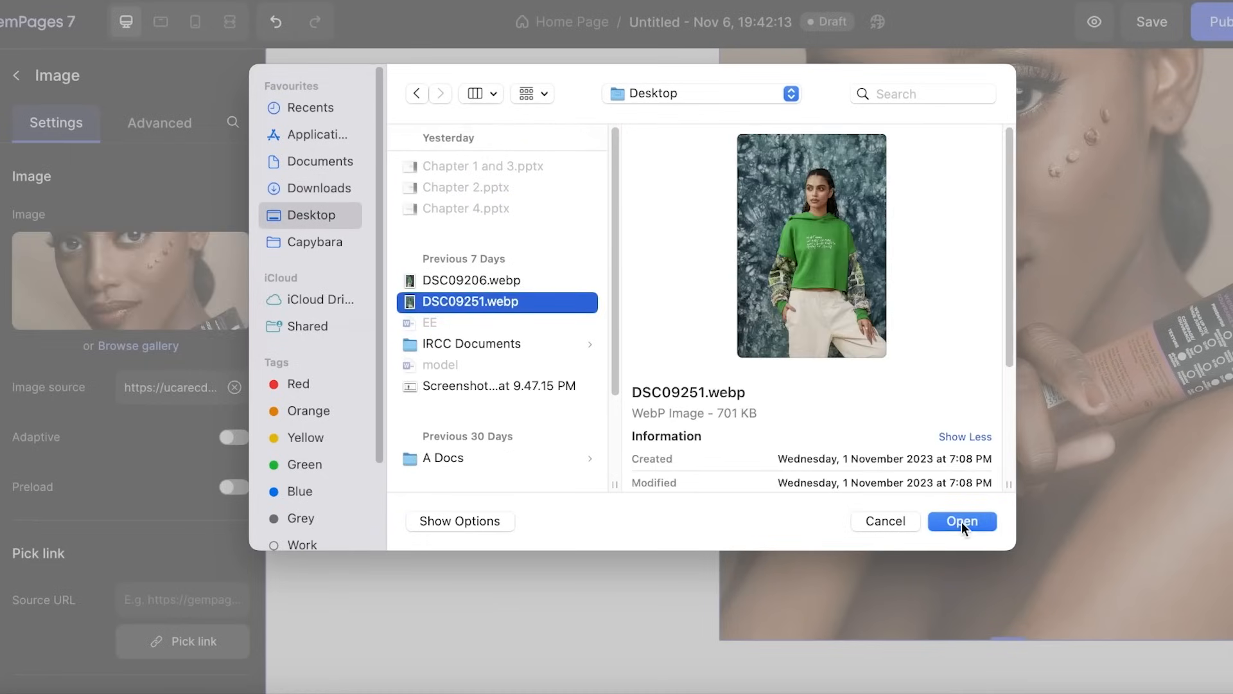
pyautogui.click(961, 521)
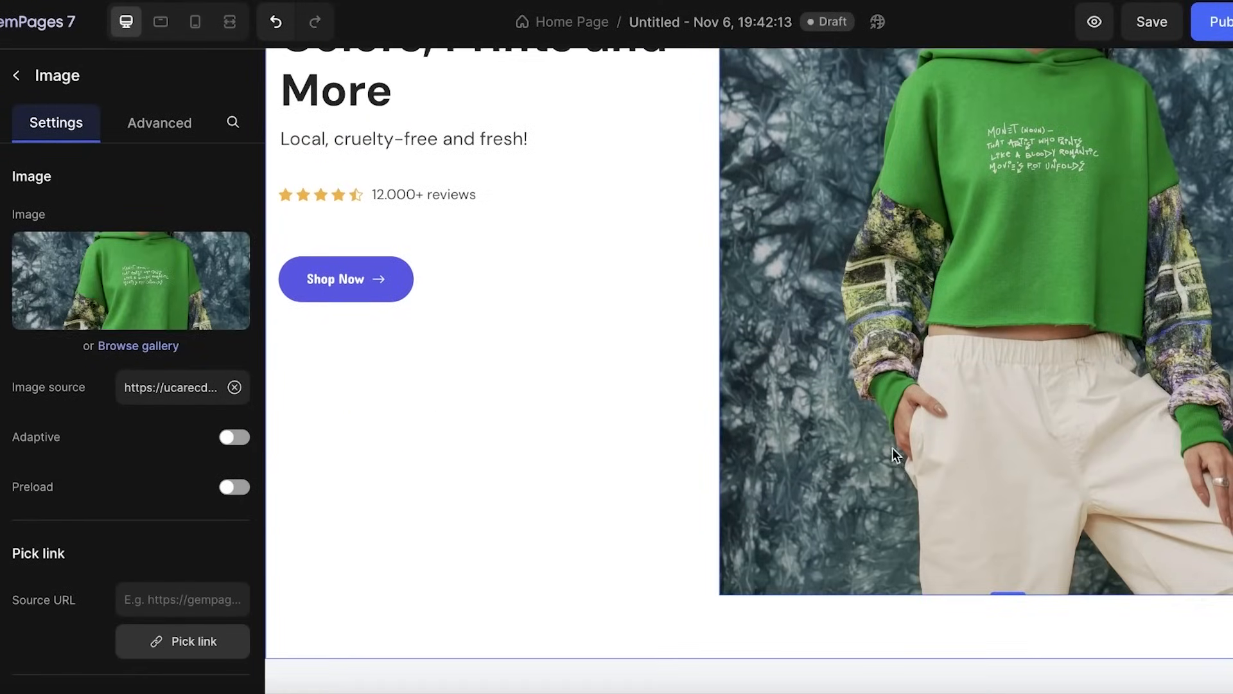
pyautogui.scroll(-3)
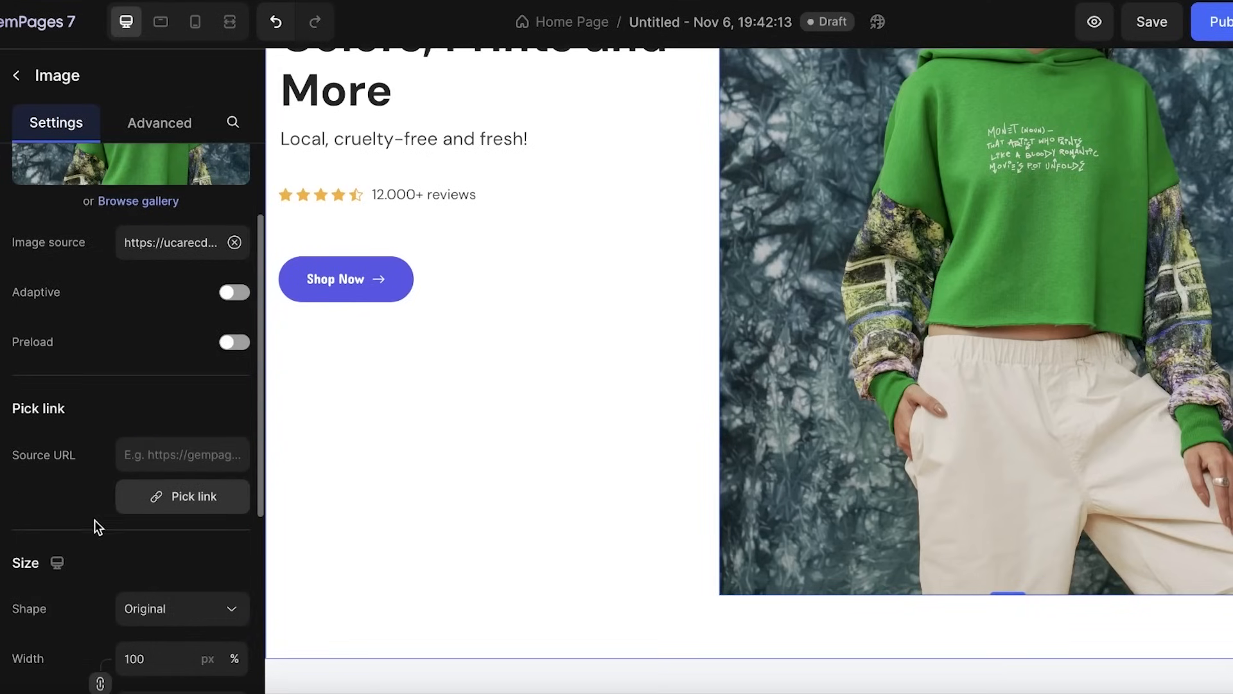
pyautogui.click(232, 291)
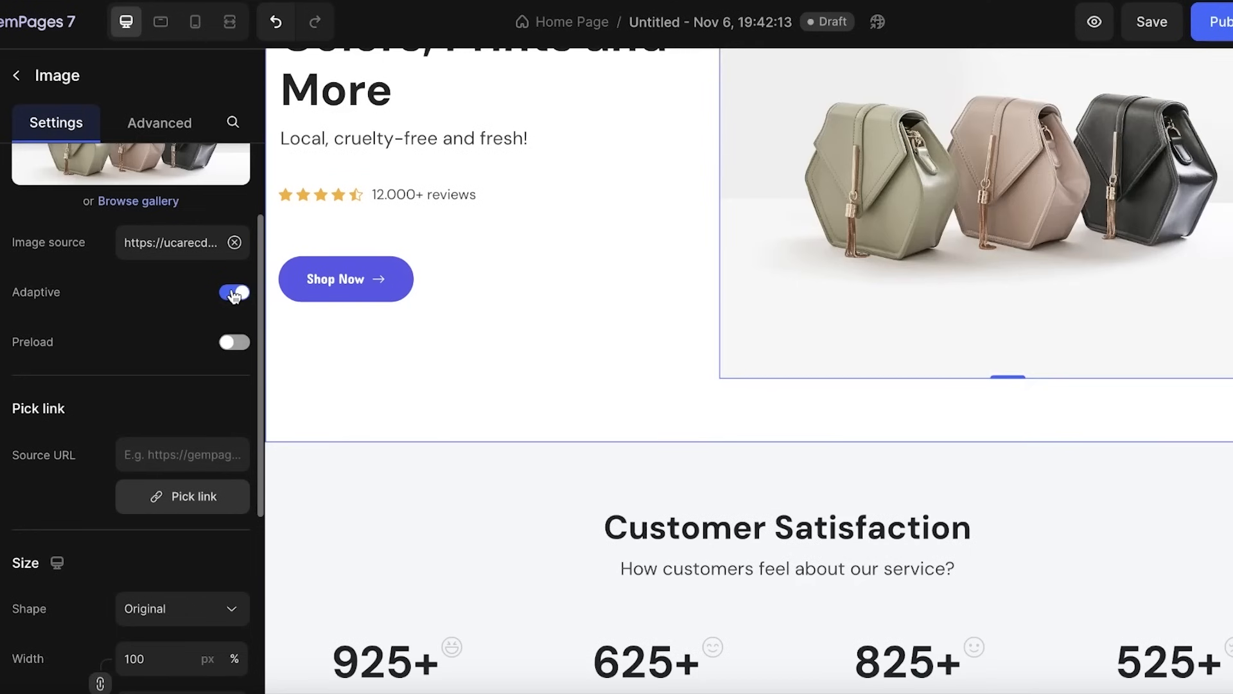
pyautogui.click(232, 342)
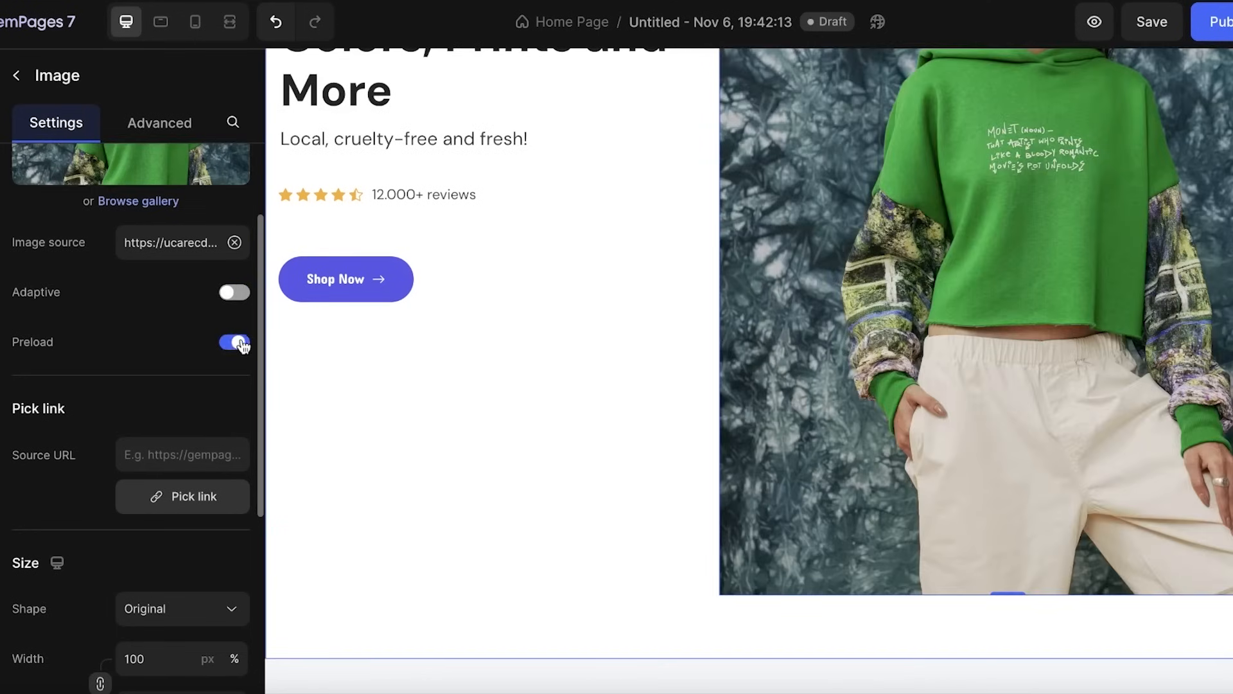
pyautogui.scroll(-3)
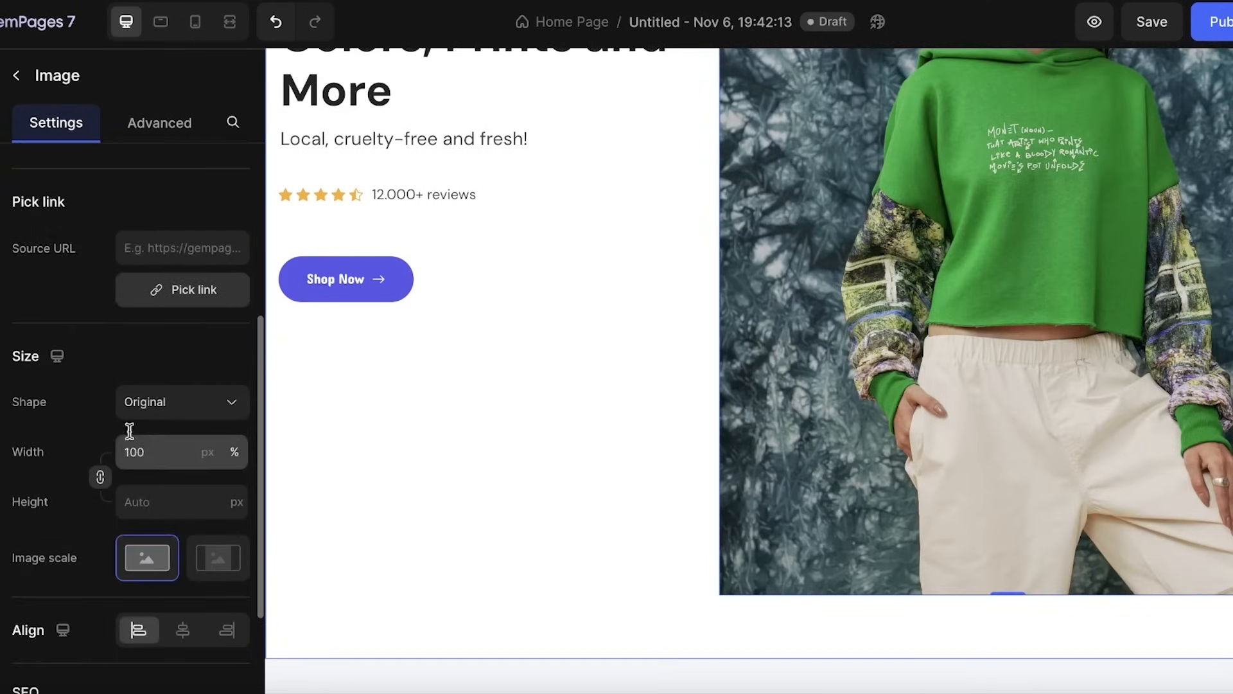
pyautogui.click(182, 400)
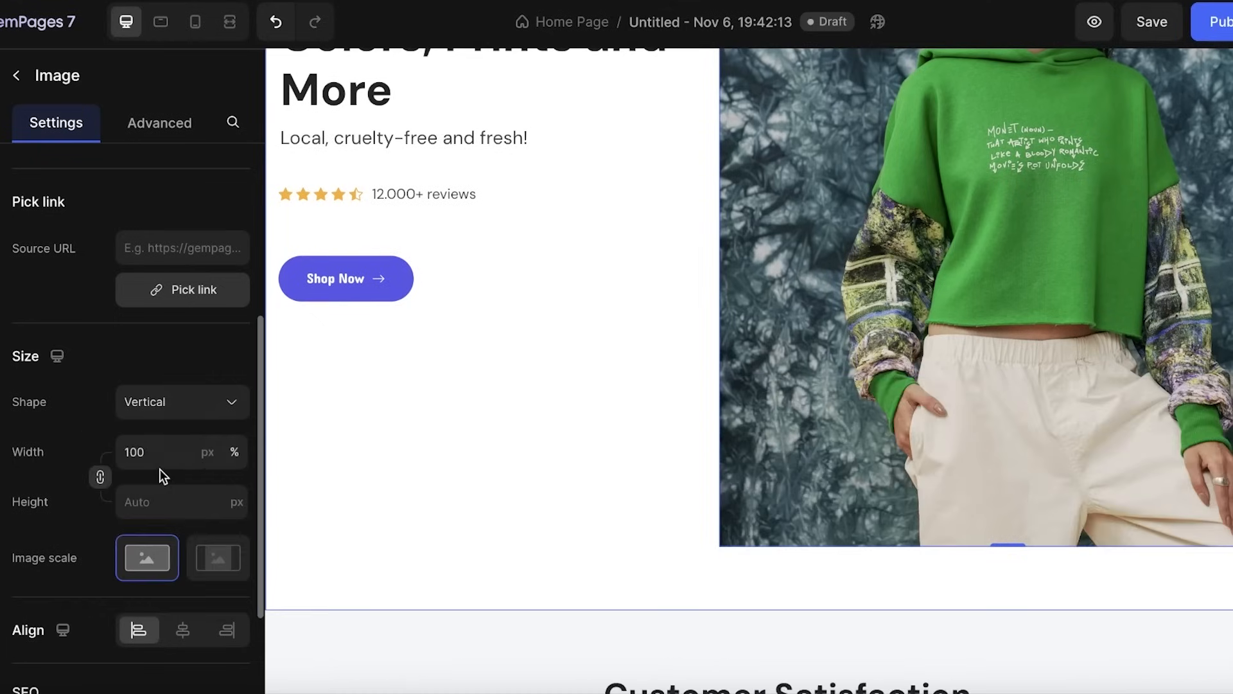
pyautogui.click(182, 403)
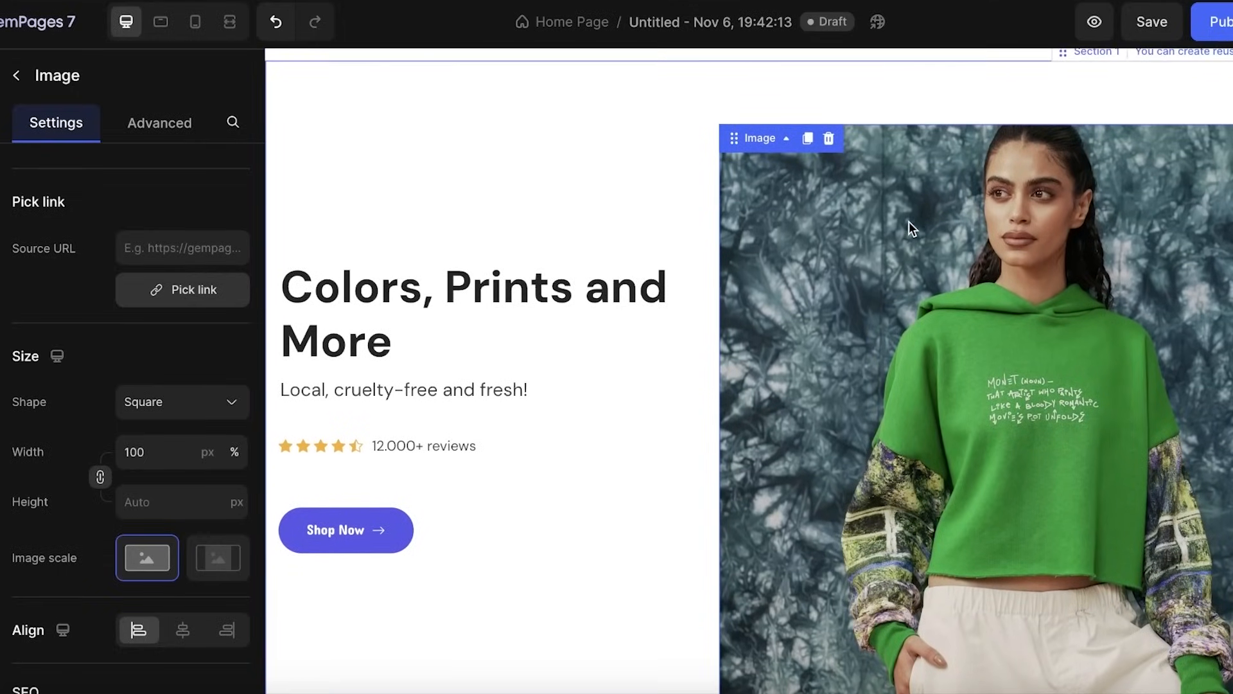
pyautogui.click(147, 557)
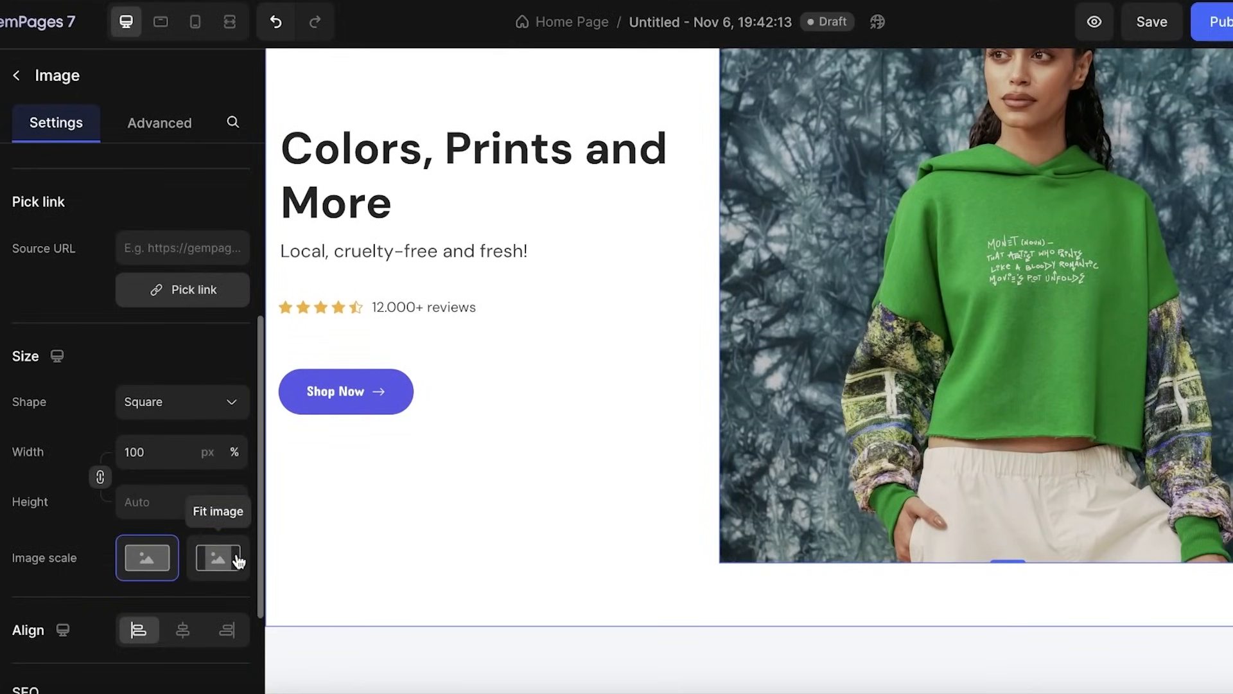
pyautogui.click(218, 557)
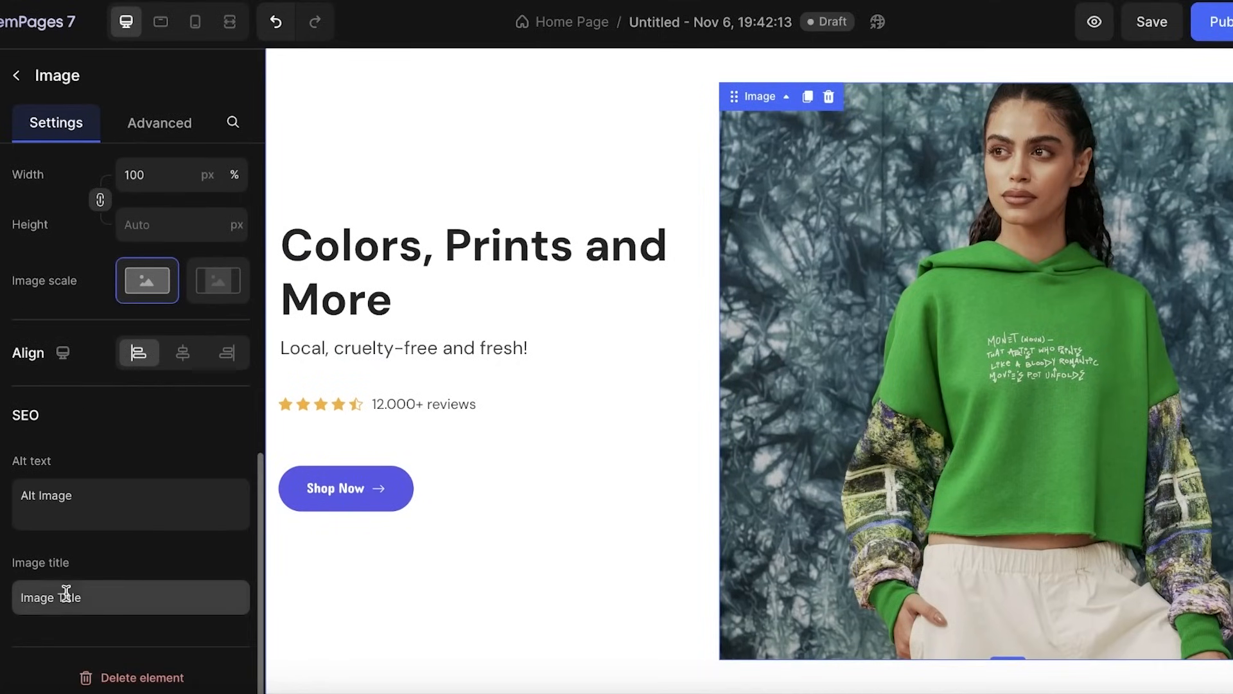
pyautogui.click(159, 122)
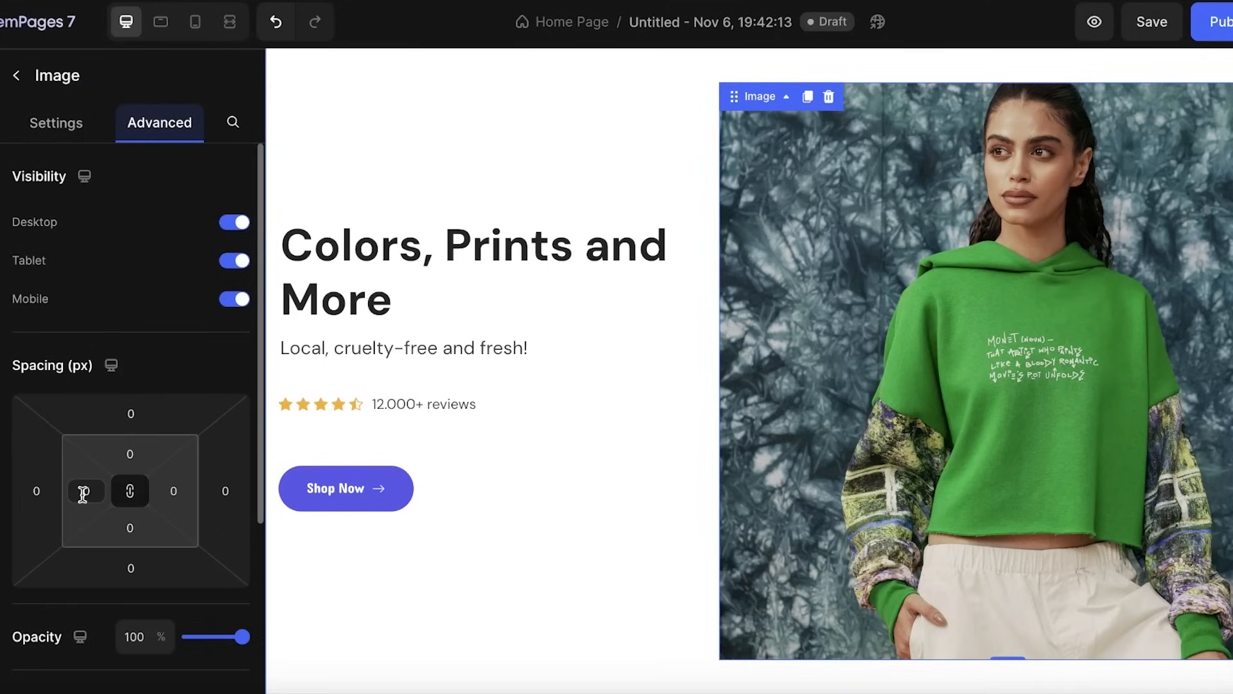
pyautogui.moveTo(154, 343)
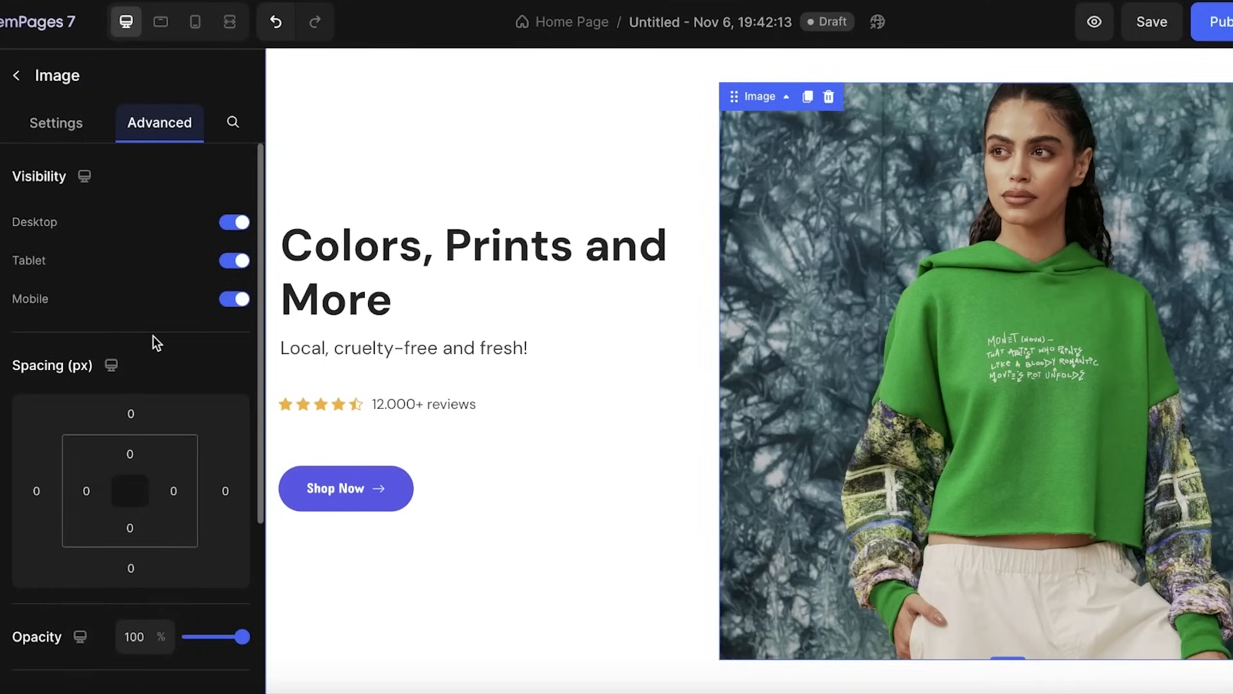
# - Scroll down to the Customer Satisfaction stats section below the hero
pyautogui.scroll(-3)
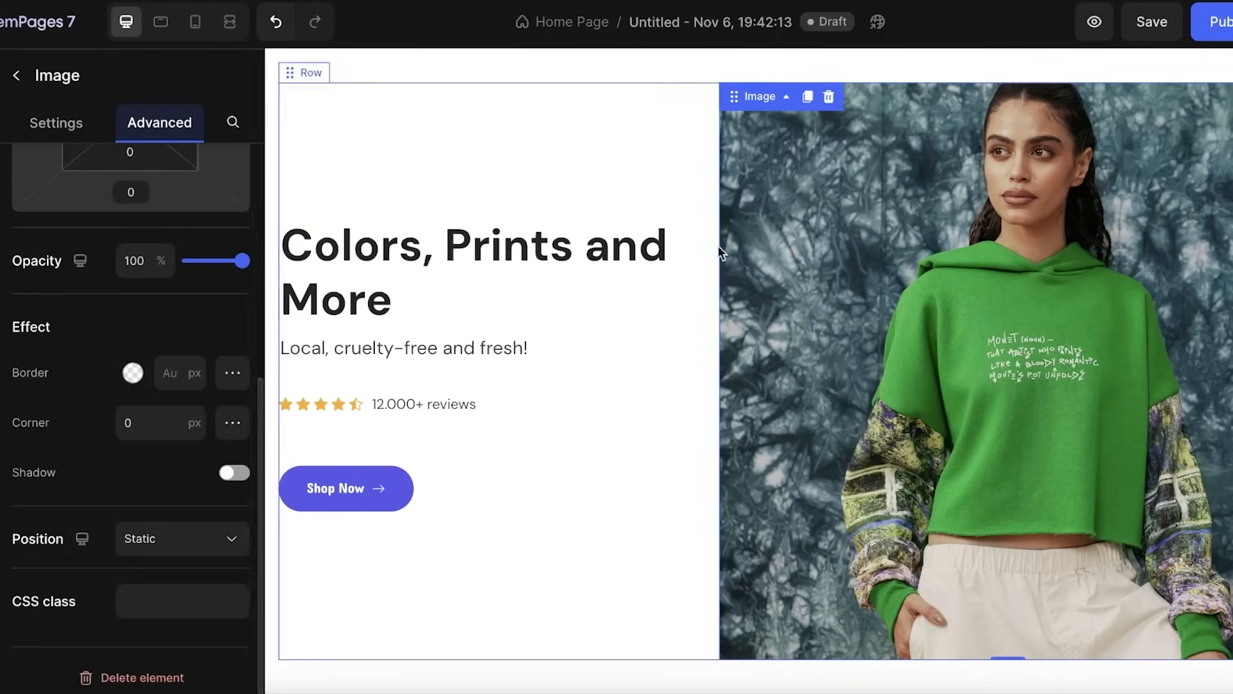
pyautogui.scroll(-3)
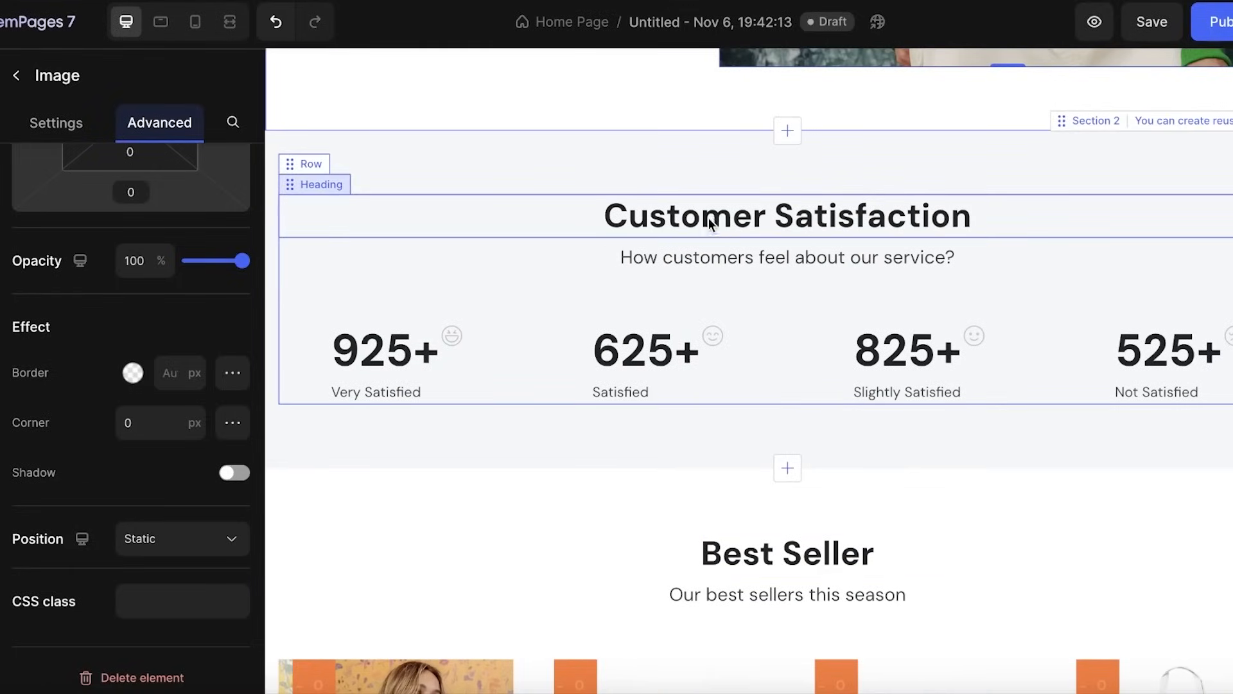
# - Retype the Very Satisfied, Satisfied, Slightly and Not Satisfied counts as 67+, 30+, 49+, 12+
pyautogui.click(384, 349)
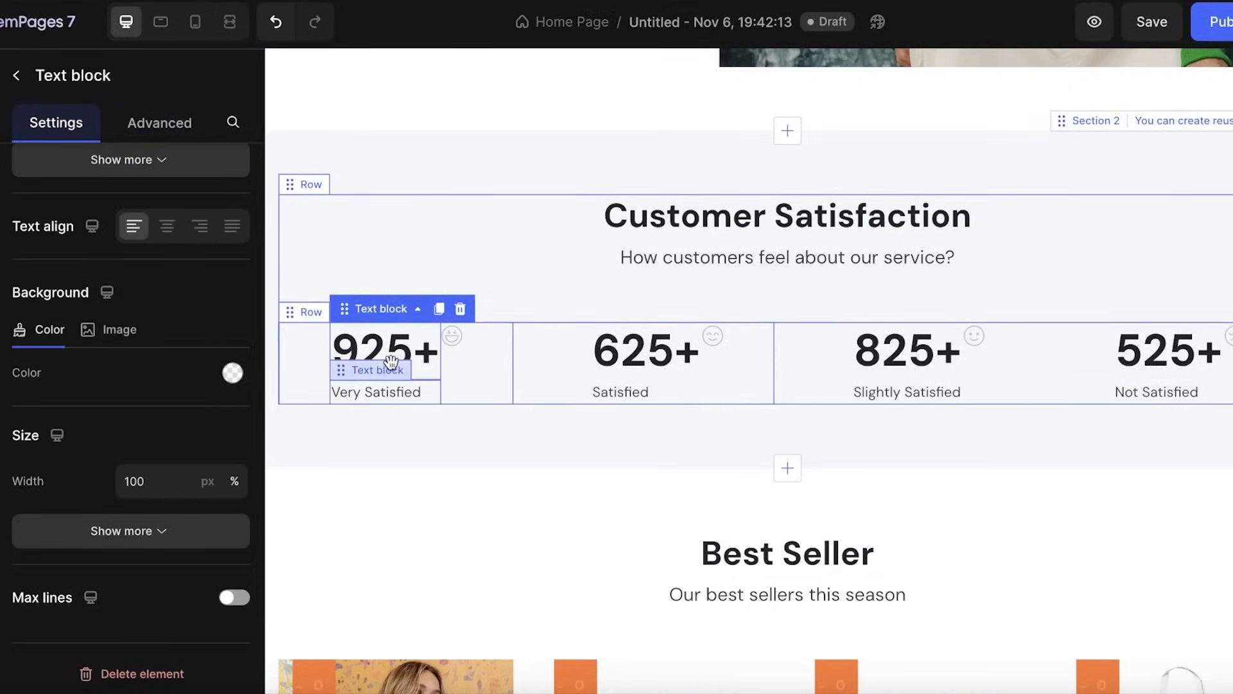
pyautogui.write('67+')
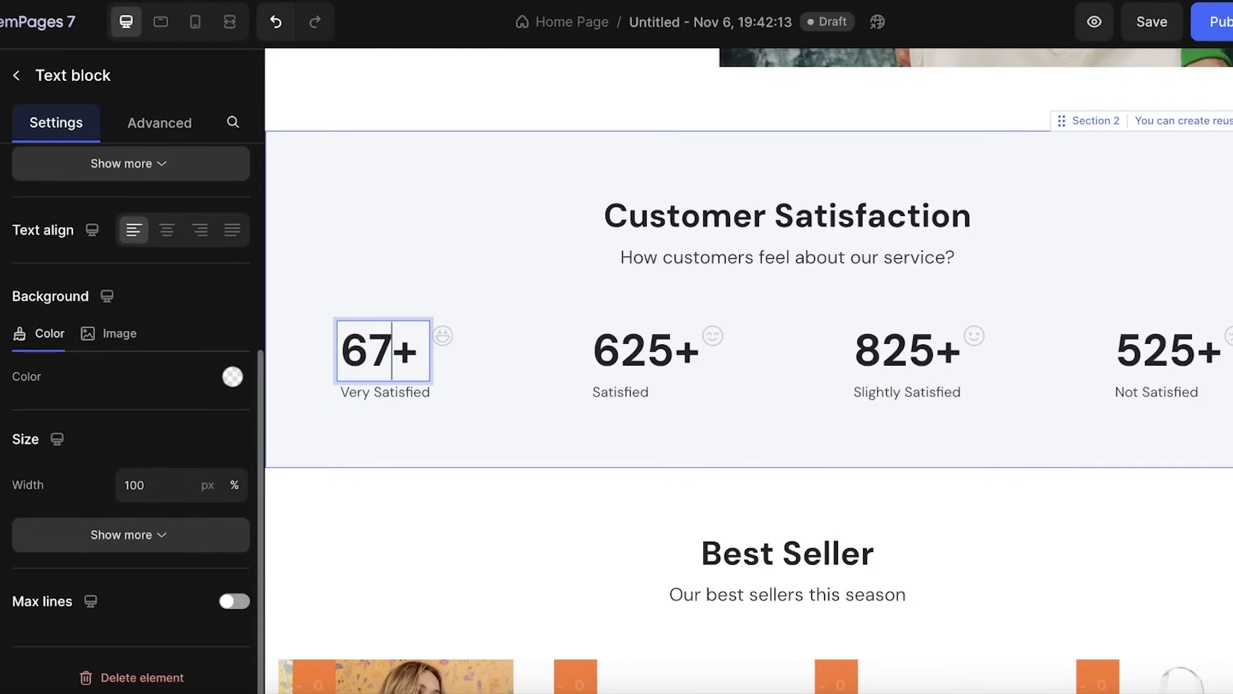
pyautogui.doubleClick(644, 351)
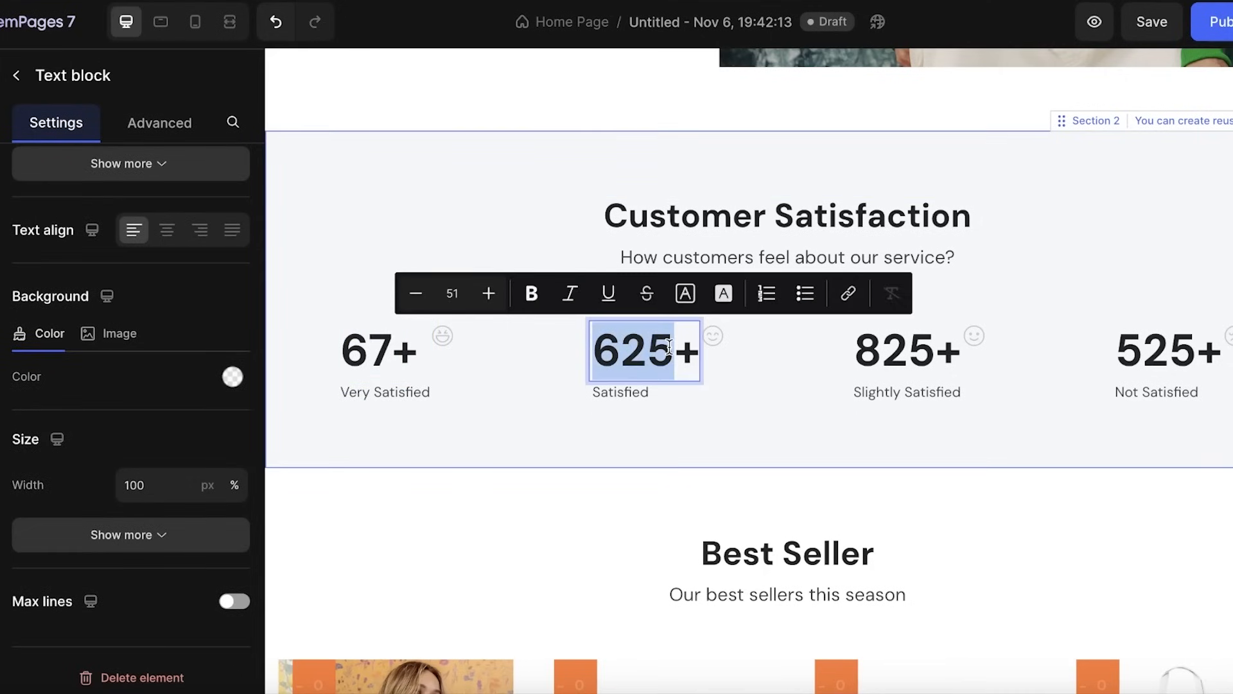
pyautogui.write('30+')
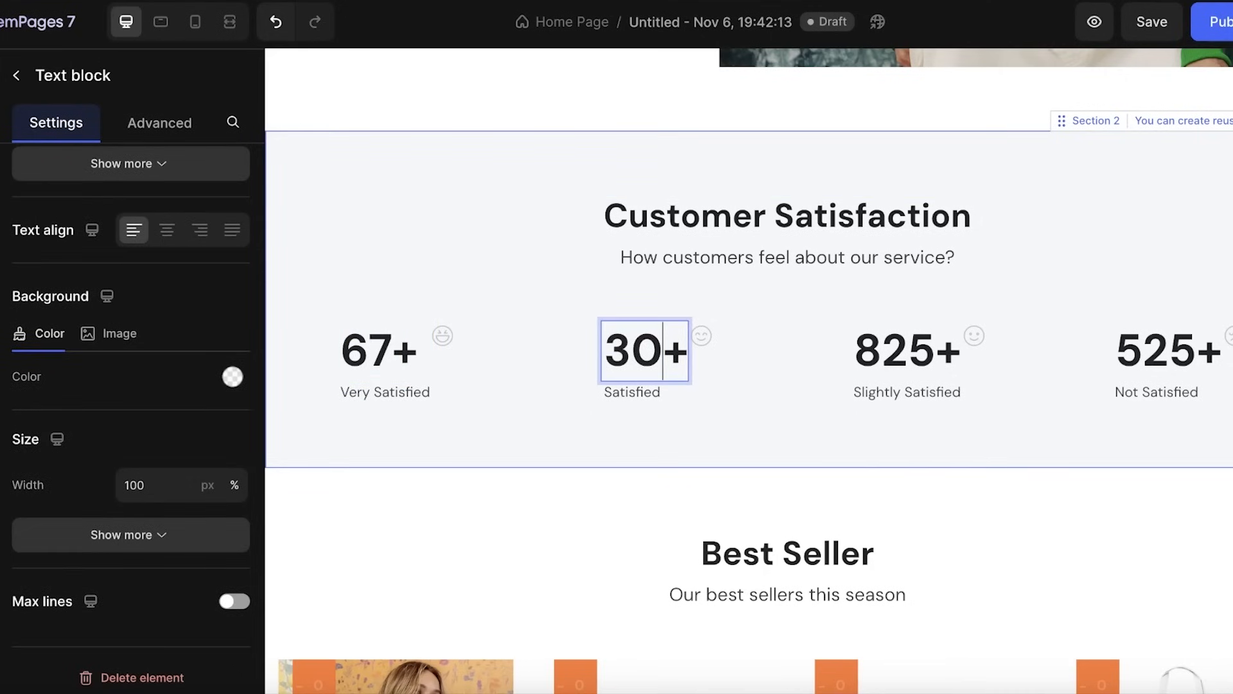
pyautogui.click(905, 348)
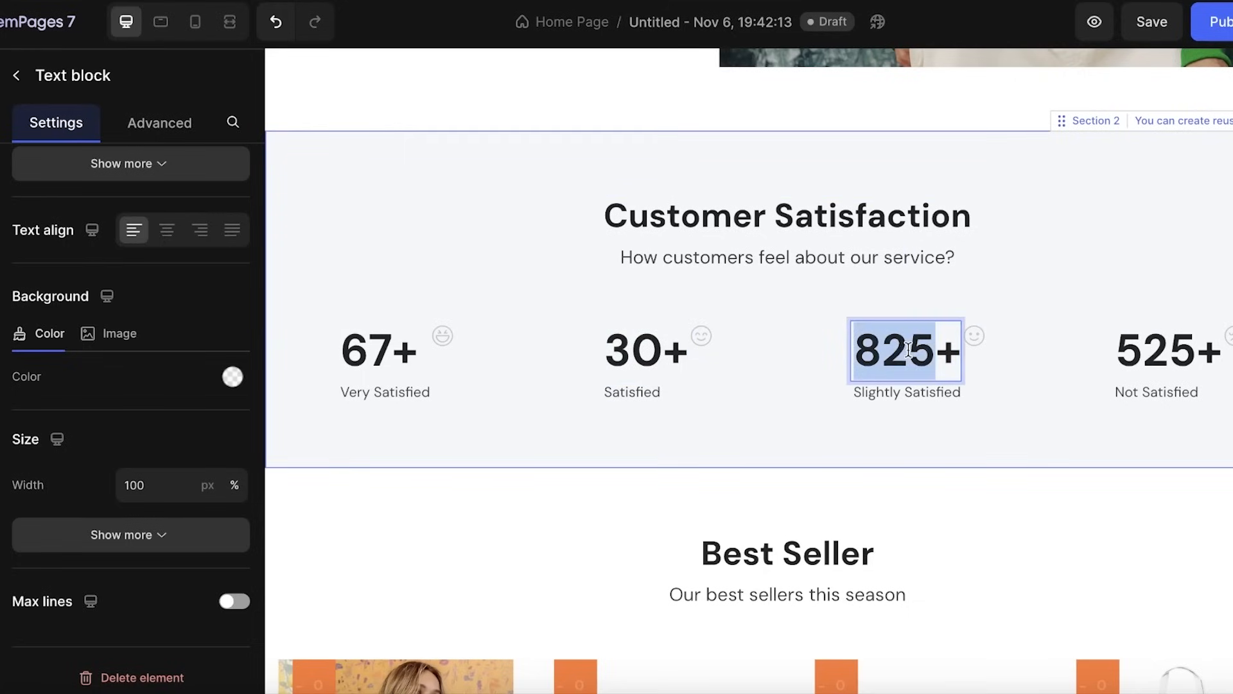
pyautogui.write('49+')
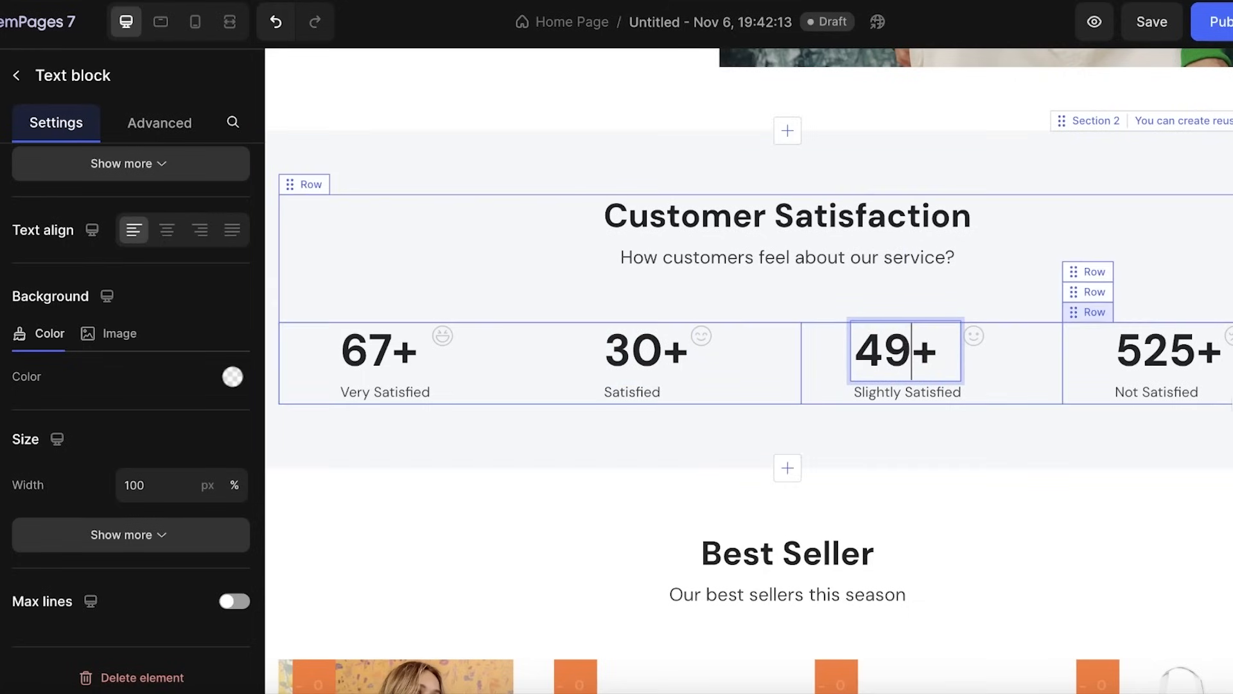
pyautogui.doubleClick(1164, 350)
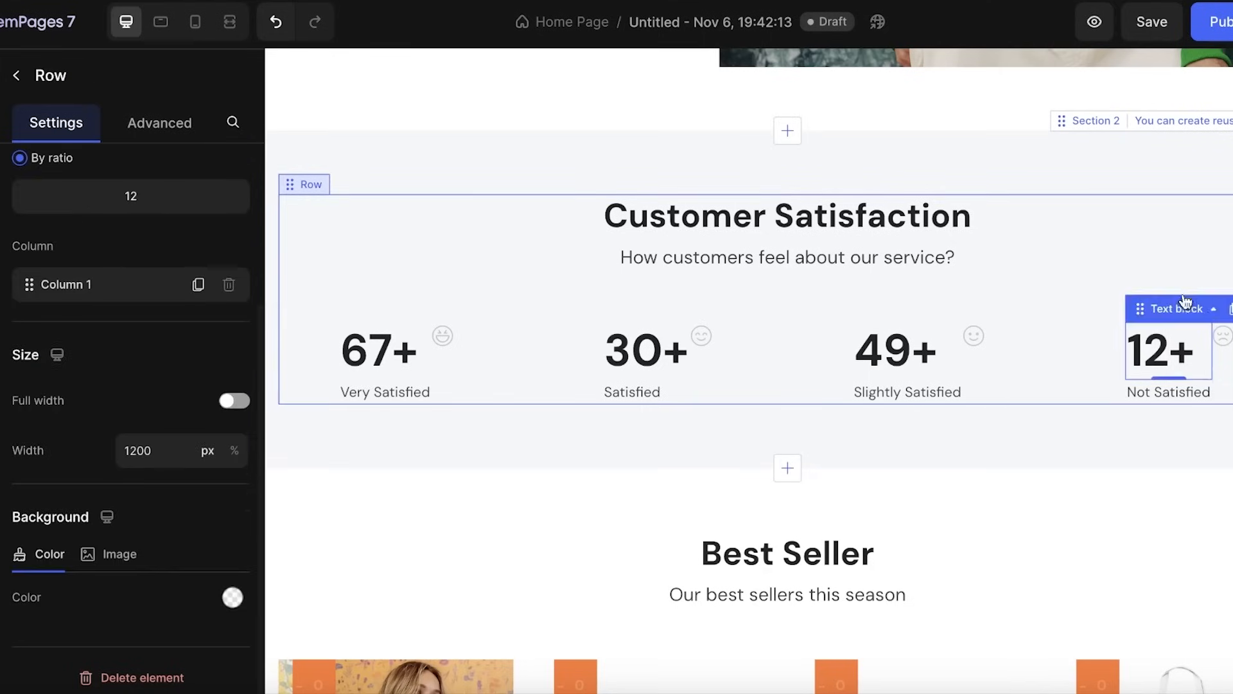
pyautogui.moveTo(1038, 322)
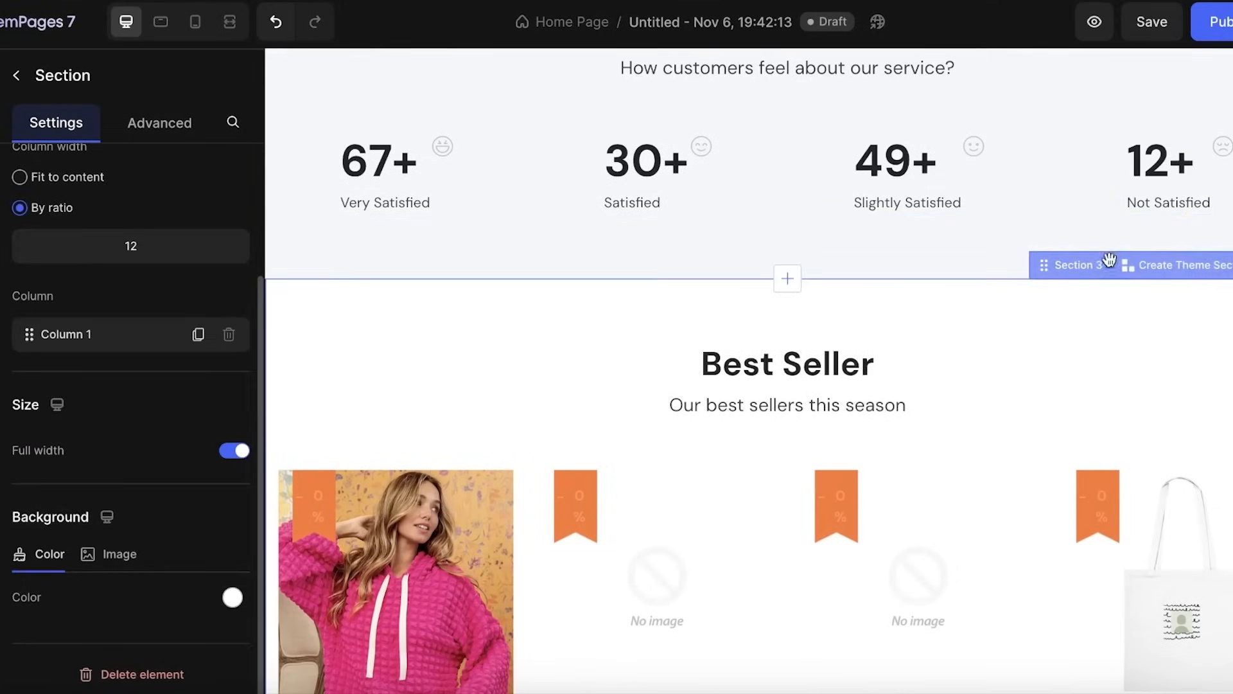
pyautogui.click(1164, 161)
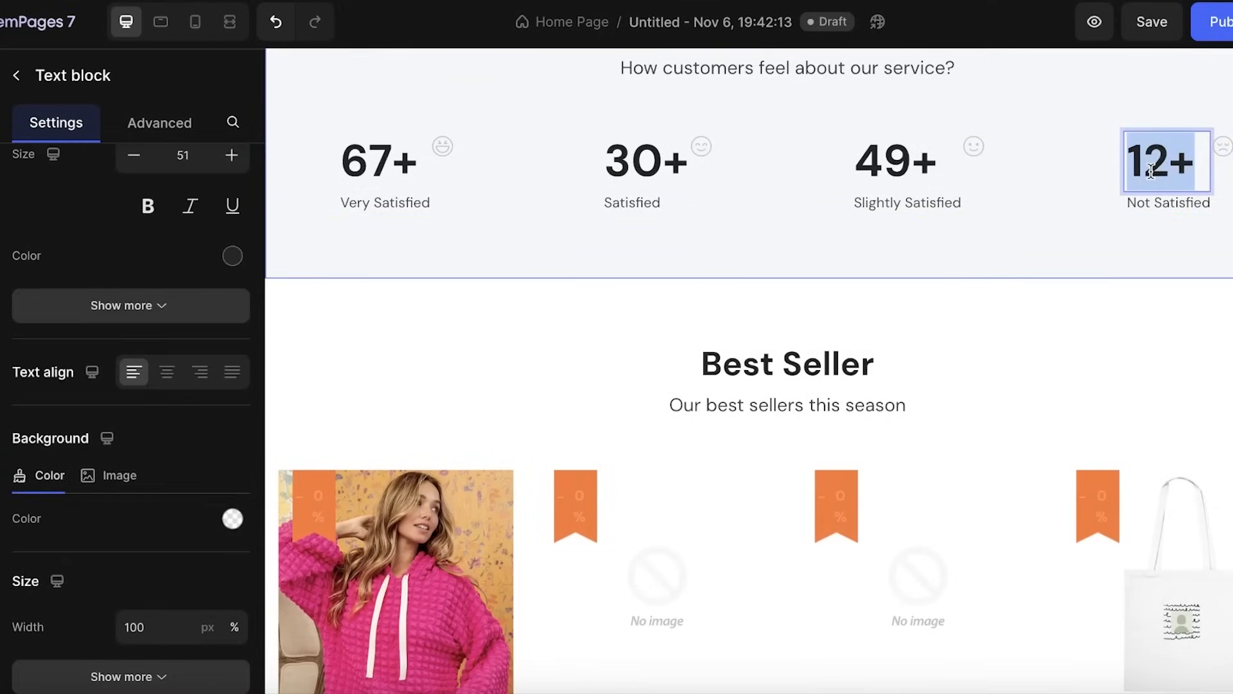
# - Scroll past Best Seller and Special Deal to What Our Customers Are Saying
pyautogui.scroll(-3)
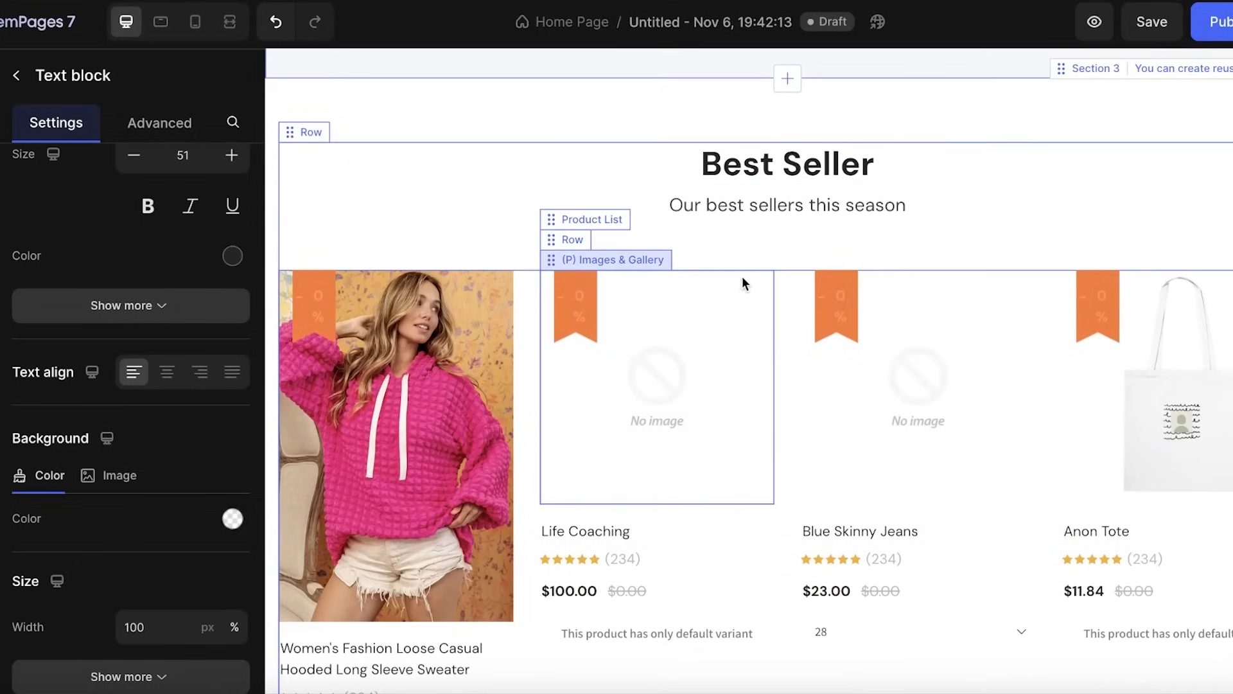
pyautogui.scroll(-3)
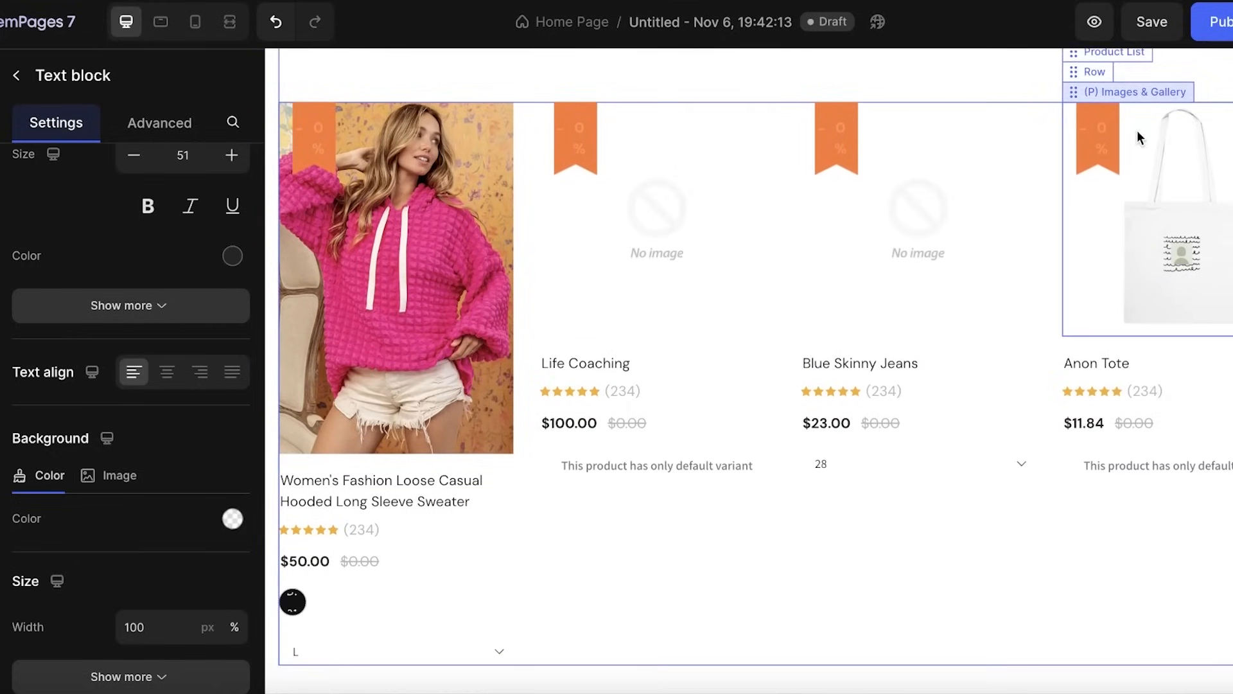
pyautogui.scroll(-3)
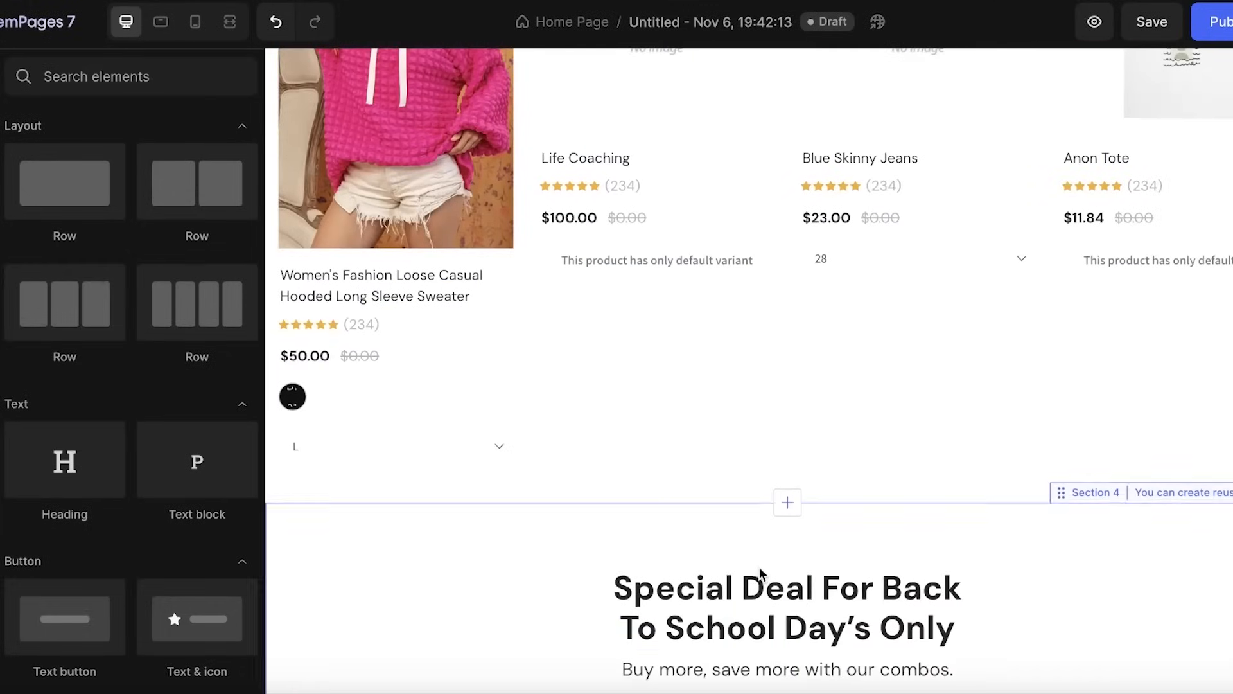
pyautogui.scroll(-3)
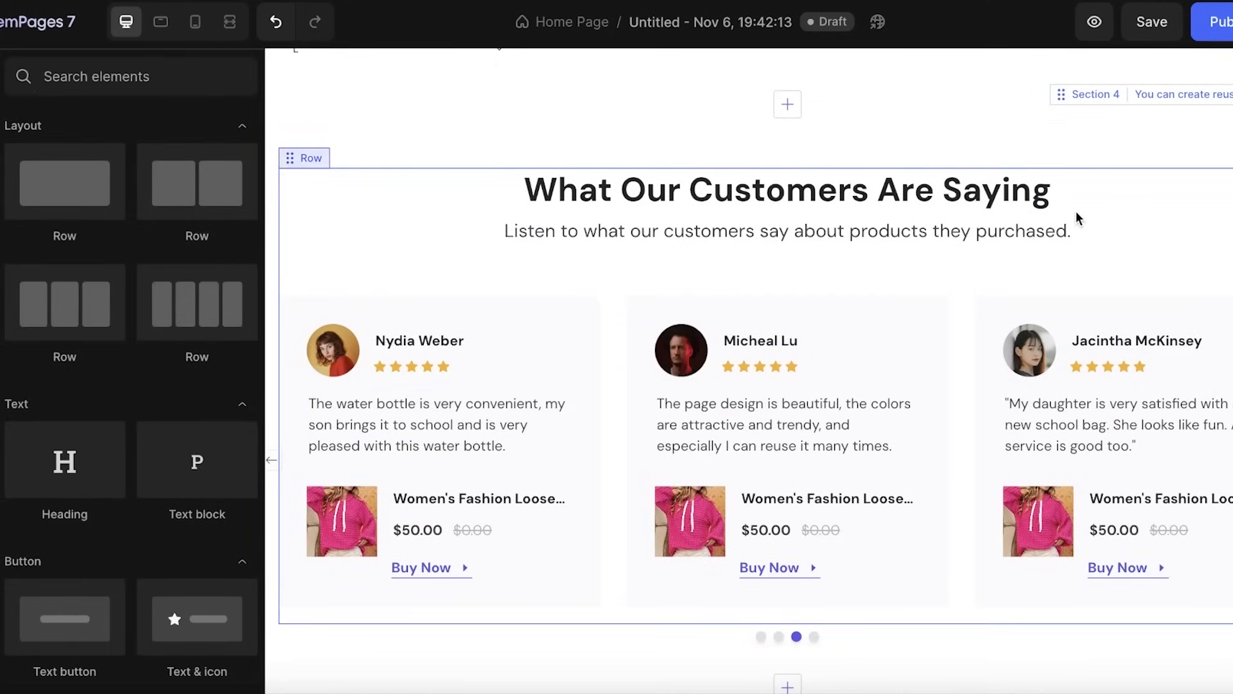
# - Add a Judge.me element, delete the old testimonial slider, and choose the Reviews Carousel widget
pyautogui.click(130, 76)
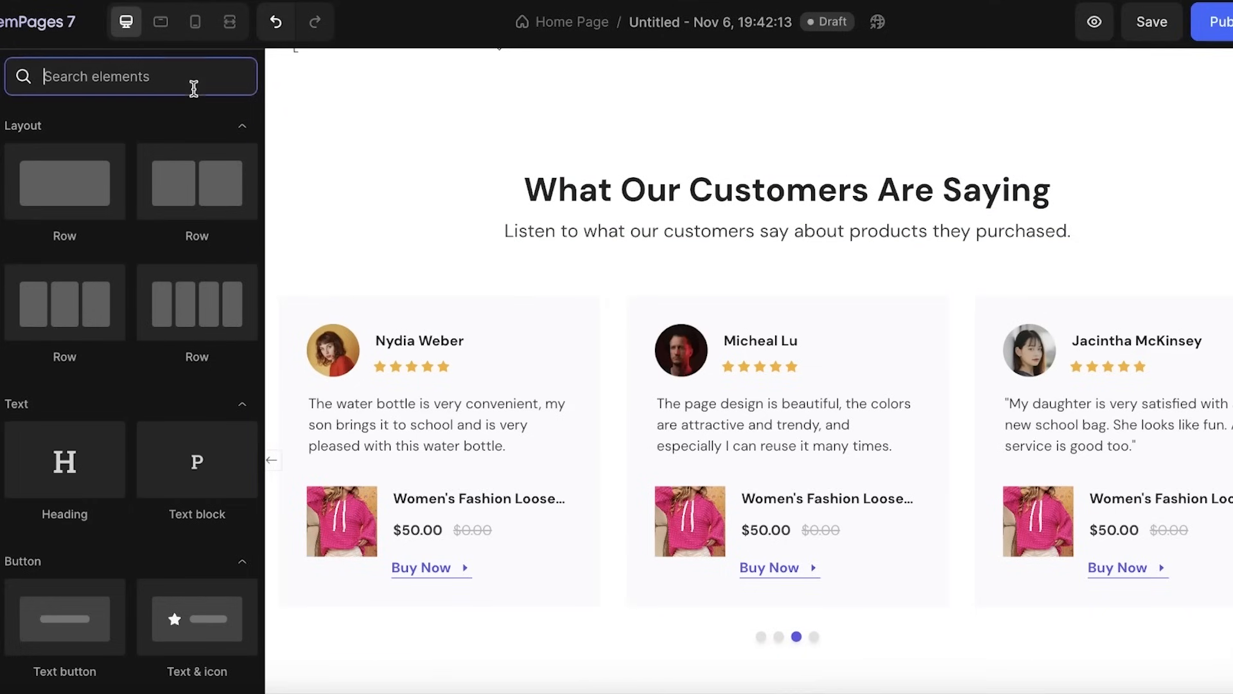
pyautogui.write('ju')
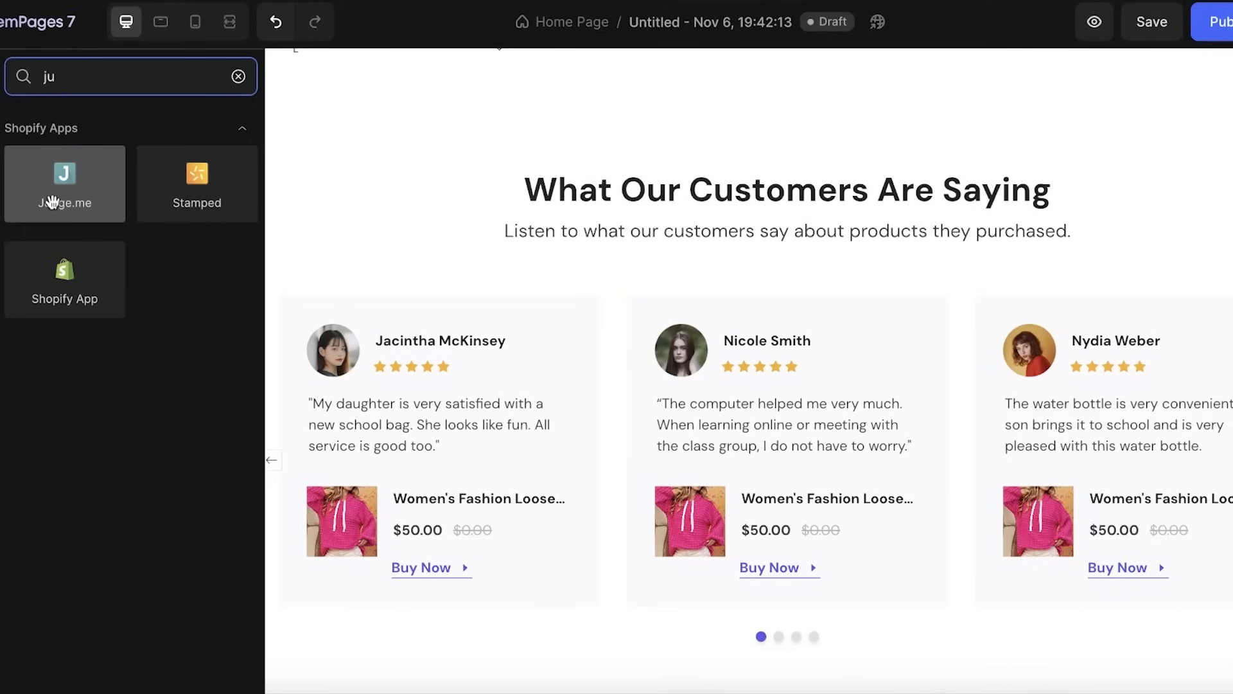
pyautogui.click(779, 637)
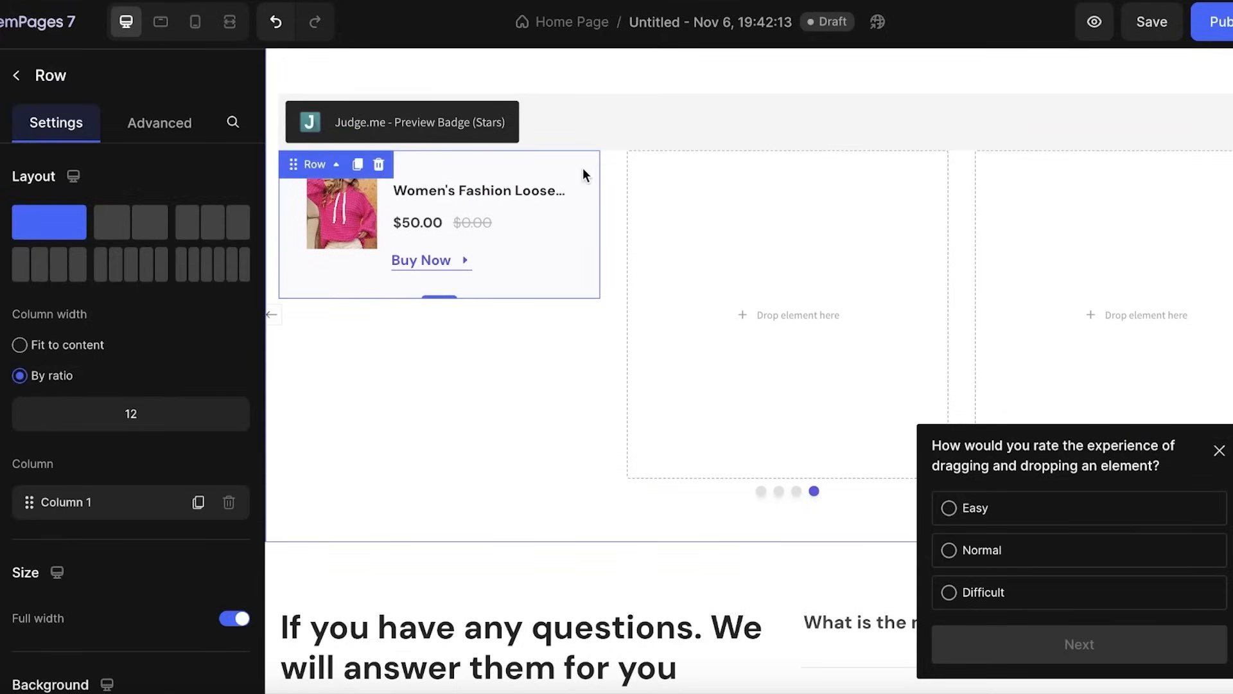
pyautogui.click(360, 137)
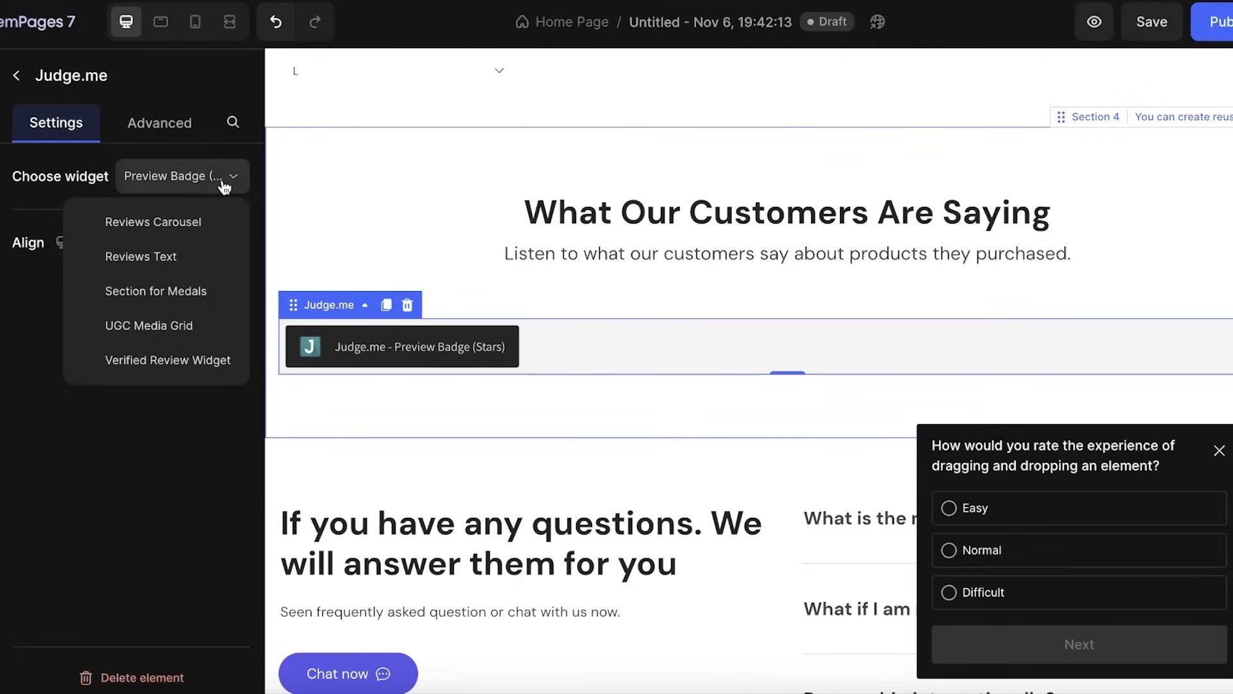
pyautogui.click(154, 221)
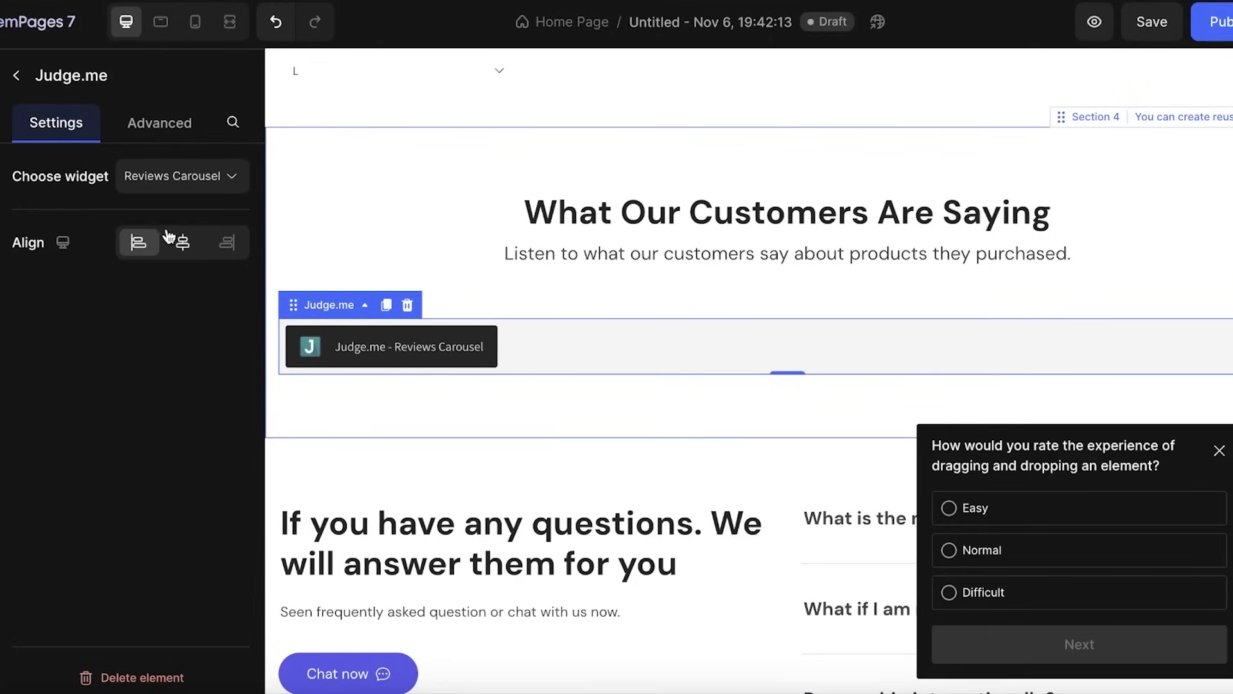
pyautogui.click(181, 176)
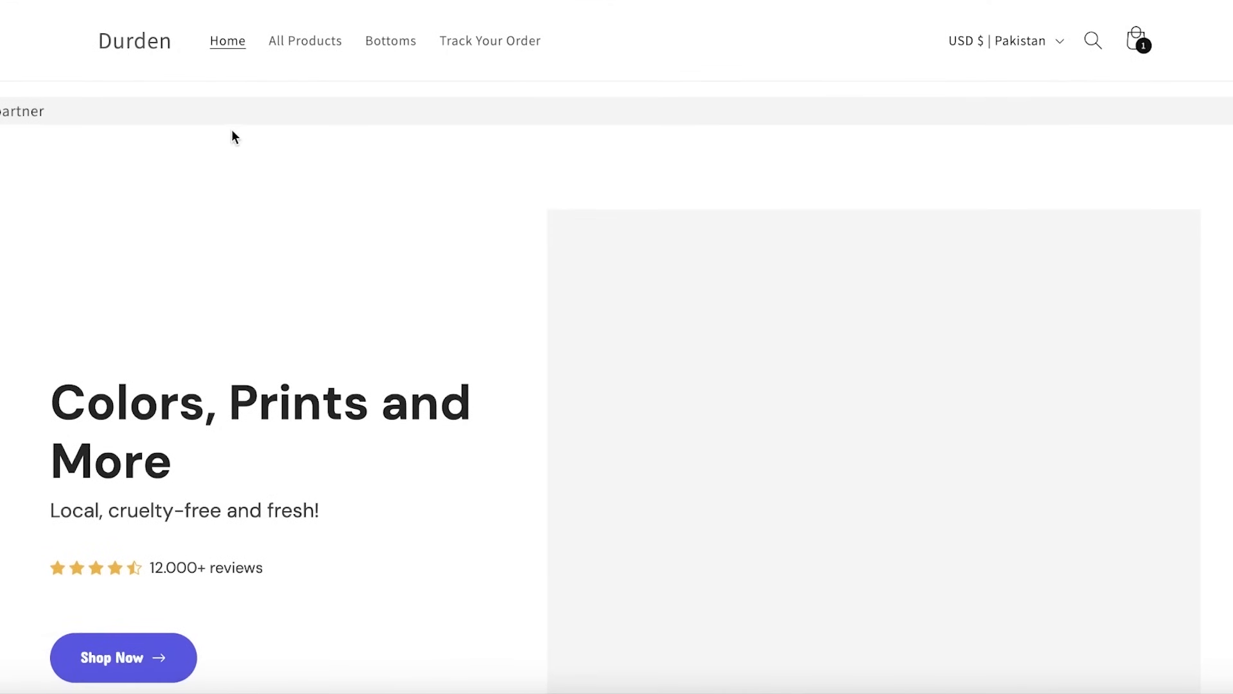
# - Scroll the live home page past the 5-star reviews carousel to FAQ and Newsletter
pyautogui.scroll(-3)
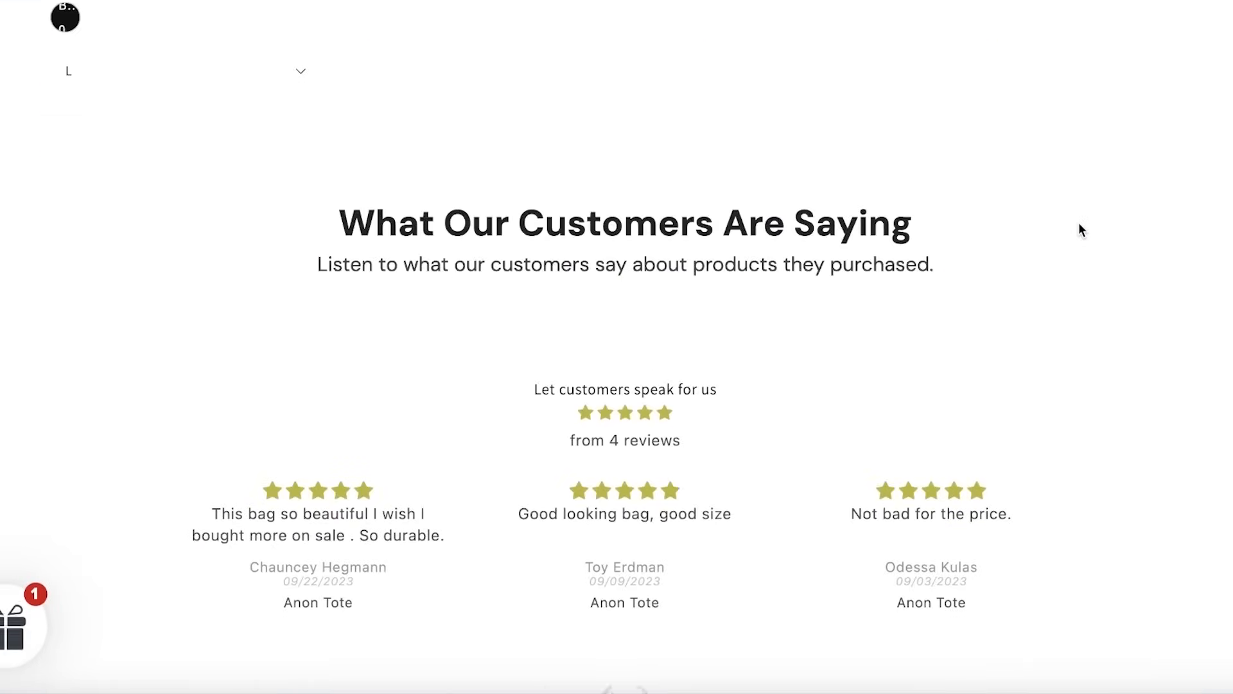
pyautogui.scroll(-3)
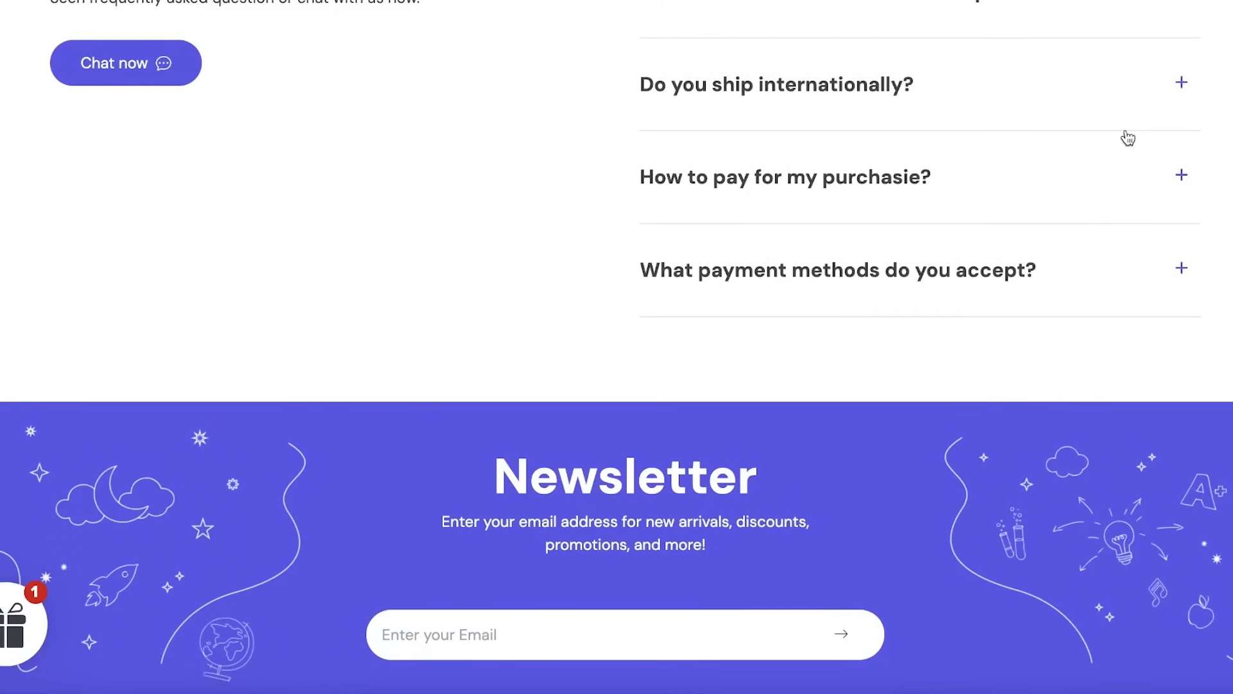
pyautogui.moveTo(1153, 103)
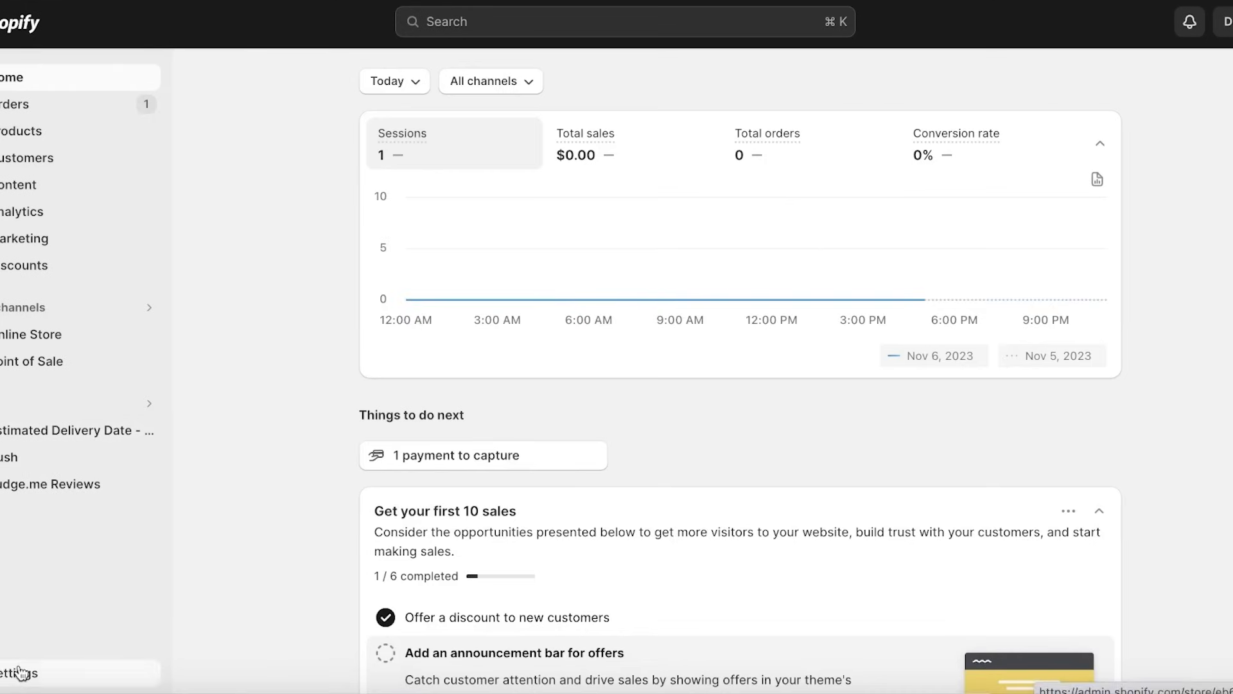
# - Go to Settings > Apps and sales channels in Shopify admin
pyautogui.click(20, 673)
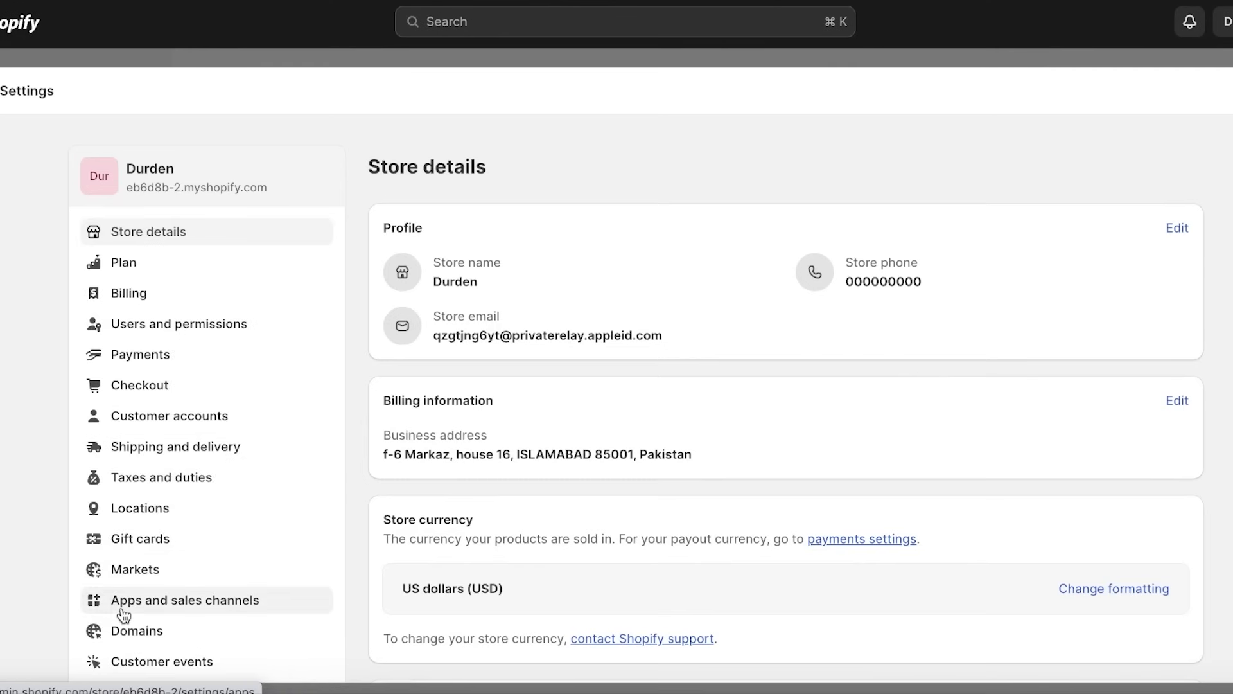
pyautogui.click(184, 599)
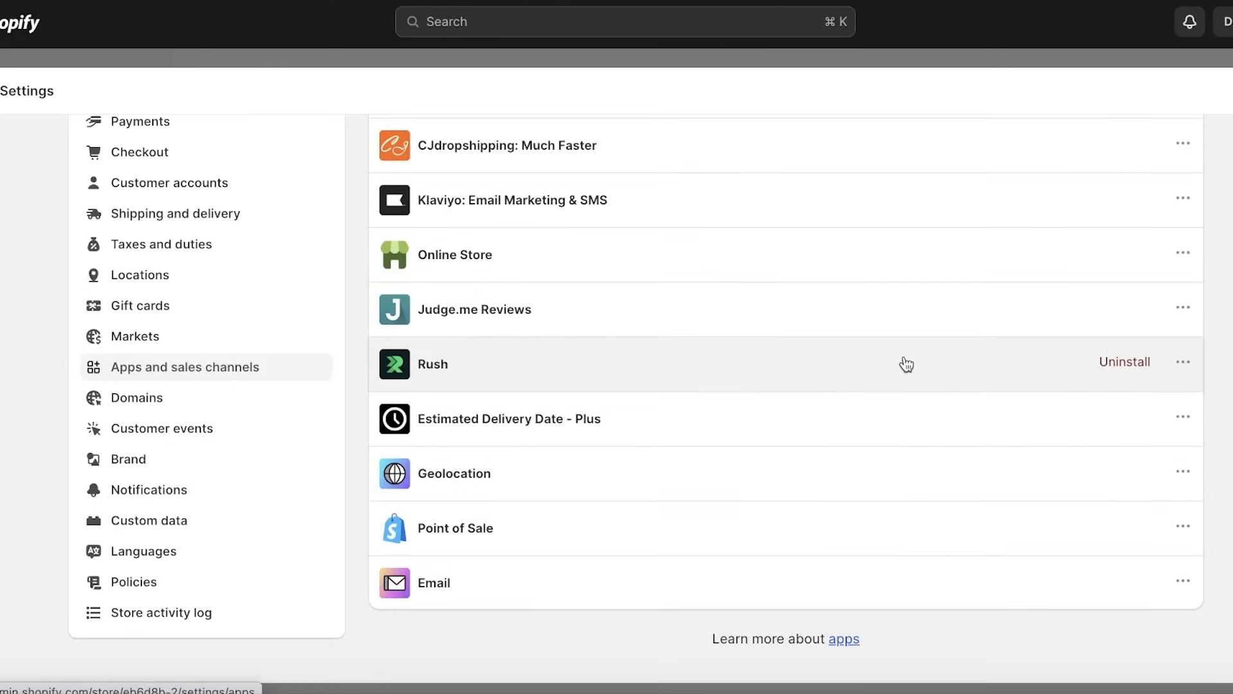